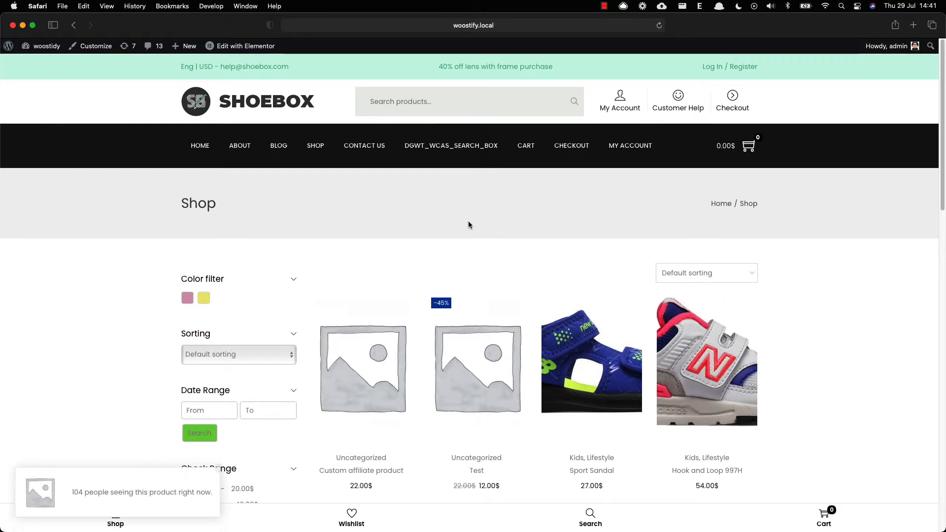
# - Review the sorting options and set the Date Range filter from 7/29/2021 to 7/31/2021
pyautogui.scroll(-3)
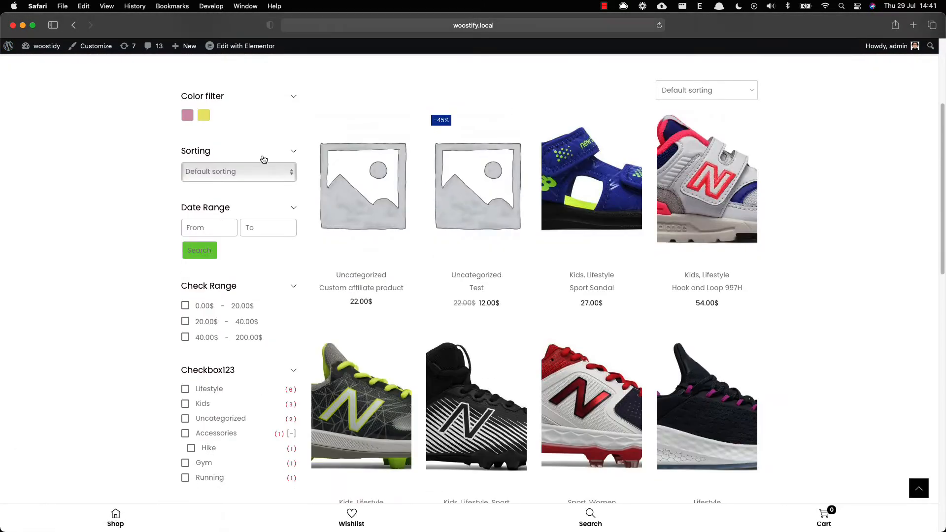
pyautogui.moveTo(233, 150)
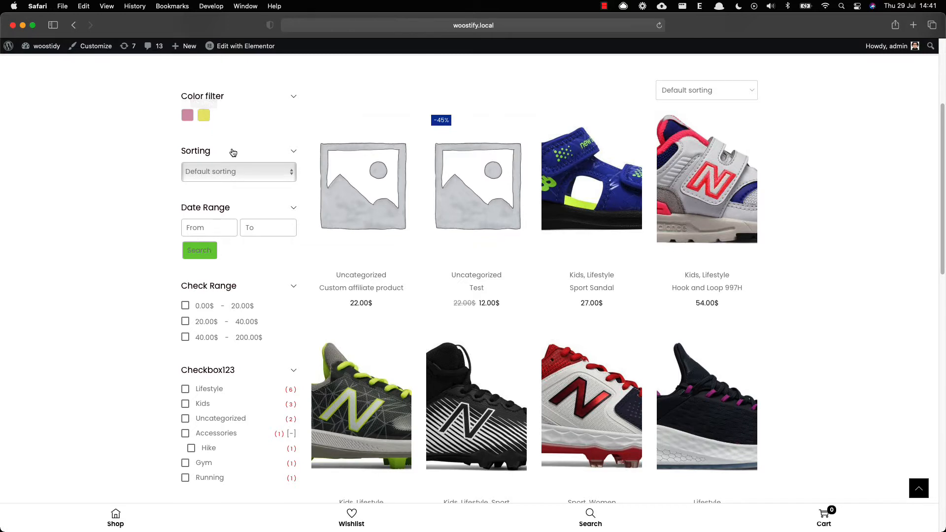
pyautogui.click(237, 172)
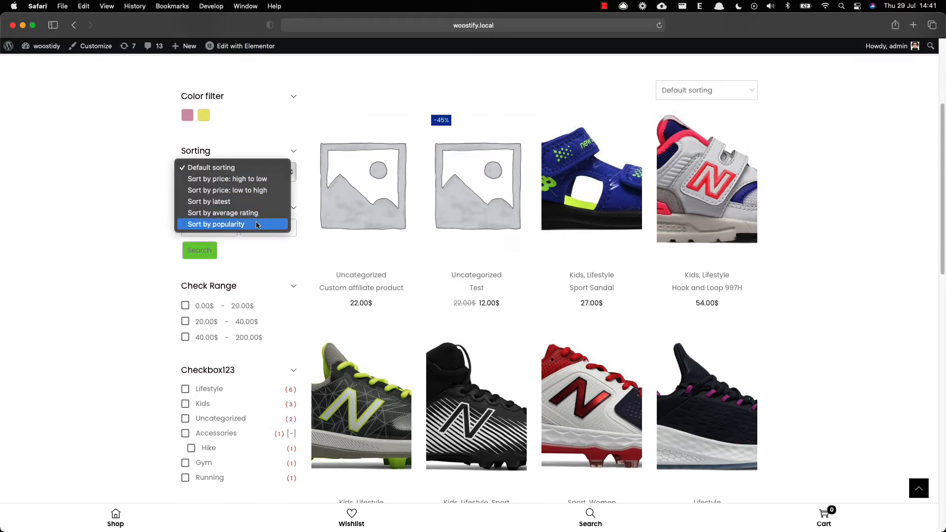
pyautogui.click(209, 228)
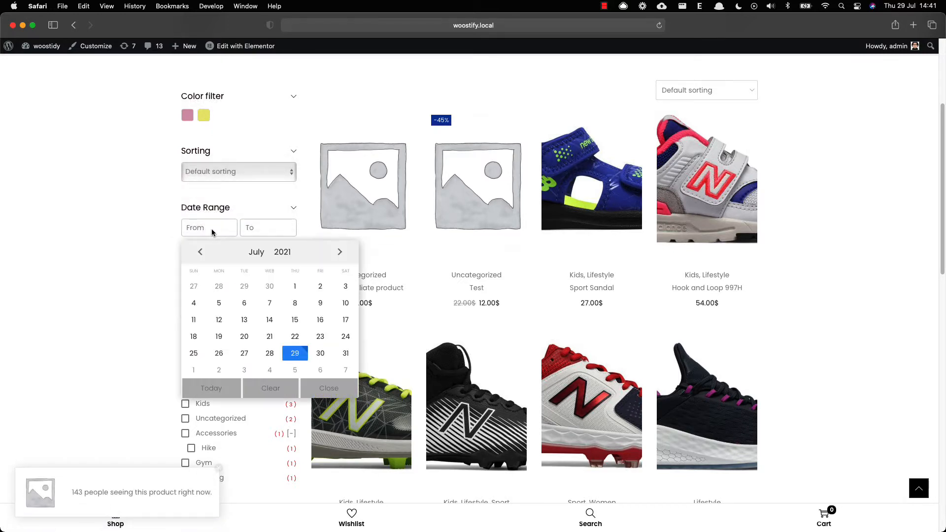
pyautogui.click(295, 353)
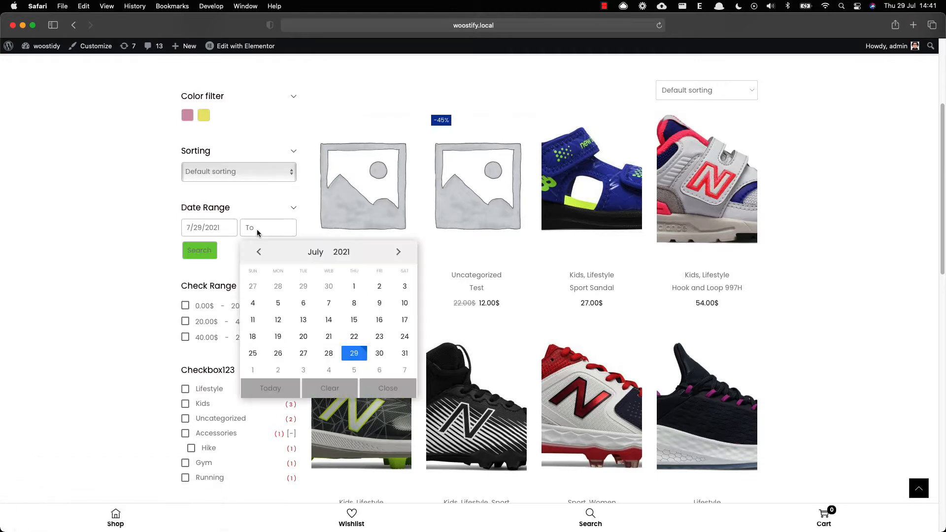
pyautogui.click(404, 353)
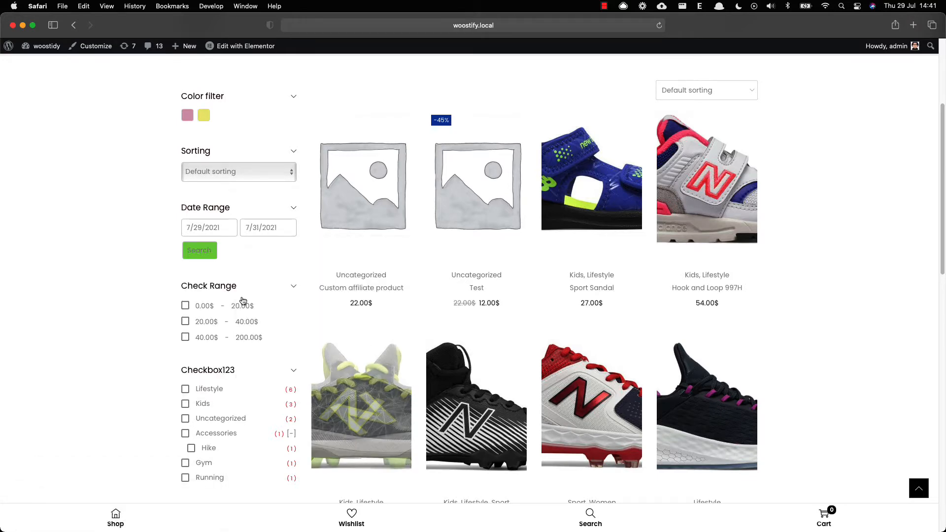
# - Try and remove the 0–20$ Check Range box, collapsing and re-expanding the Checkbox123 group
pyautogui.scroll(-3)
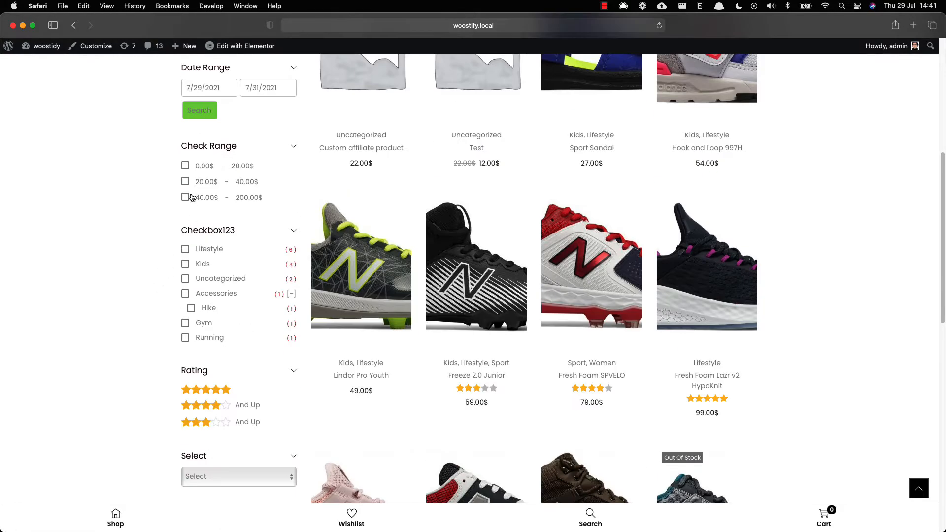
pyautogui.click(185, 166)
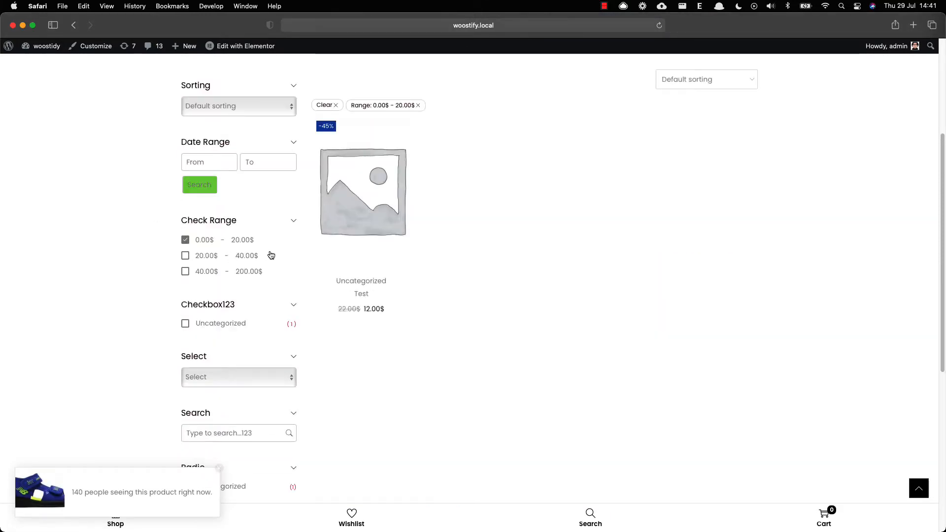
pyautogui.click(185, 239)
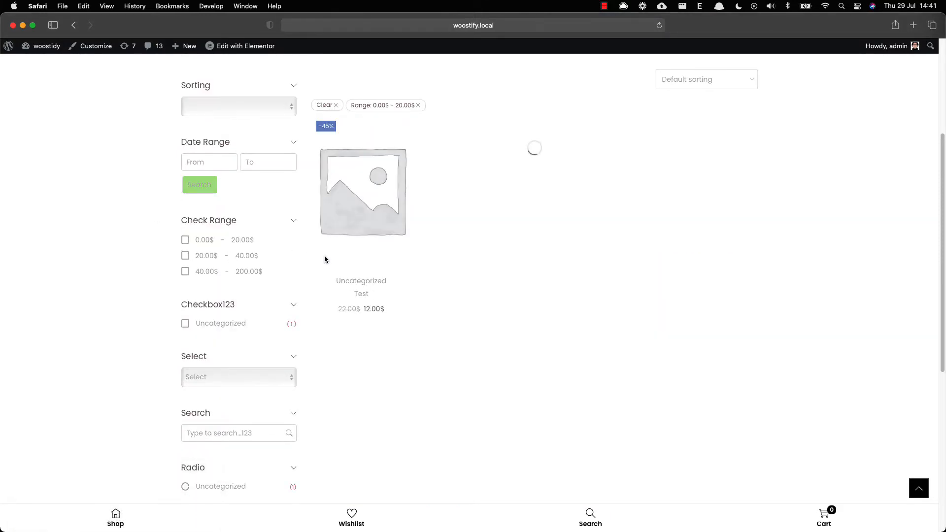
pyautogui.click(324, 104)
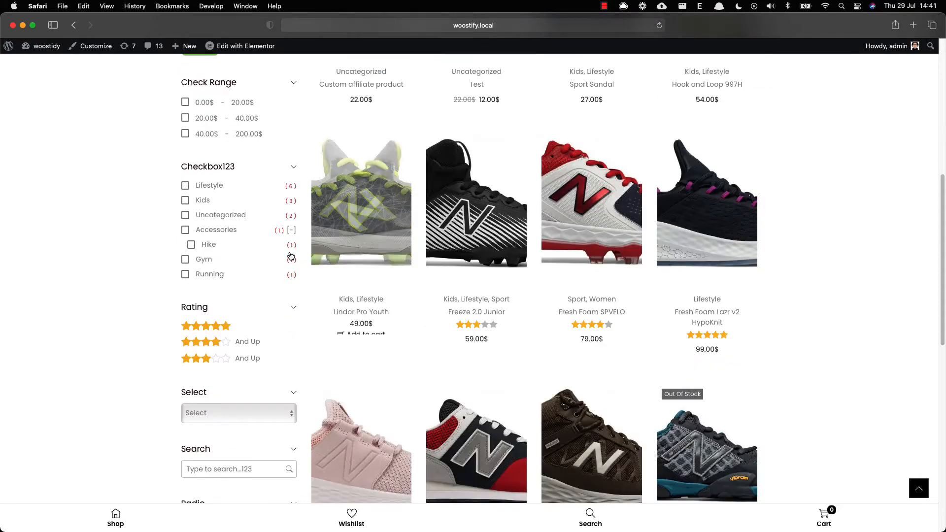
pyautogui.click(294, 168)
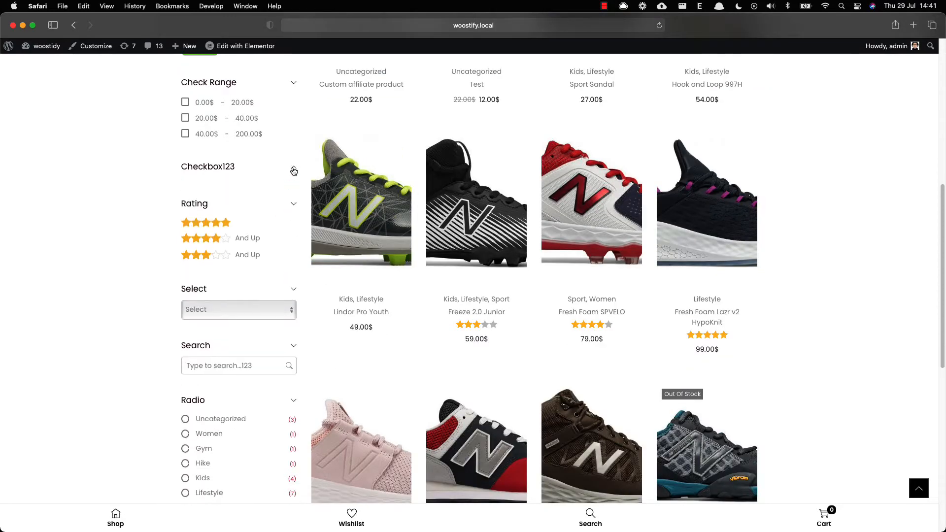
pyautogui.click(294, 170)
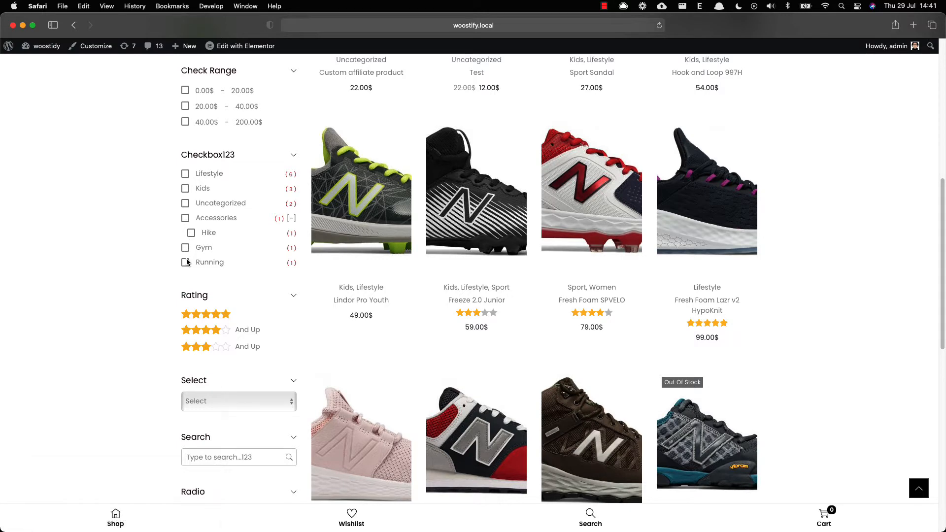
# - Drag the Range slider maximum to 594 so products priced 0.00$–594.00$ are listed
pyautogui.scroll(-3)
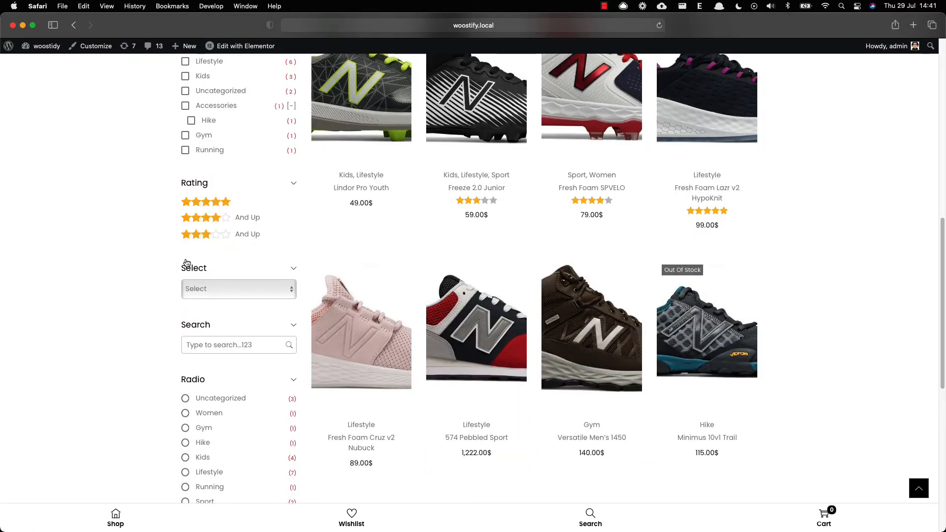
pyautogui.click(237, 288)
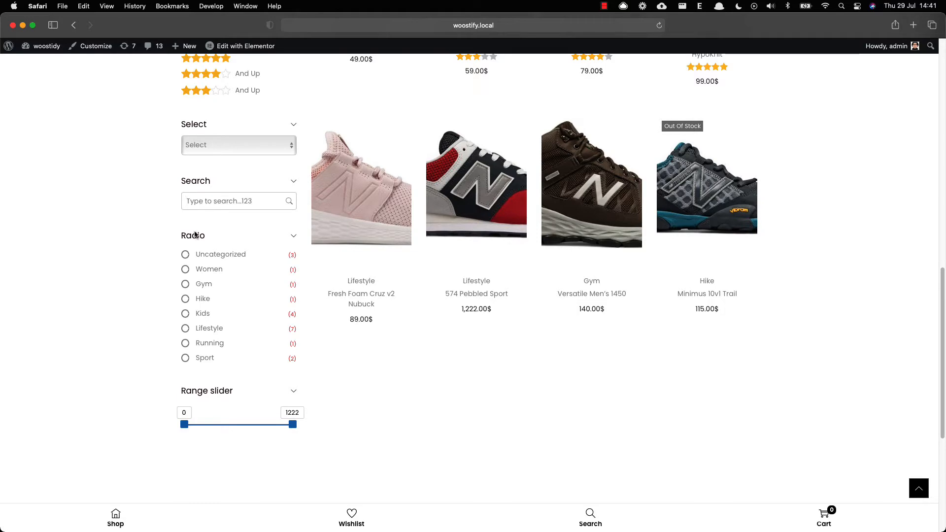
pyautogui.scroll(-3)
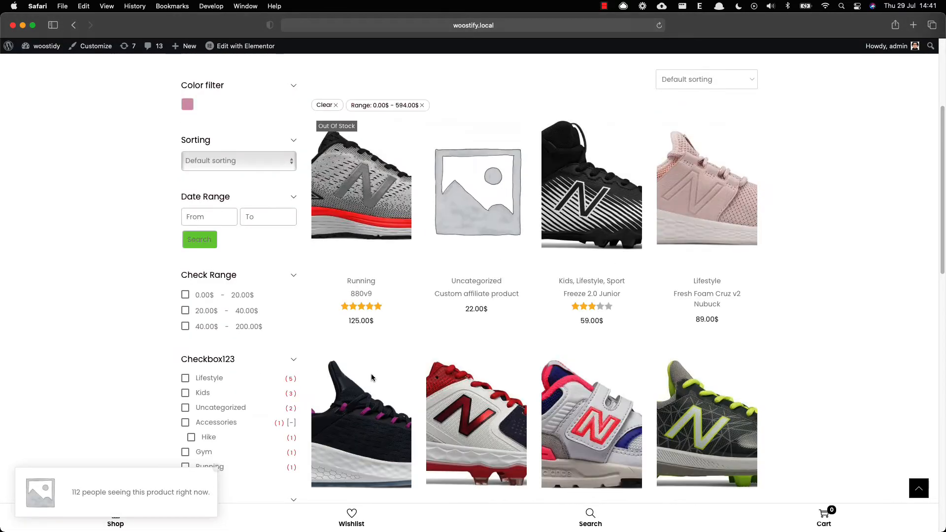
# - Filter the grid to 4 stars & Up products in the Lifestyle category, then clear those filters
pyautogui.scroll(-3)
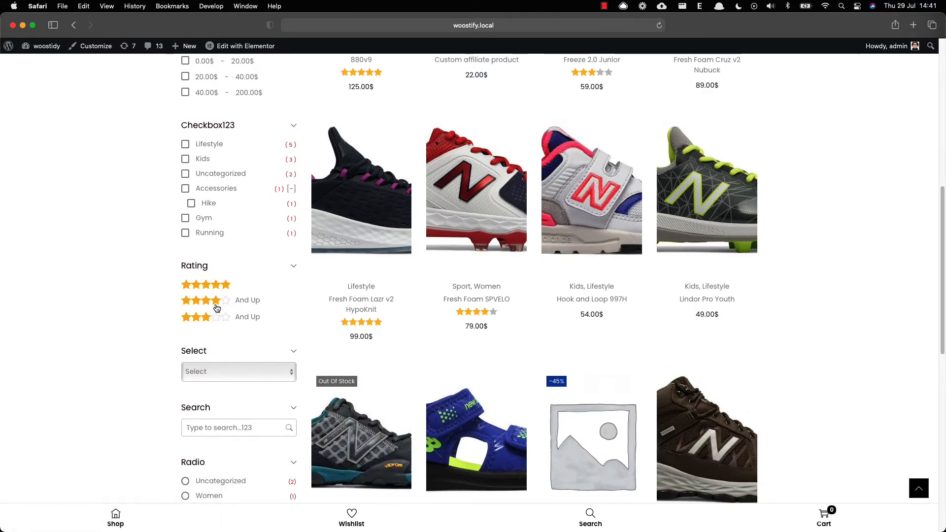
pyautogui.click(206, 300)
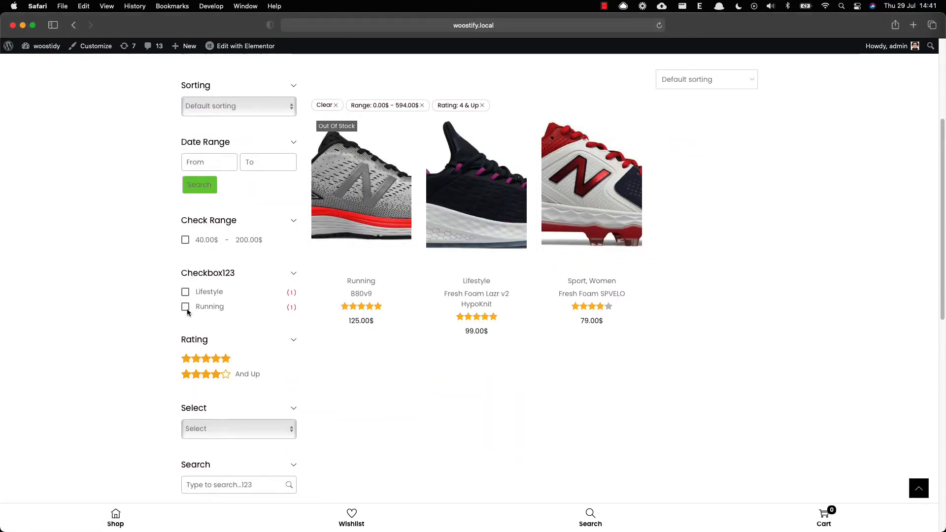
pyautogui.click(186, 292)
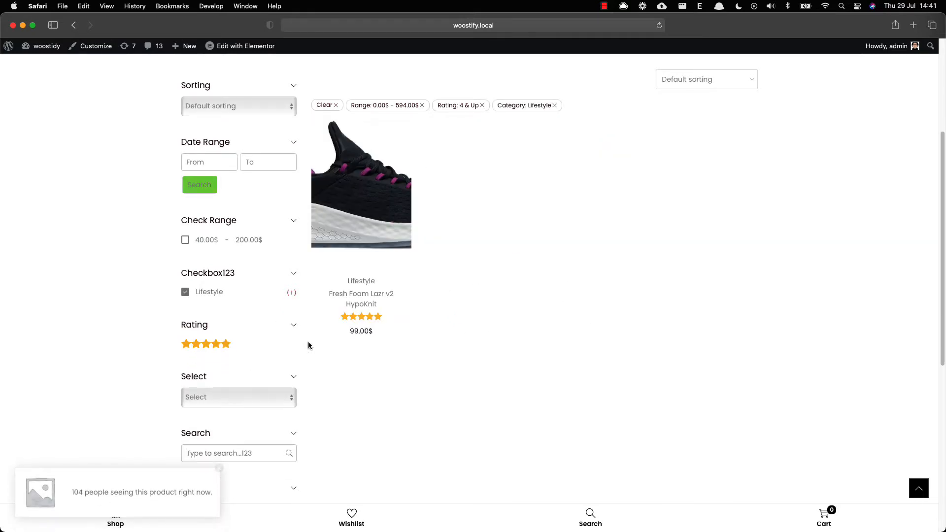
pyautogui.scroll(-3)
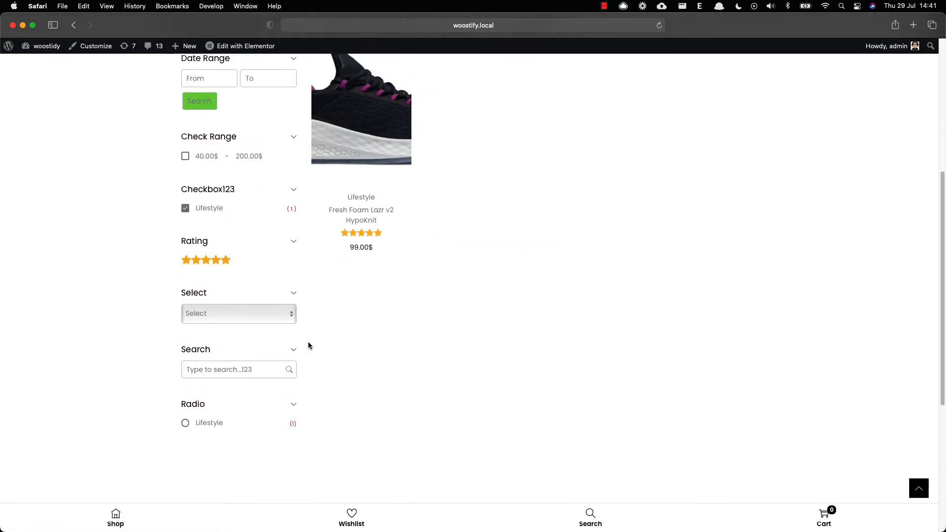
pyautogui.scroll(3)
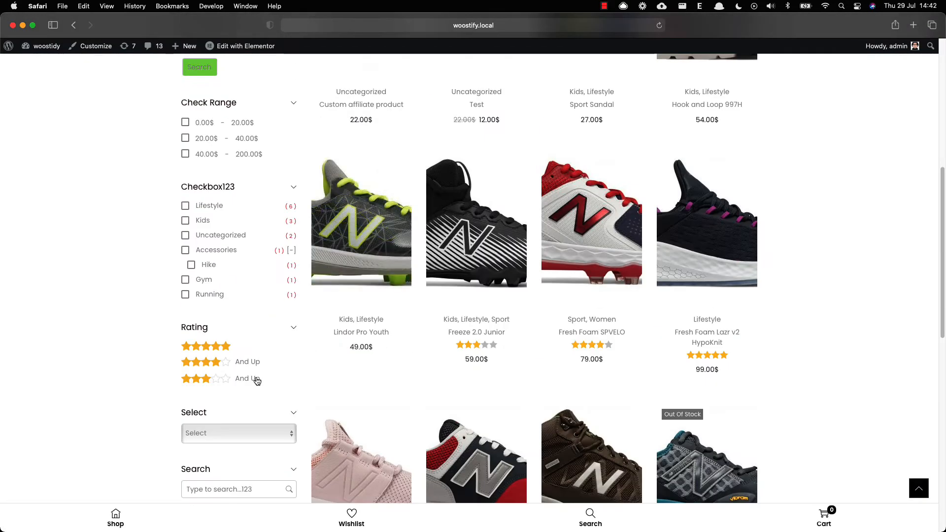
# - Search the products for 'hike', then clear the keyword chip to restore the full catalog
pyautogui.scroll(-3)
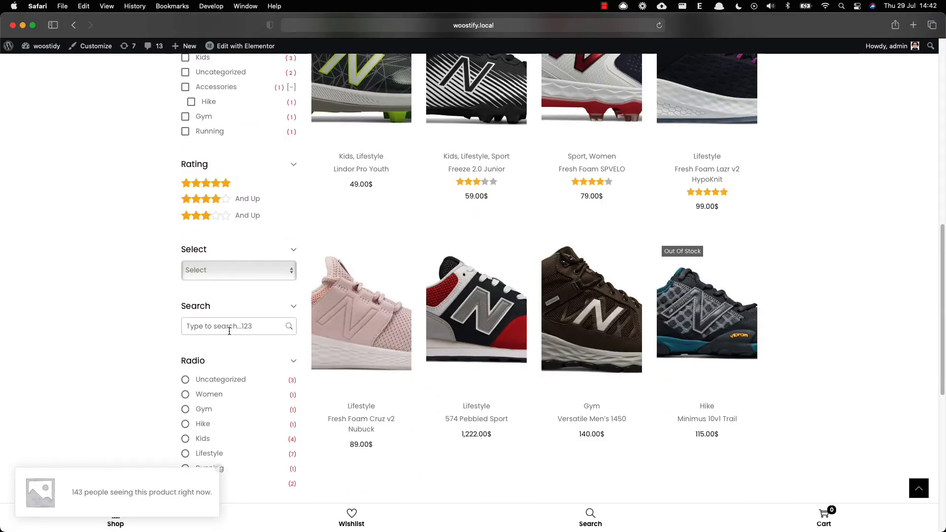
pyautogui.write('hike')
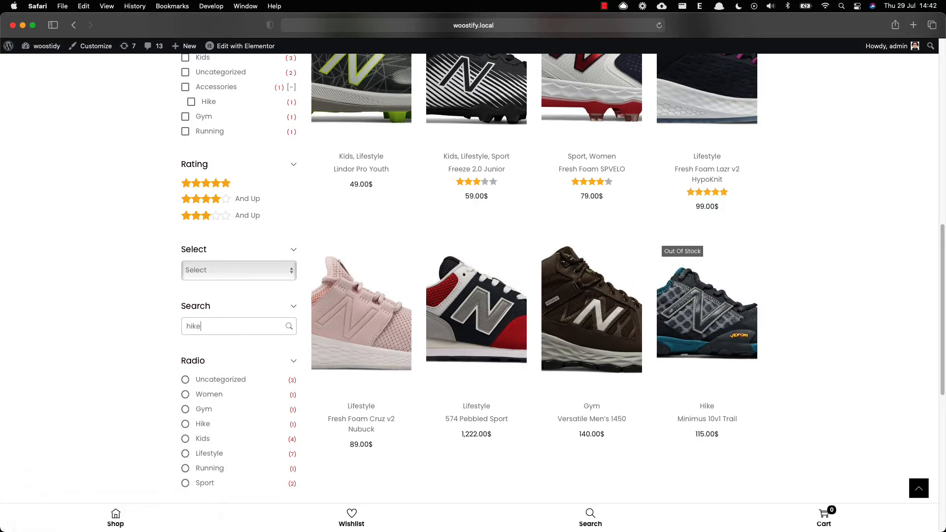
pyautogui.click(289, 326)
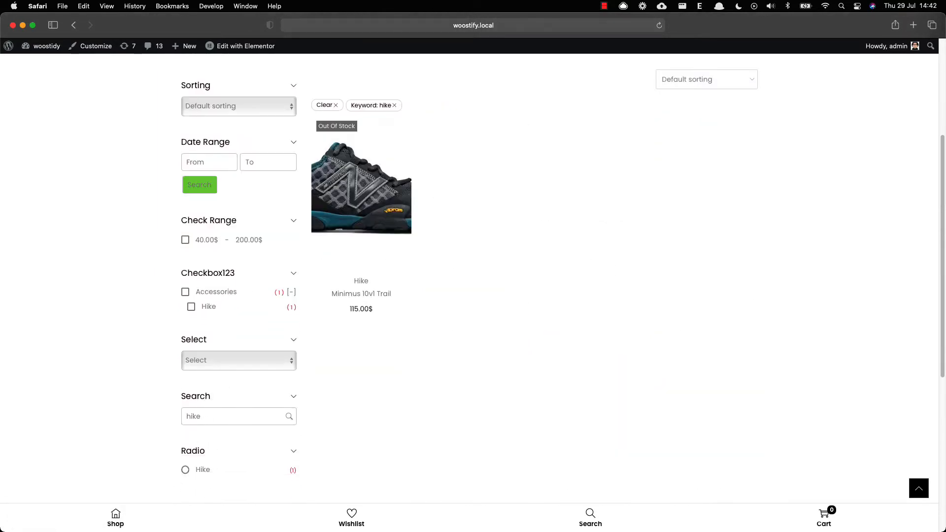
pyautogui.moveTo(361, 187)
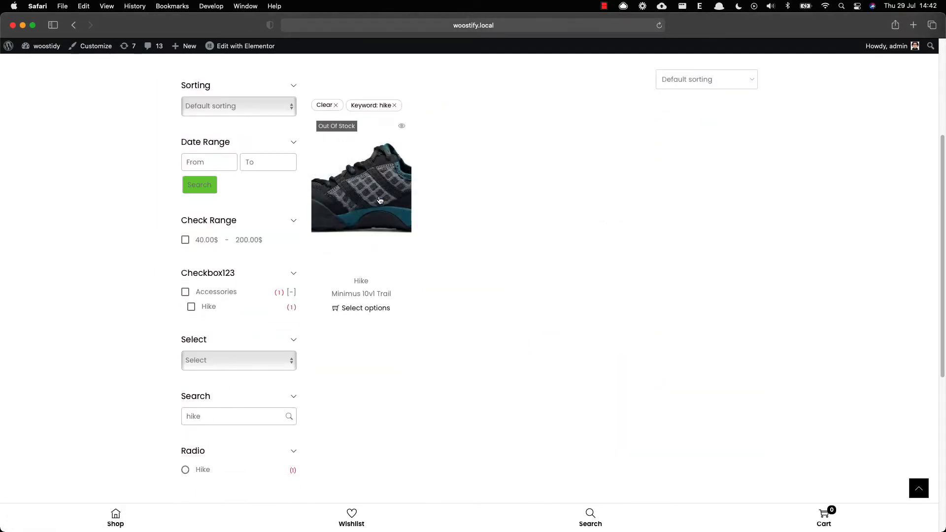
pyautogui.click(324, 106)
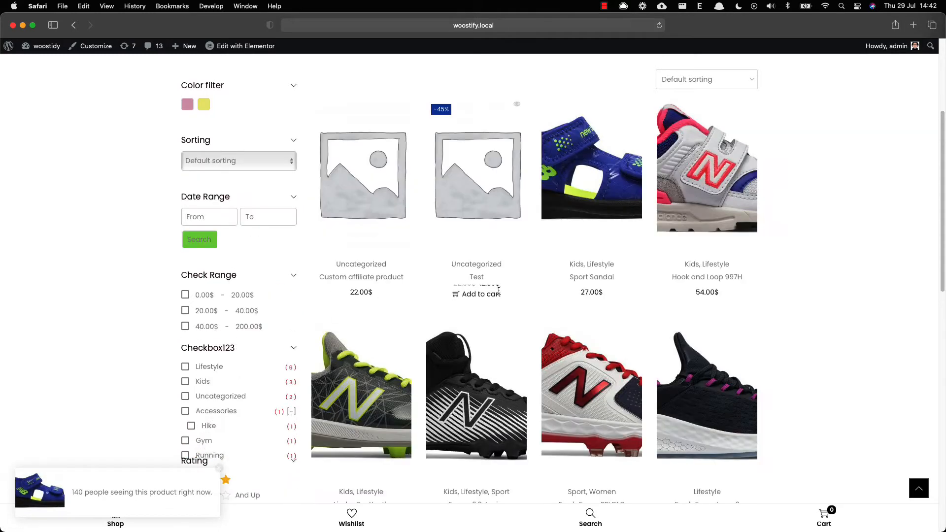
# - Leave the shop front end for the WordPress admin Dashboard via the admin bar site menu
pyautogui.scroll(3)
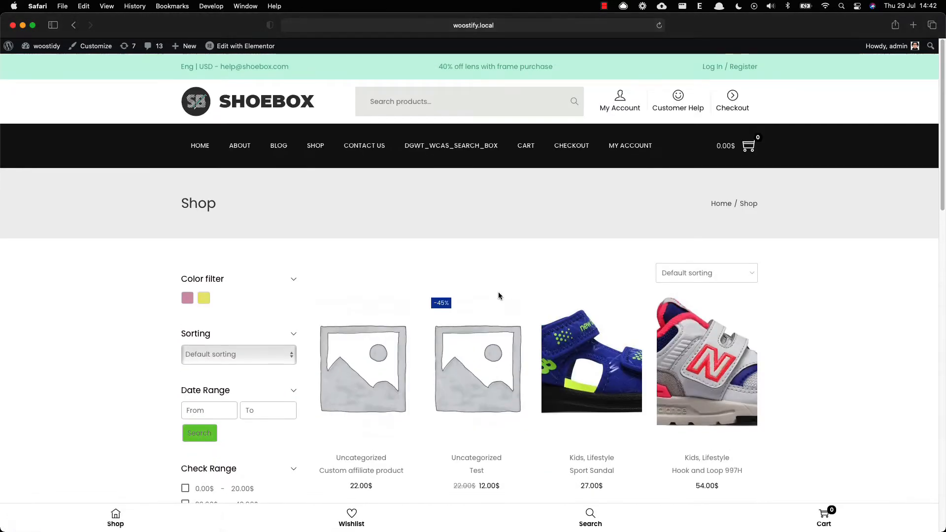
pyautogui.moveTo(464, 205)
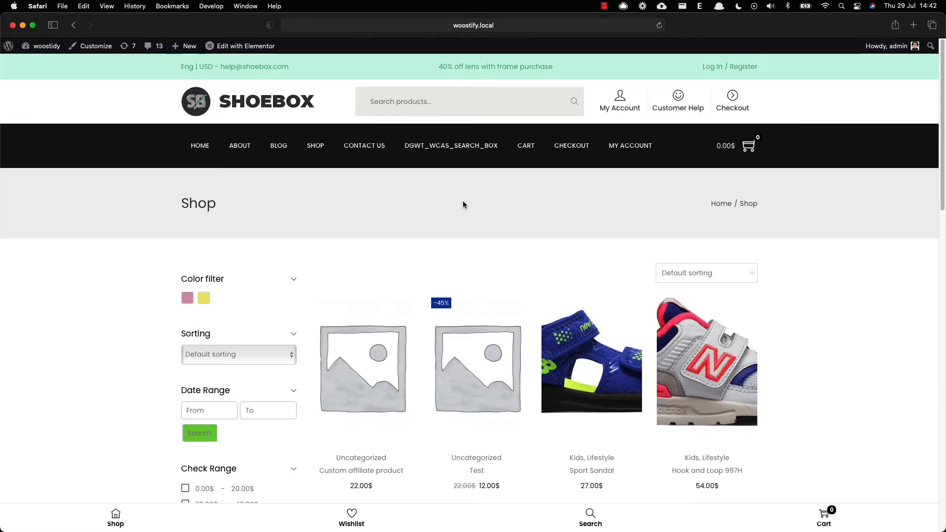
pyautogui.click(47, 46)
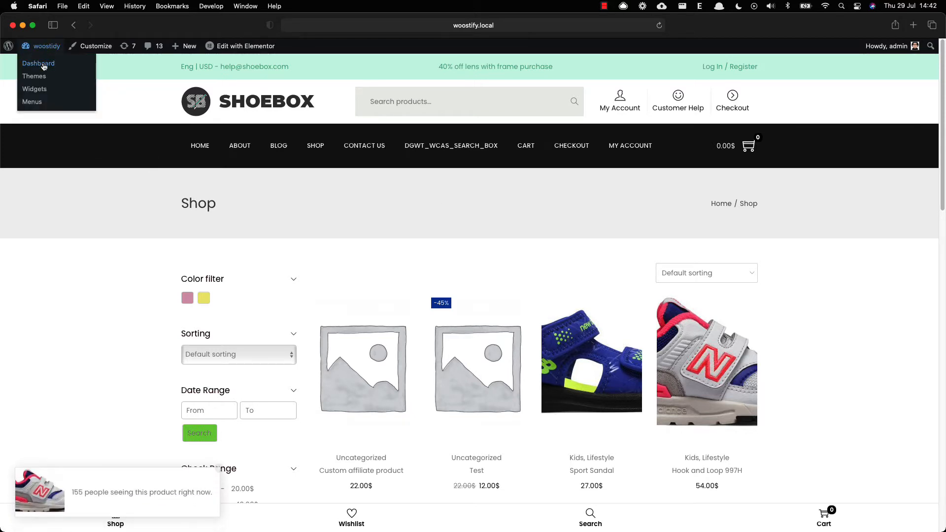
pyautogui.click(38, 63)
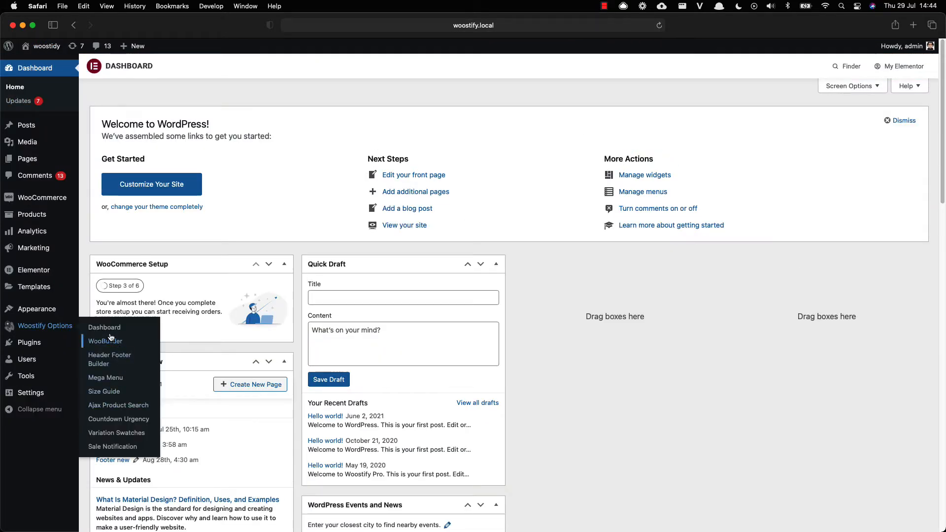
# - Activate the Smart Product Filter add-on on the Woostify Options dashboard and go to its settings
pyautogui.click(104, 327)
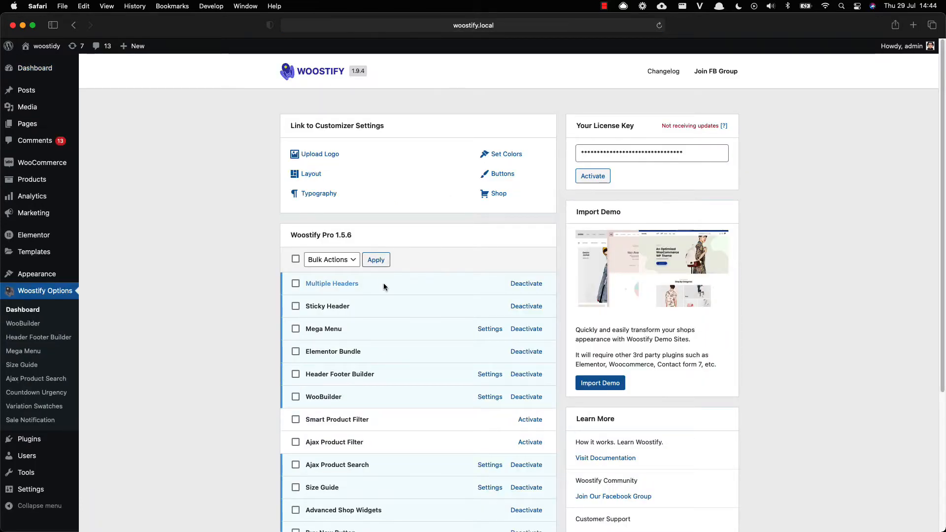
pyautogui.scroll(-3)
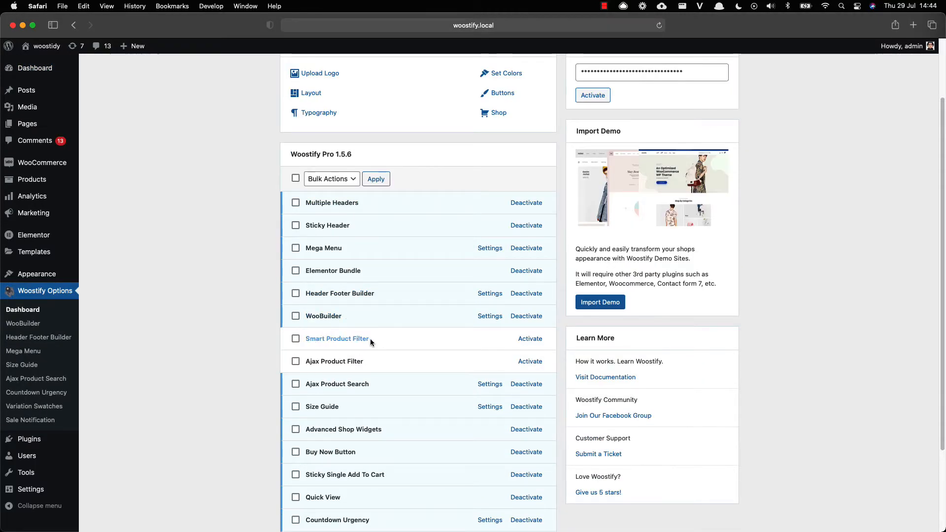
pyautogui.click(530, 338)
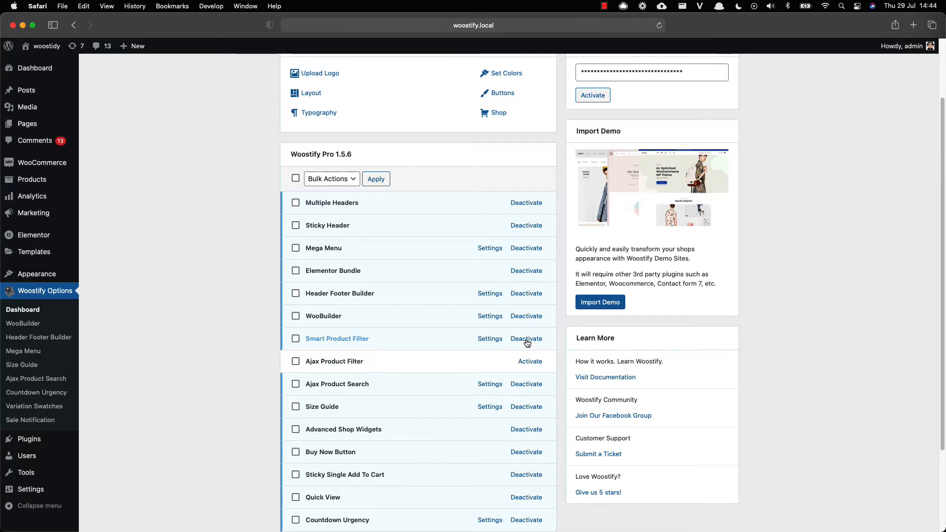
pyautogui.click(526, 338)
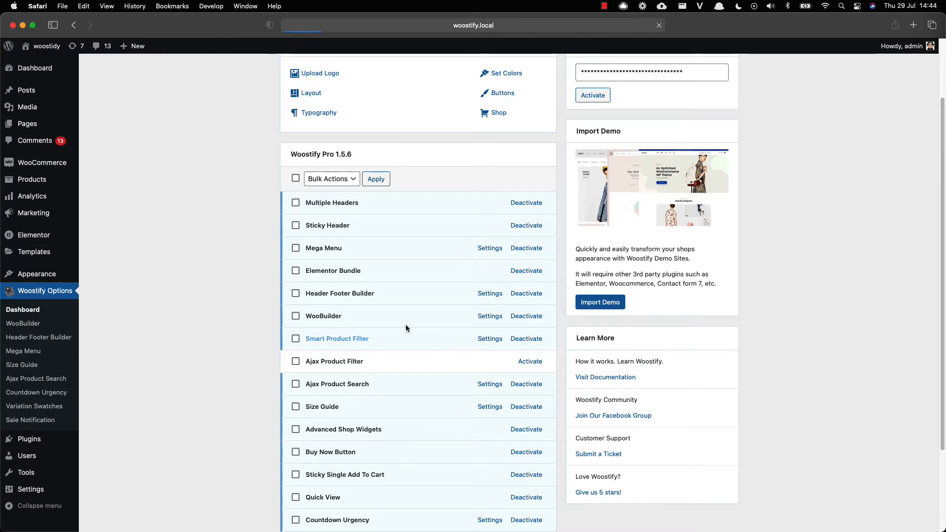
# - Keep the filter Layout as Vertical and reindex the product data (26 products)
pyautogui.click(490, 338)
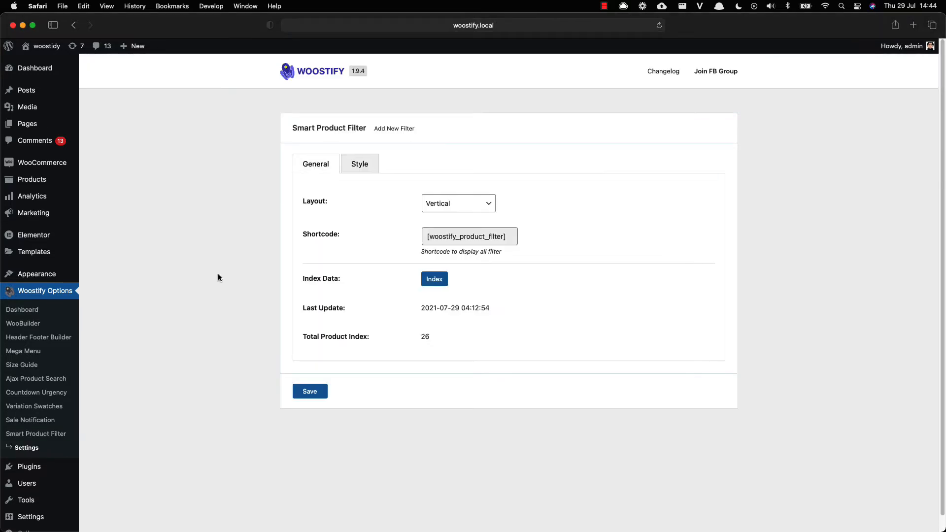
pyautogui.click(457, 203)
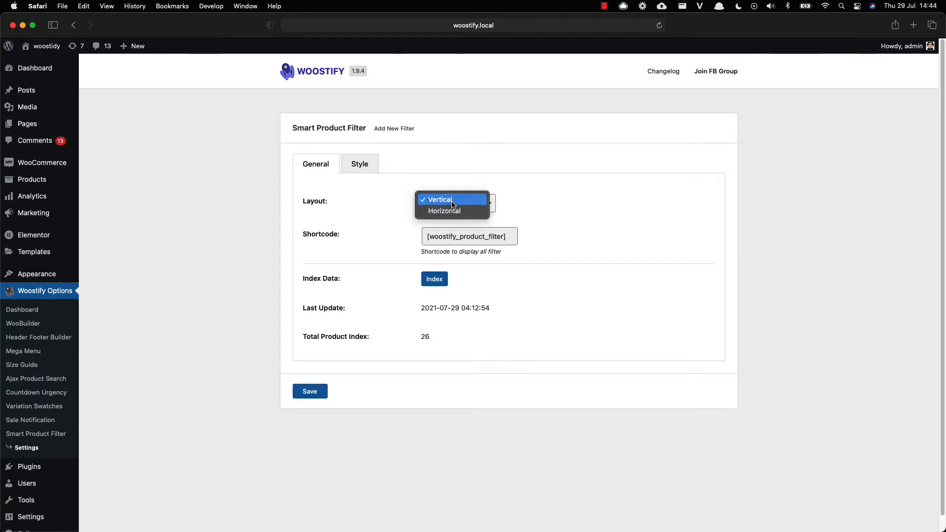
pyautogui.click(437, 199)
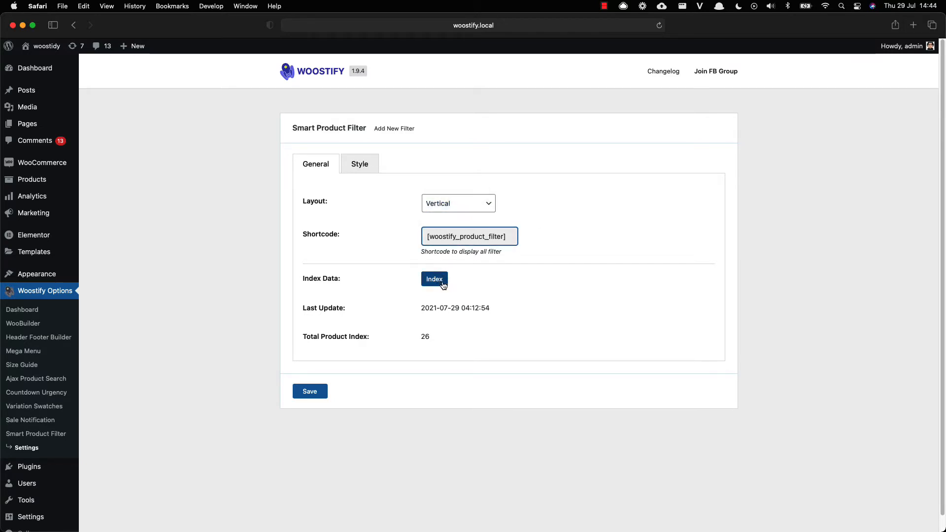
pyautogui.click(434, 279)
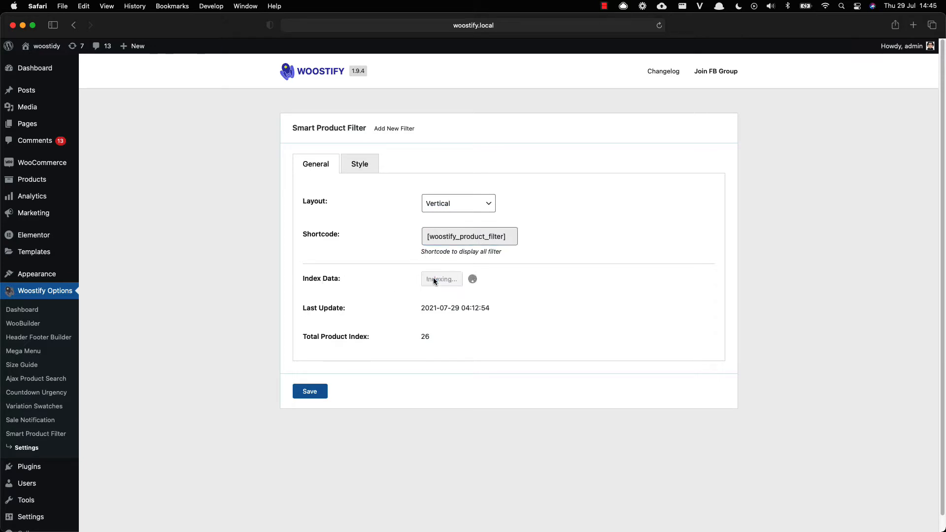
pyautogui.click(441, 279)
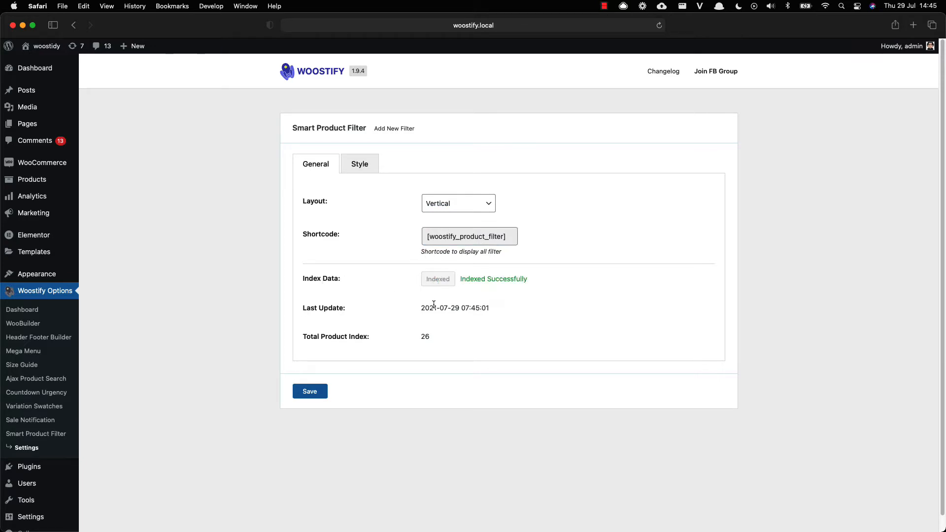
# - Review the Style options: active filter button, collapse and item count enabled, scroll disabled
pyautogui.click(360, 163)
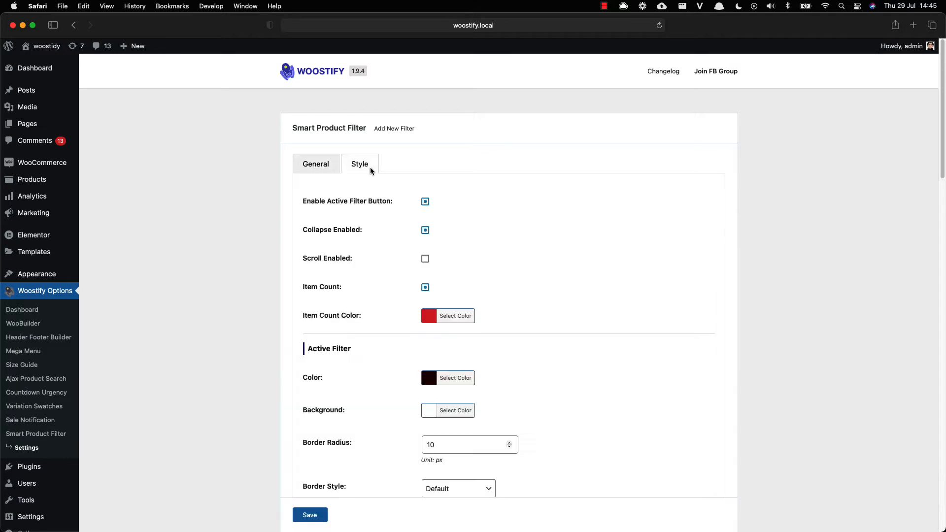
pyautogui.scroll(-3)
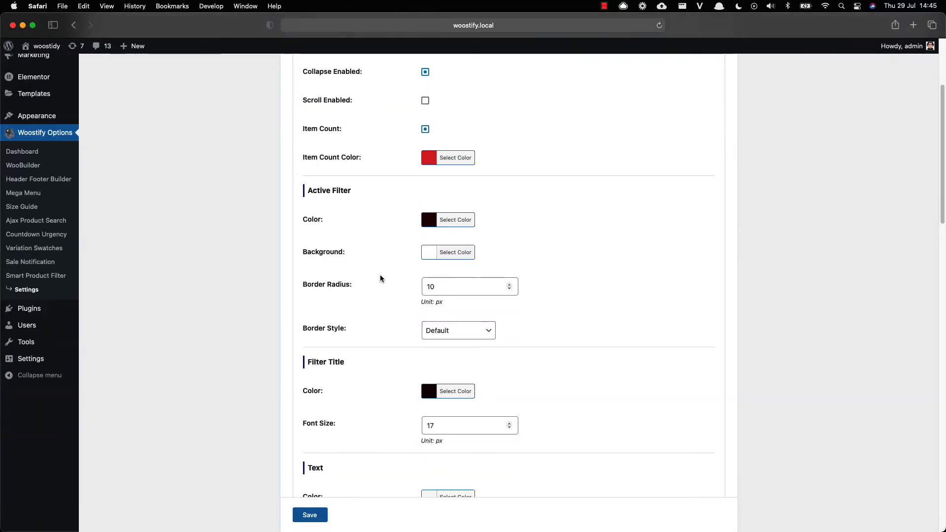
pyautogui.scroll(-3)
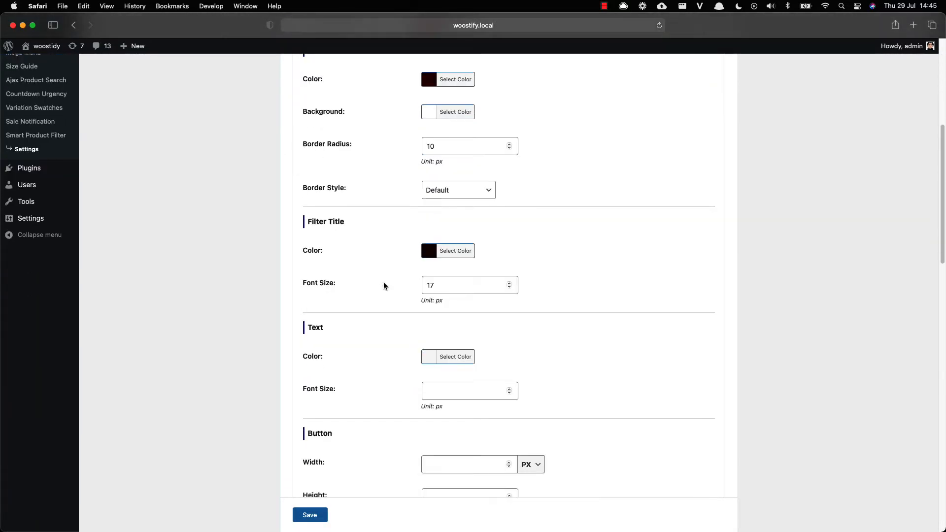
pyautogui.scroll(-3)
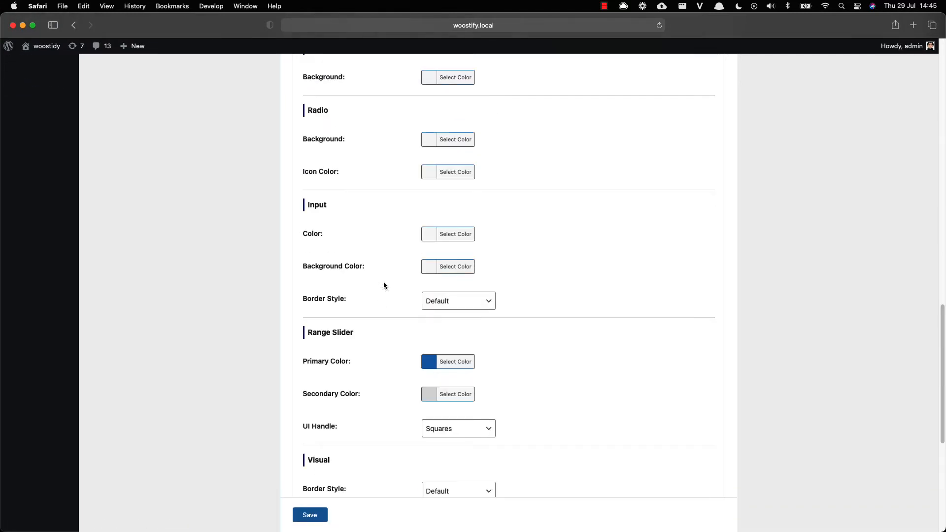
pyautogui.scroll(3)
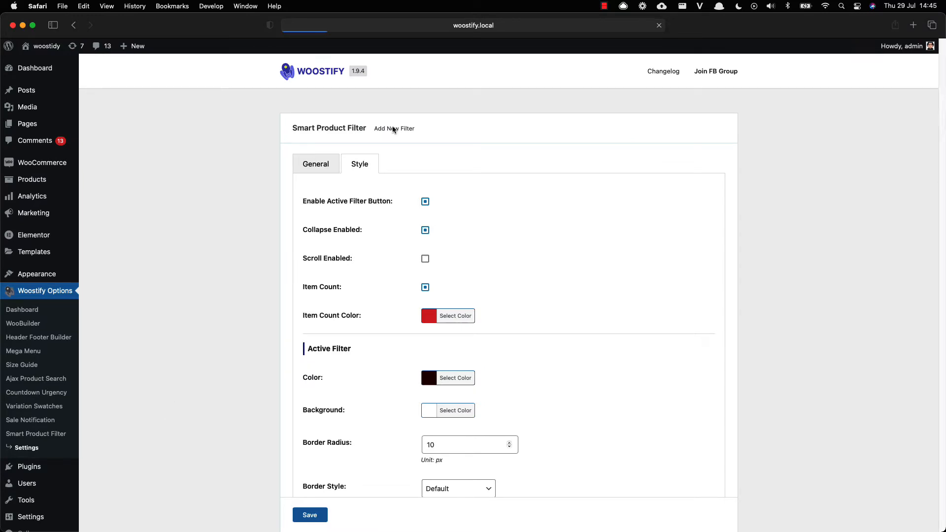
# - Start a new product filter titled and labelled 'Visual filter'
pyautogui.click(394, 128)
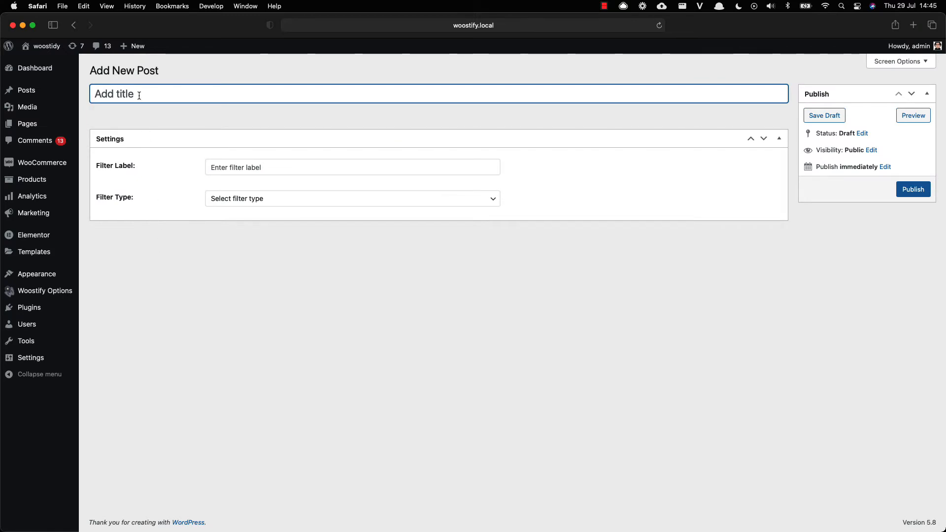
pyautogui.write('Visu')
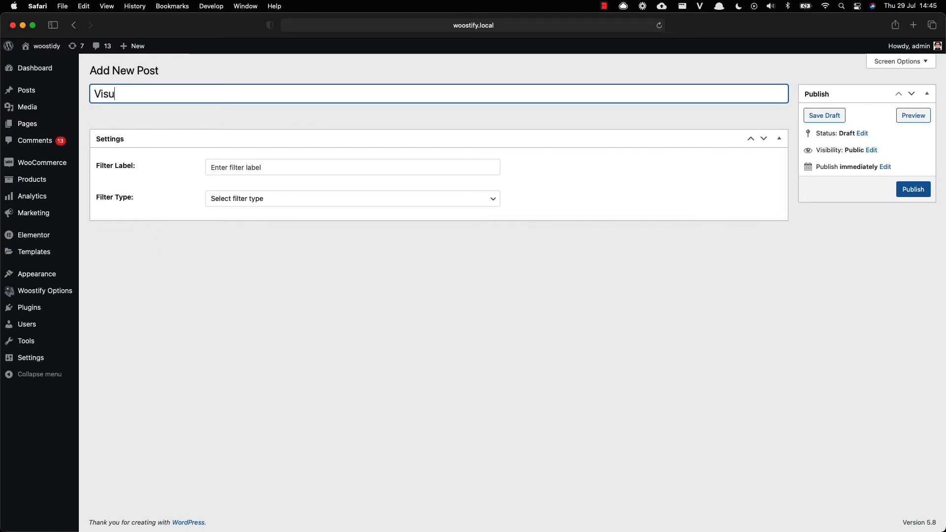
pyautogui.write('al filter')
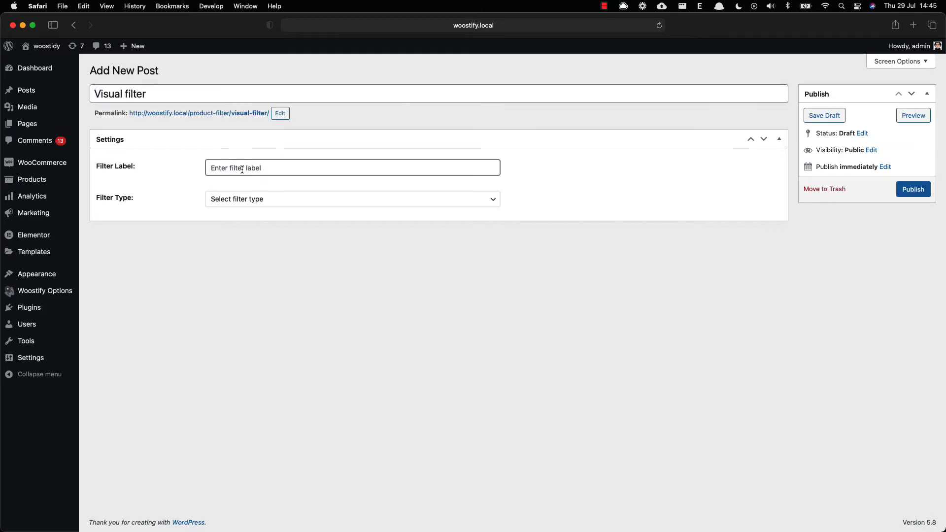
pyautogui.write('Visual filter')
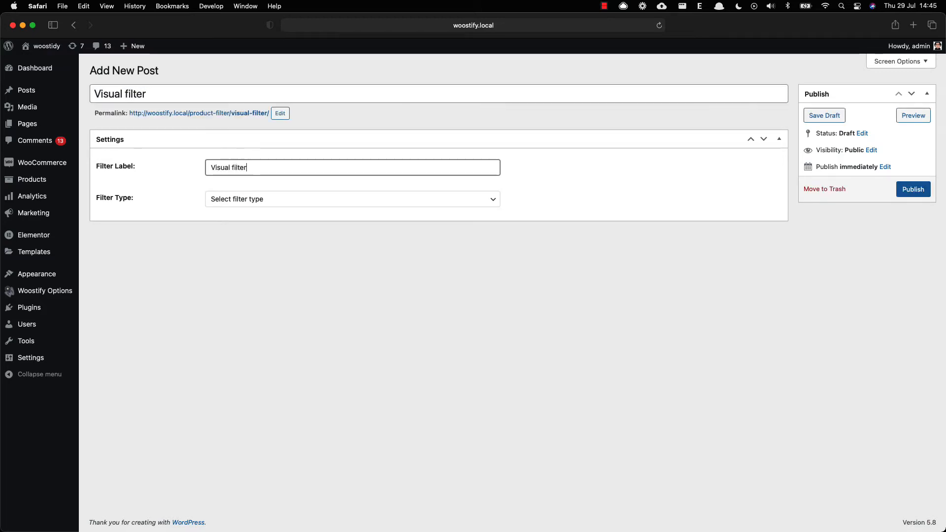
# - Make it a Visual type filter sourced from the product color attribute and publish it
pyautogui.click(351, 198)
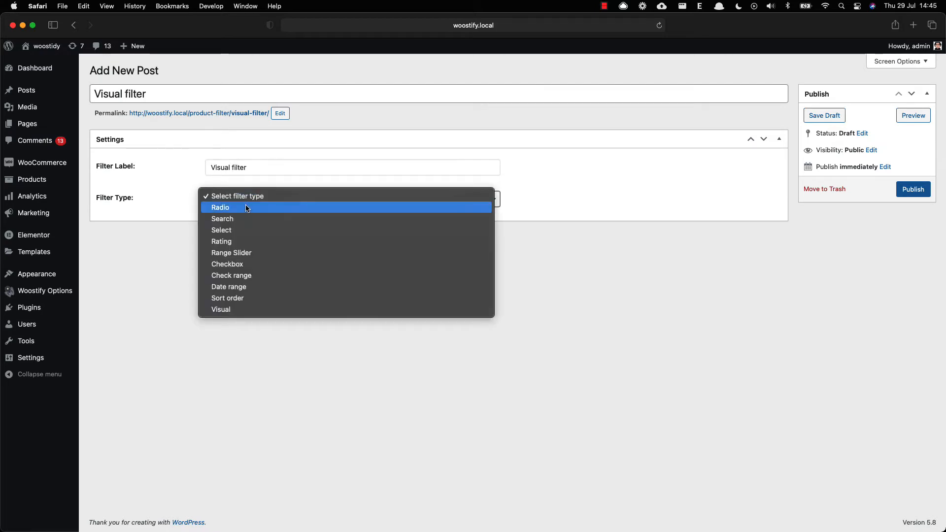
pyautogui.moveTo(244, 241)
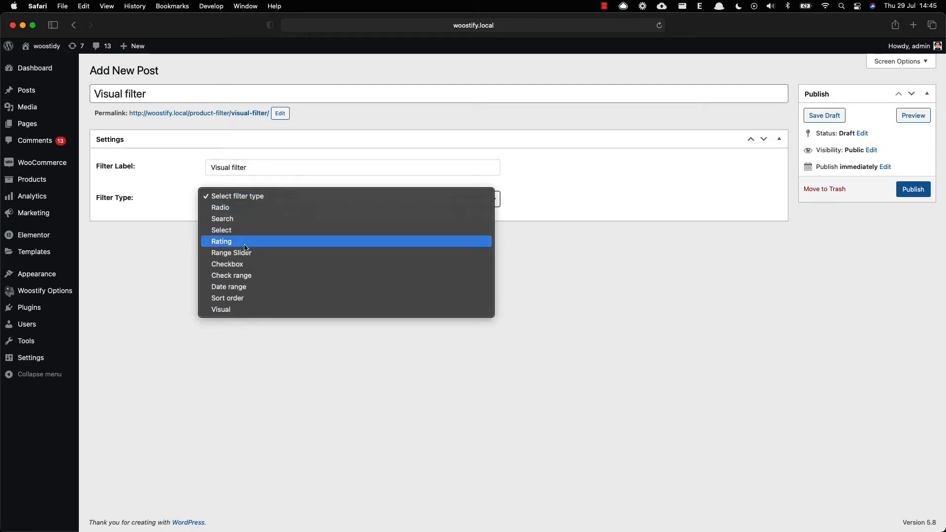
pyautogui.click(221, 309)
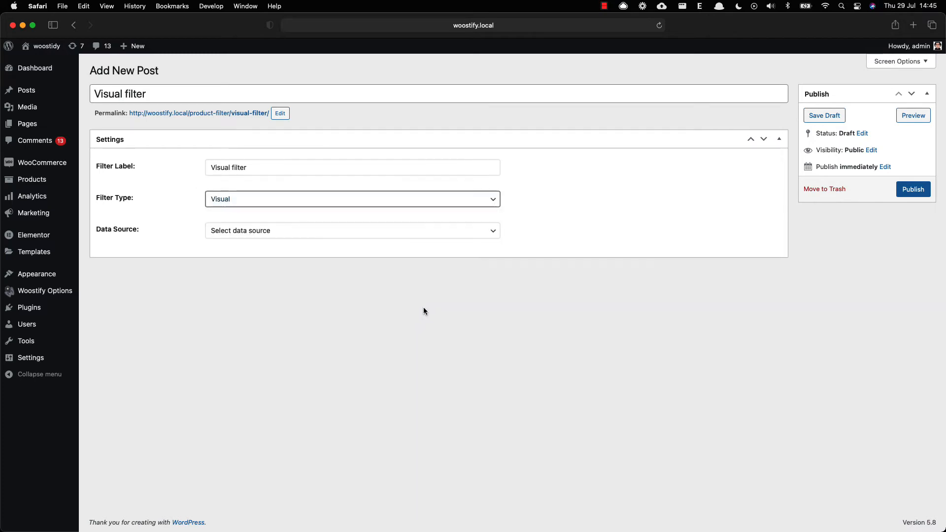
pyautogui.click(353, 231)
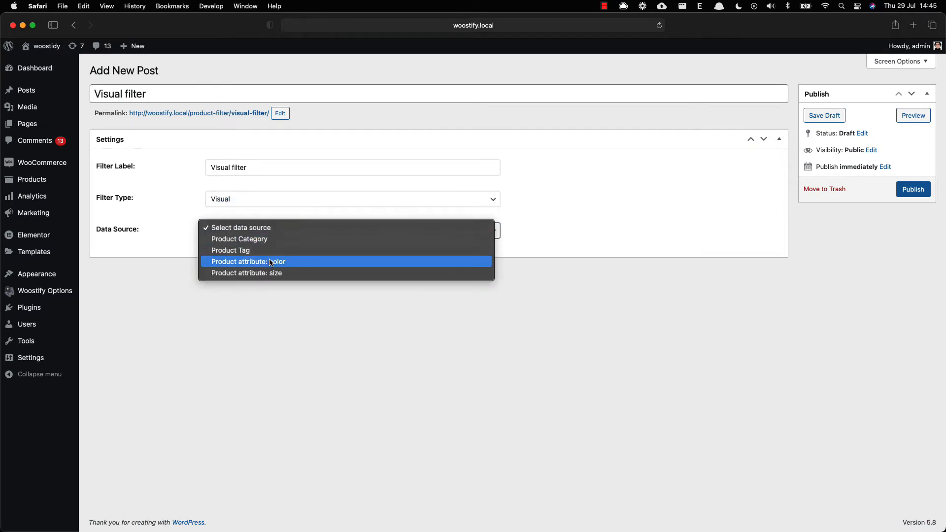
pyautogui.click(247, 261)
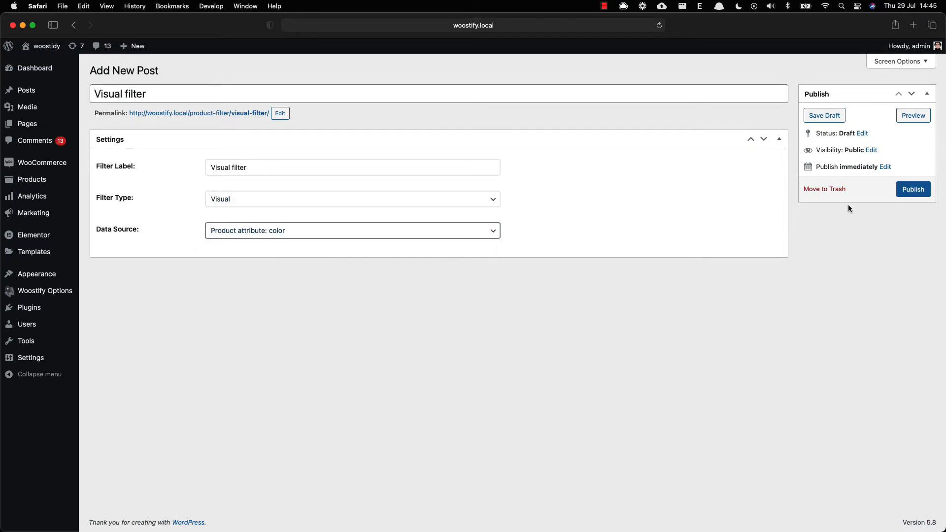
pyautogui.click(912, 189)
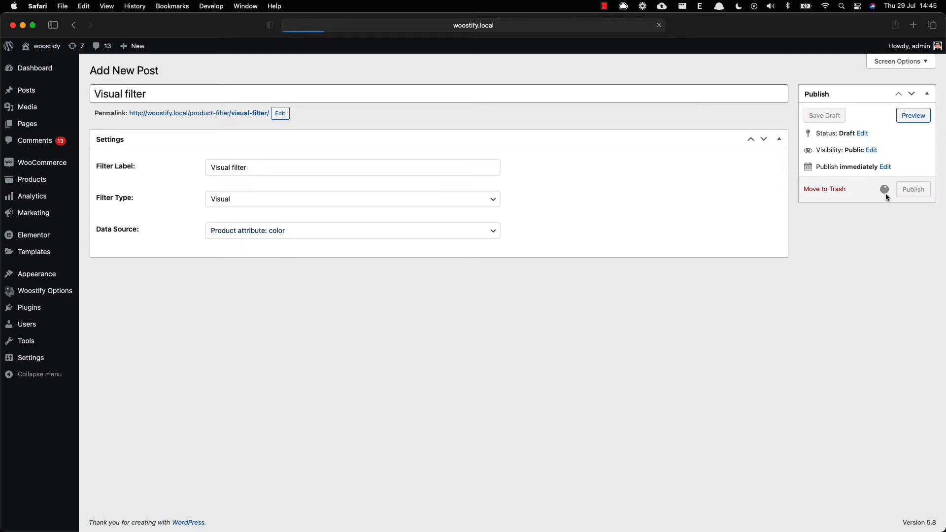
pyautogui.click(912, 189)
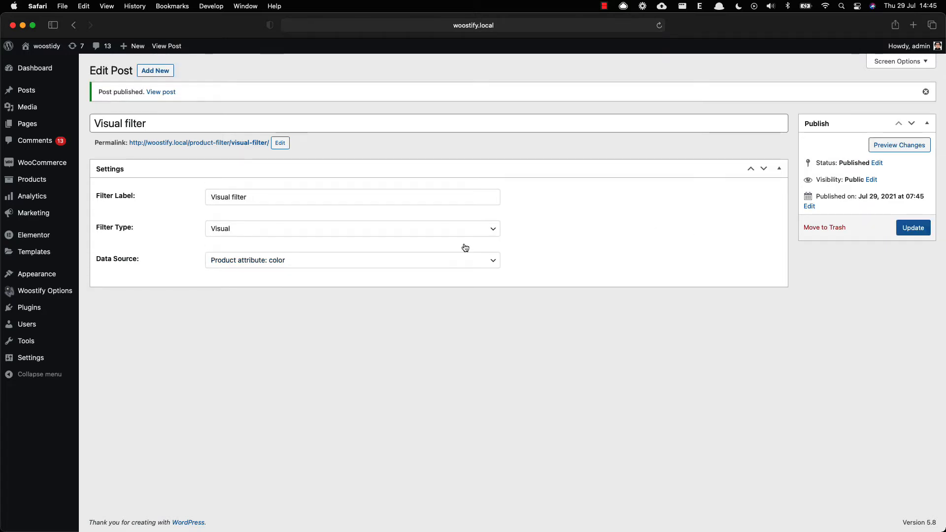
pyautogui.moveTo(58, 287)
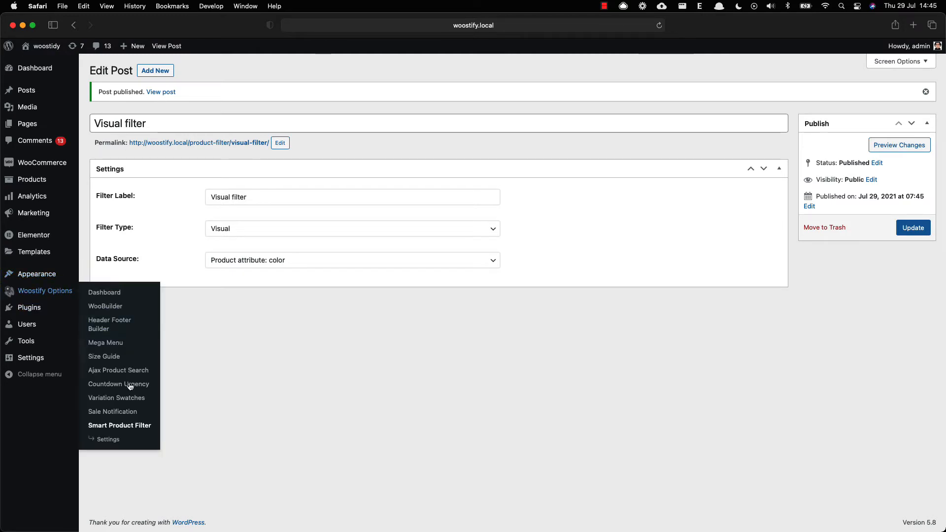
# - Copy the all-filters shortcode [woostify_product_filter] from the Smart Product Filter settings
pyautogui.click(119, 426)
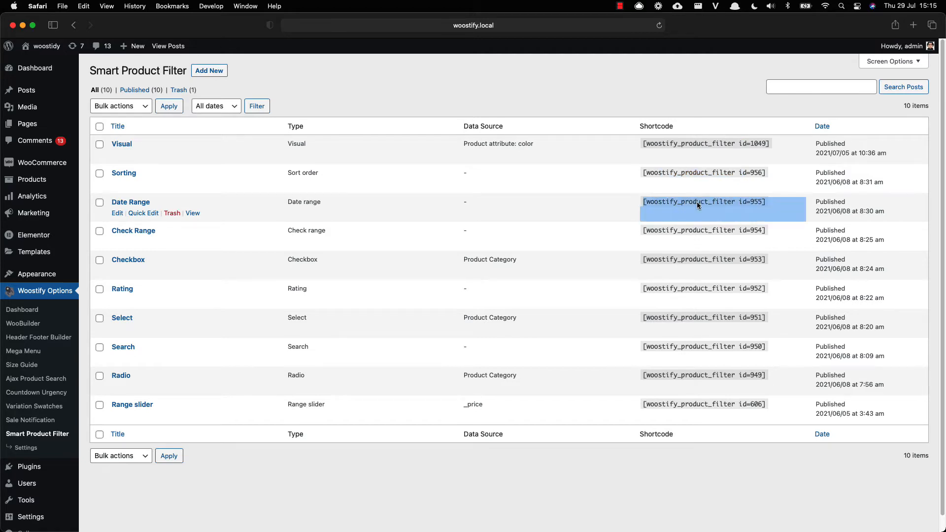
pyautogui.moveTo(408, 276)
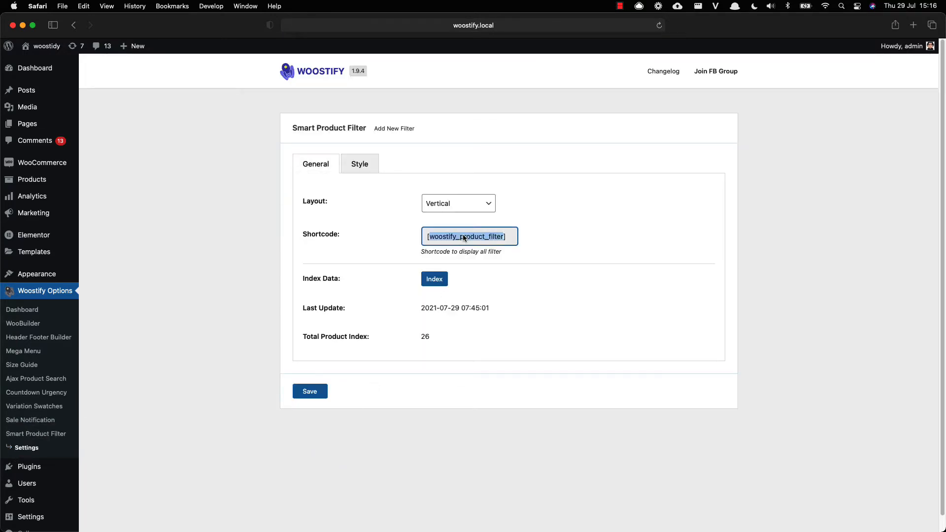
pyautogui.rightClick(469, 235)
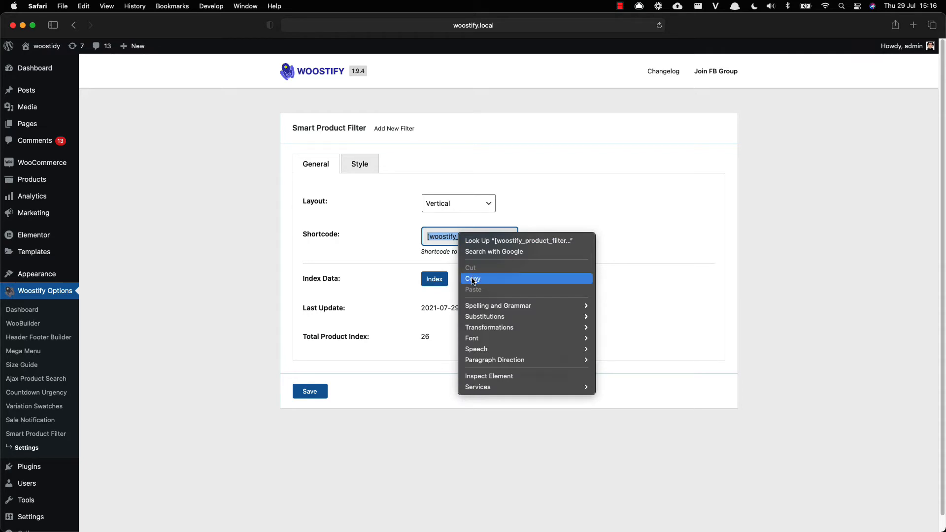
pyautogui.click(473, 278)
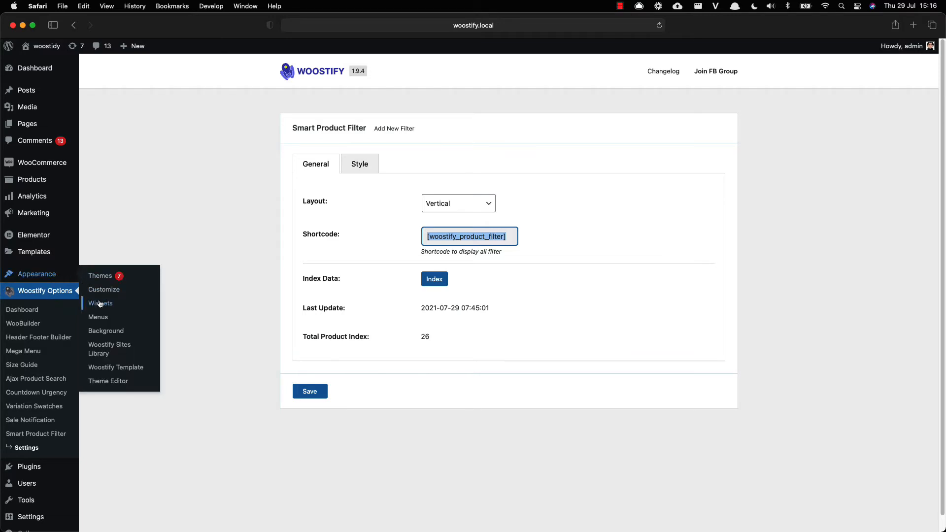
# - Add a Shortcode block with [woostify_product_filter] to the Woocommerce Sidebar, save, and view the shop
pyautogui.click(100, 302)
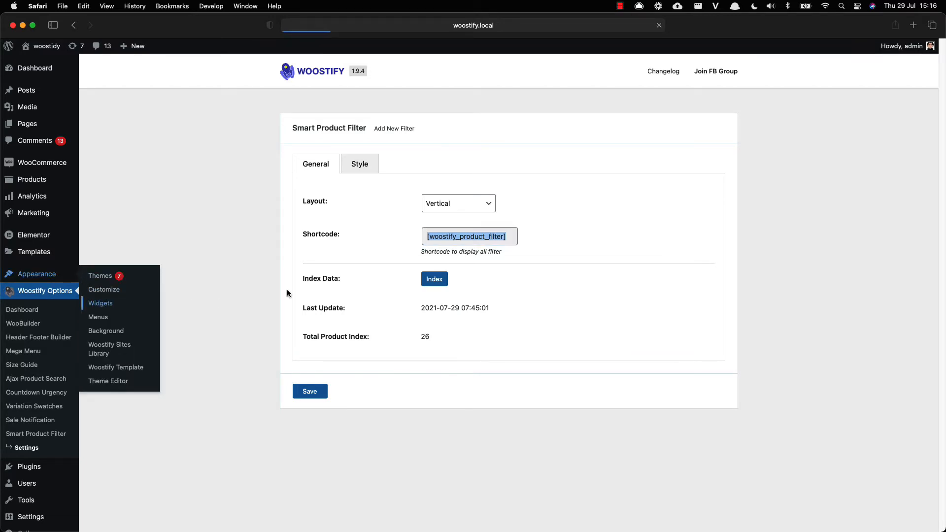
pyautogui.click(101, 303)
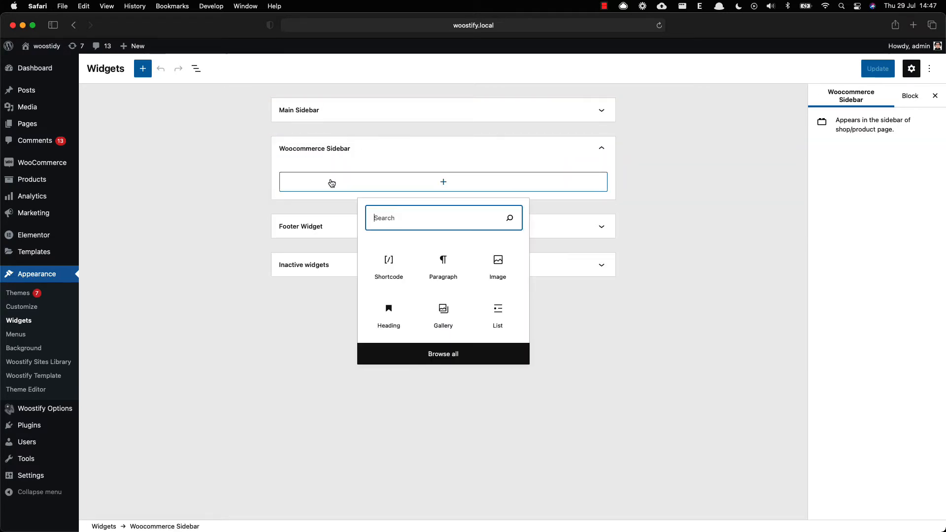
pyautogui.write('sh')
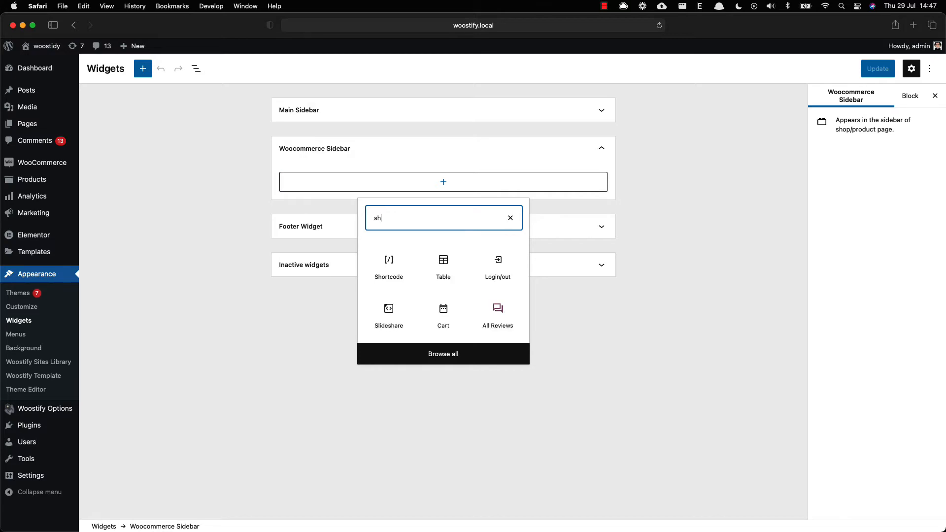
pyautogui.click(388, 262)
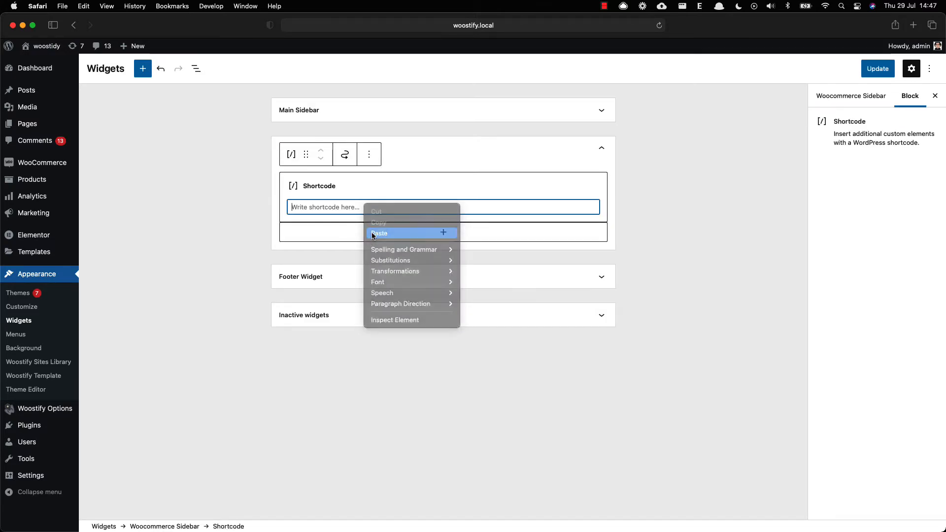
pyautogui.click(378, 234)
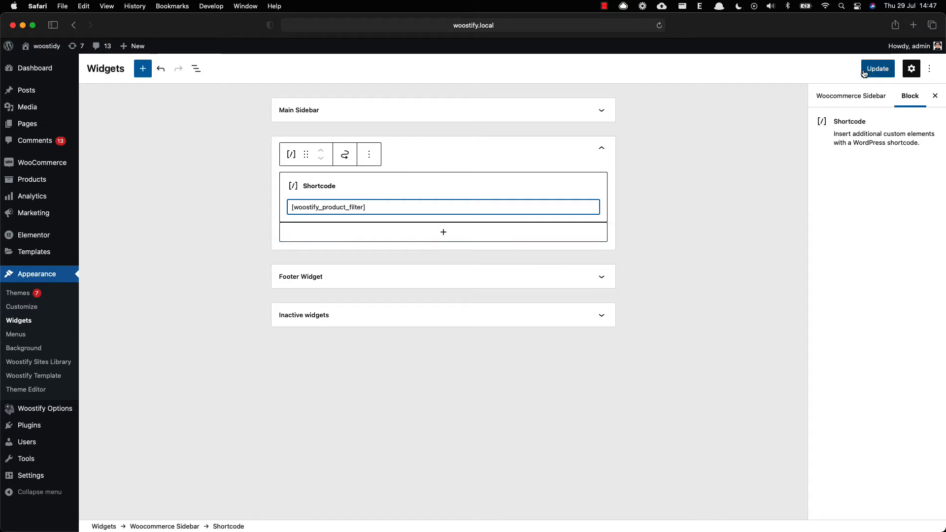
pyautogui.click(877, 68)
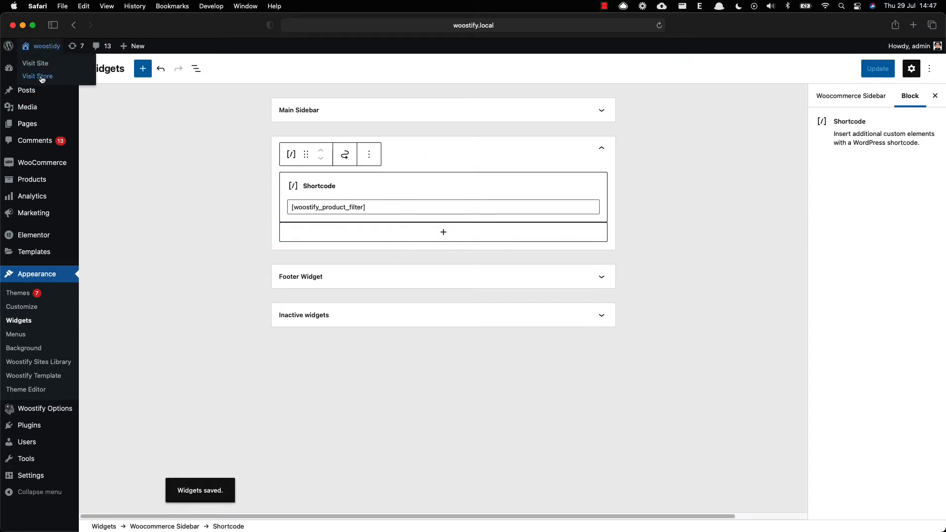
pyautogui.click(38, 76)
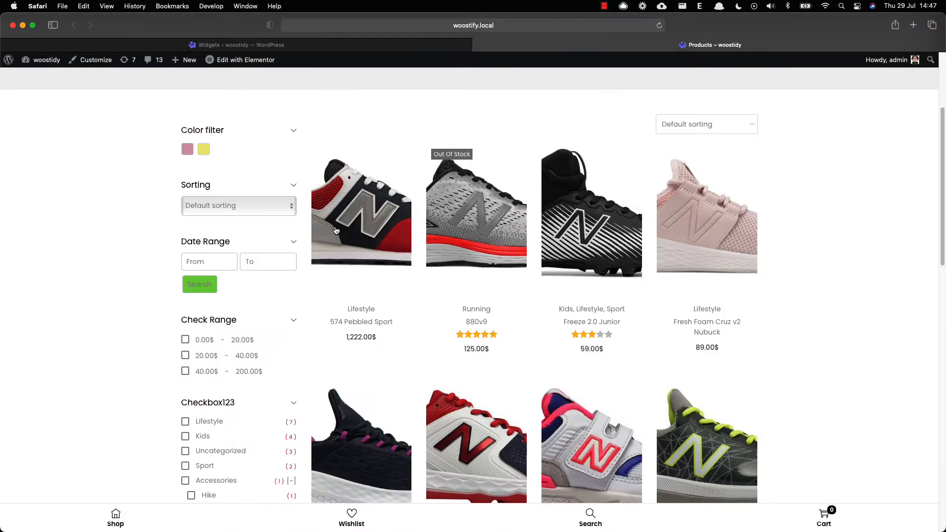
# - Review the shop page's vertical filter column beside the products, then return to the Widgets tab
pyautogui.scroll(-3)
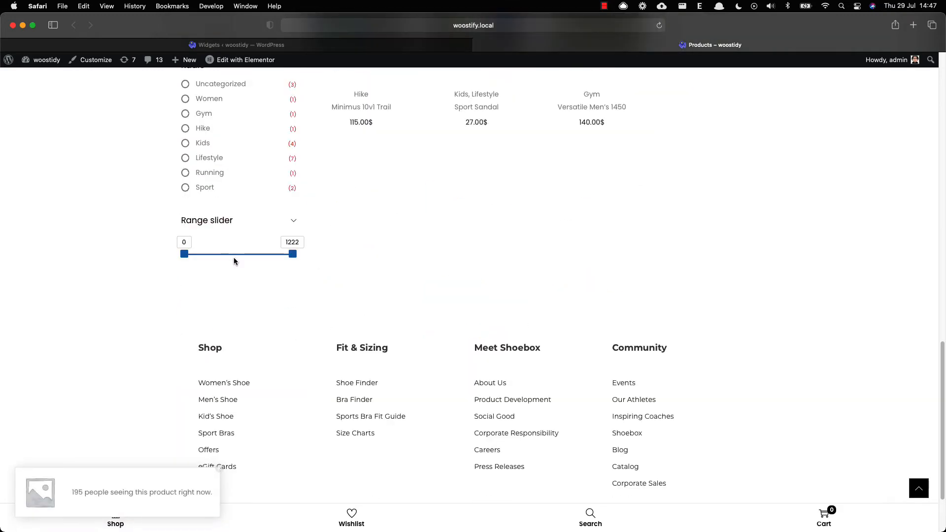
pyautogui.scroll(3)
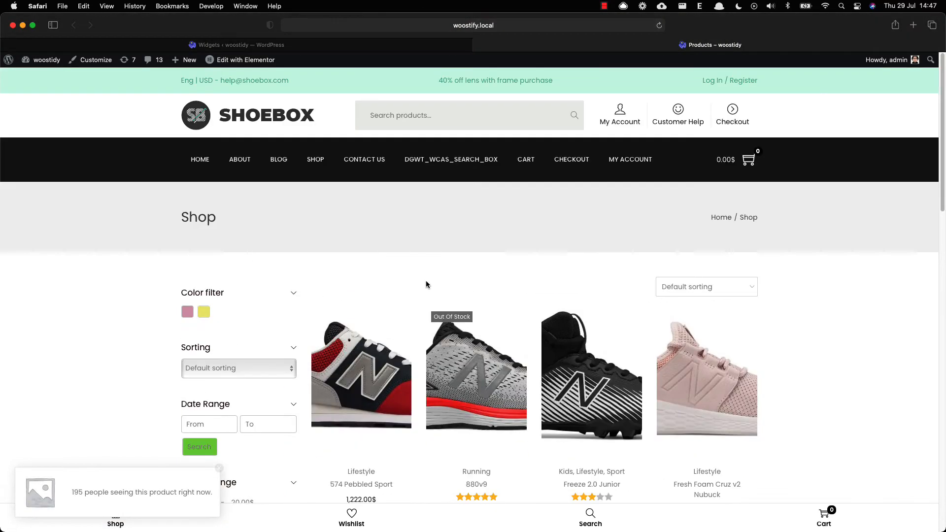
pyautogui.click(237, 45)
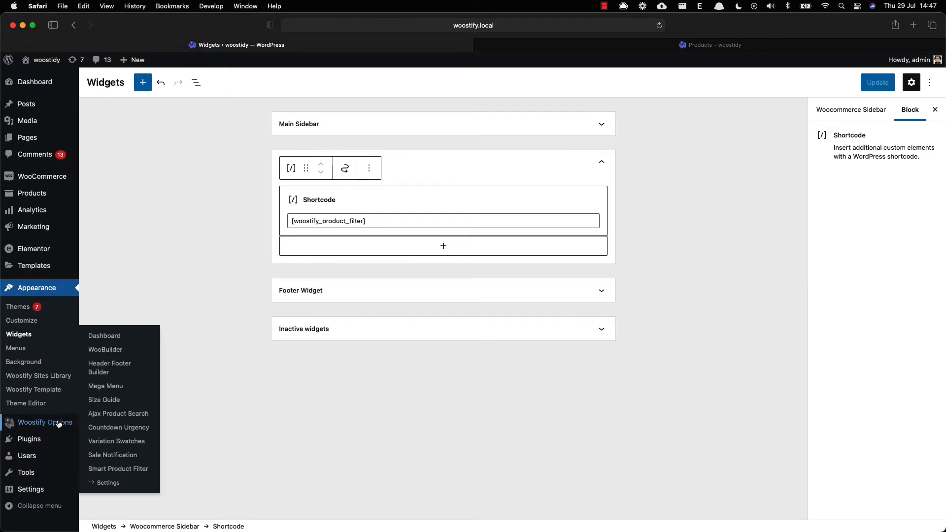
# - Change the Smart Product Filter Layout setting from Vertical to Horizontal
pyautogui.click(107, 482)
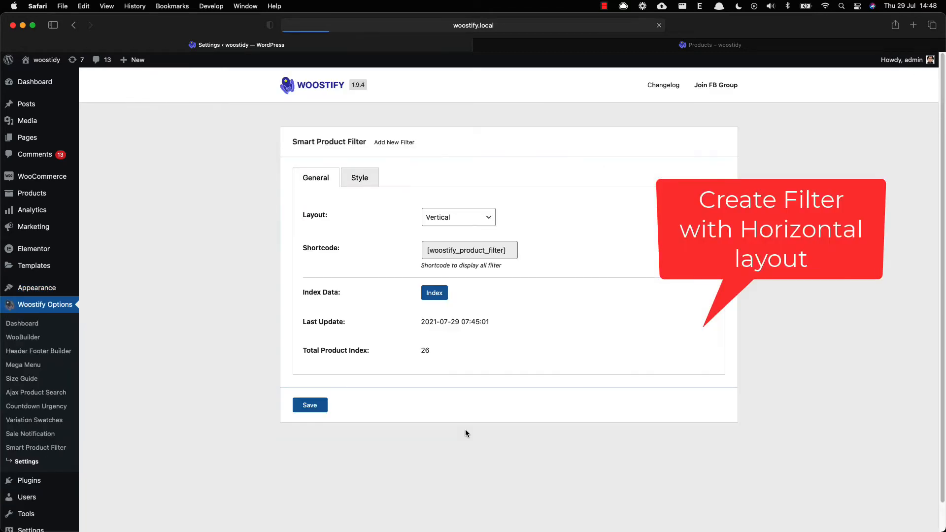
pyautogui.click(457, 216)
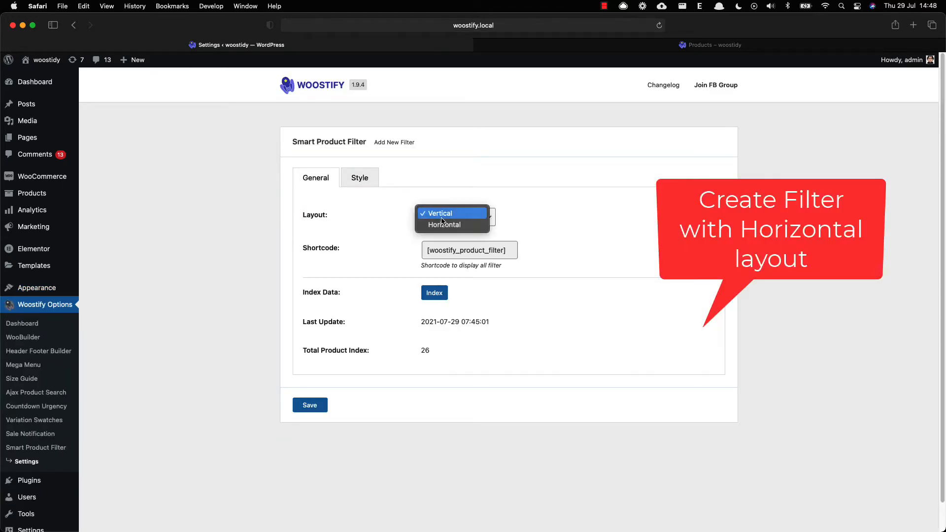
pyautogui.click(445, 225)
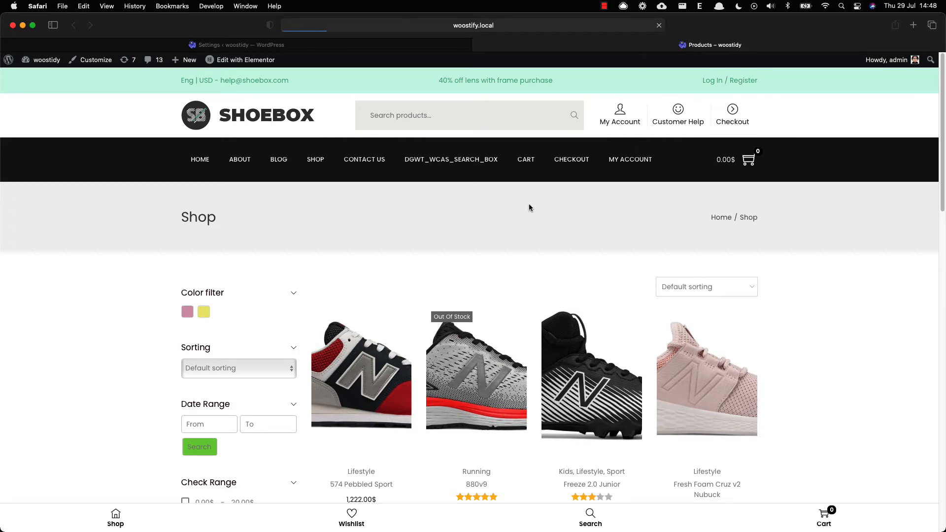
# - On the horizontal filter row, filter by Color Pink, then clear the filter again
pyautogui.scroll(-3)
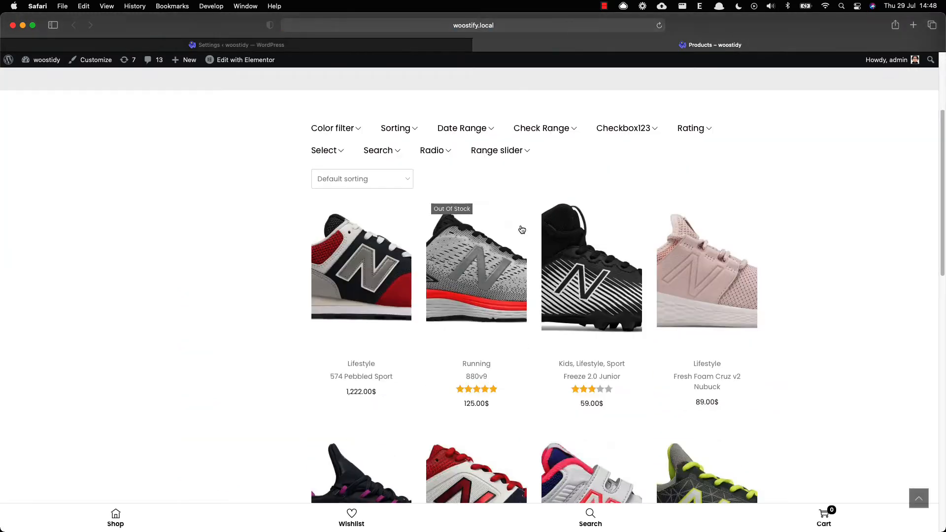
pyautogui.click(332, 128)
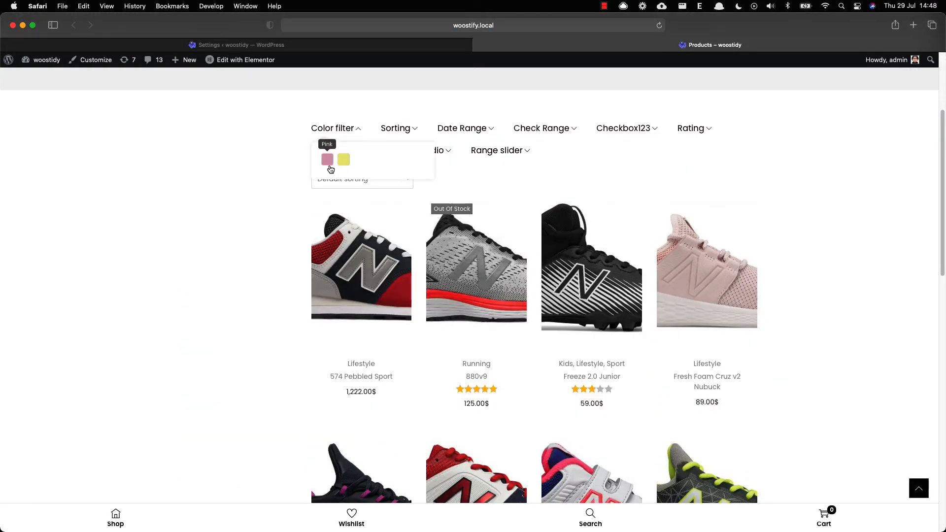
pyautogui.click(328, 160)
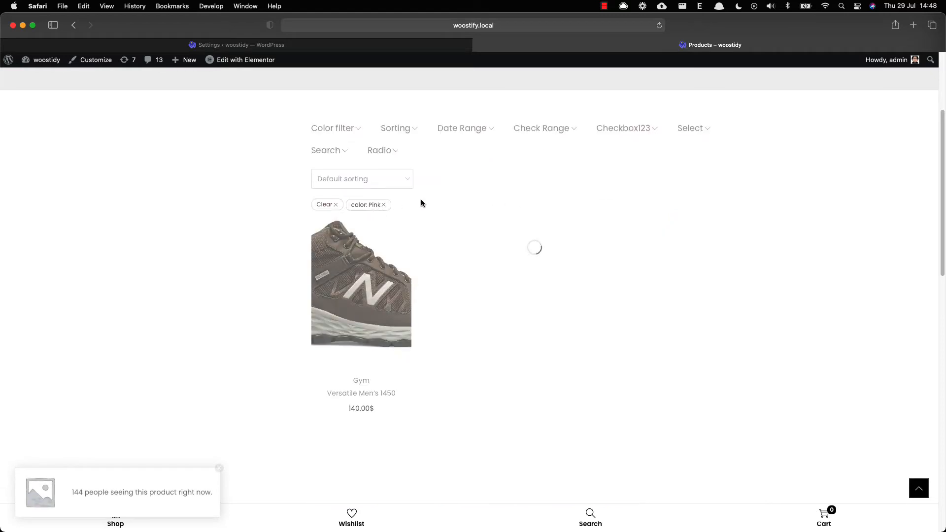
pyautogui.click(325, 204)
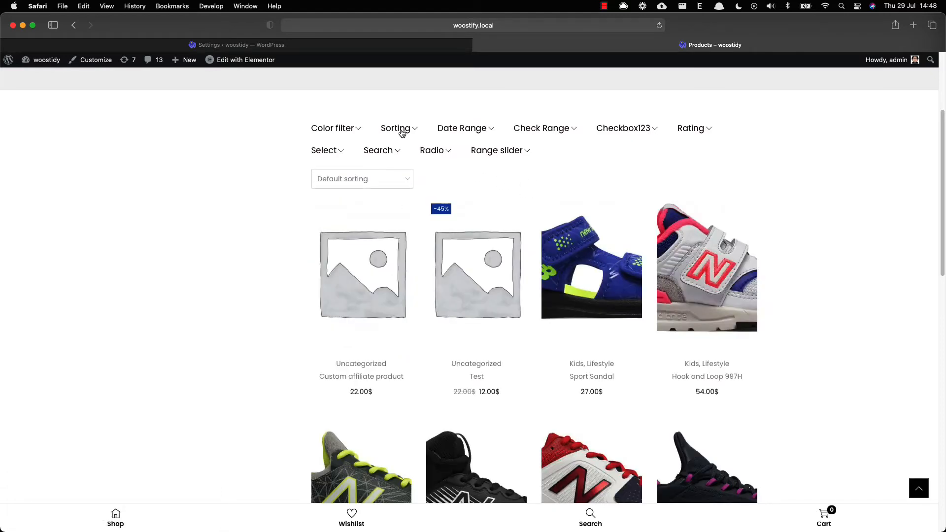
pyautogui.moveTo(533, 131)
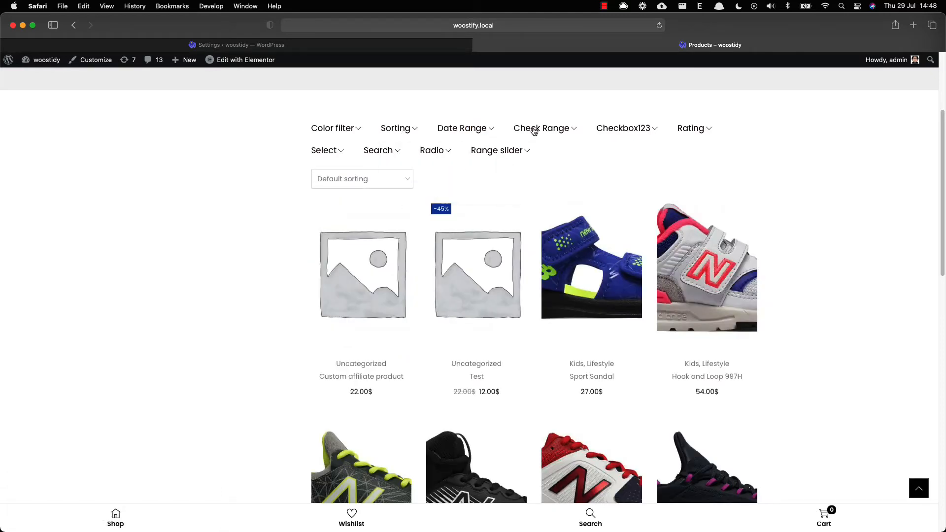
pyautogui.click(496, 149)
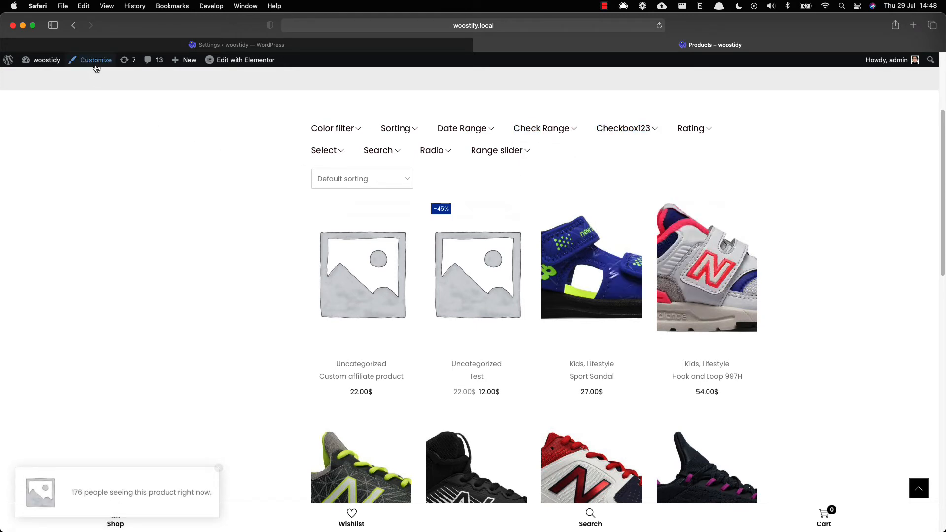
# - In the Customizer's Layout > Sidebar settings, set Shop/Product Archive to No sidebar
pyautogui.click(95, 60)
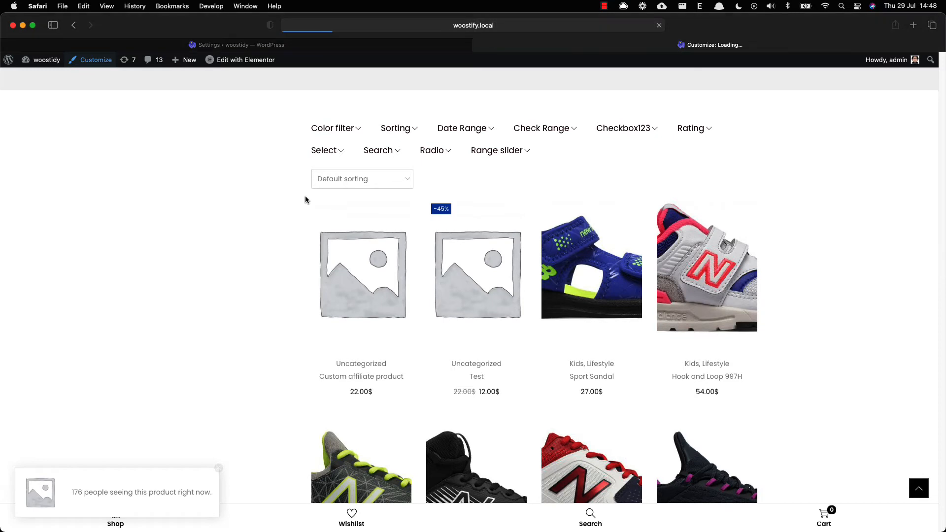
pyautogui.click(94, 60)
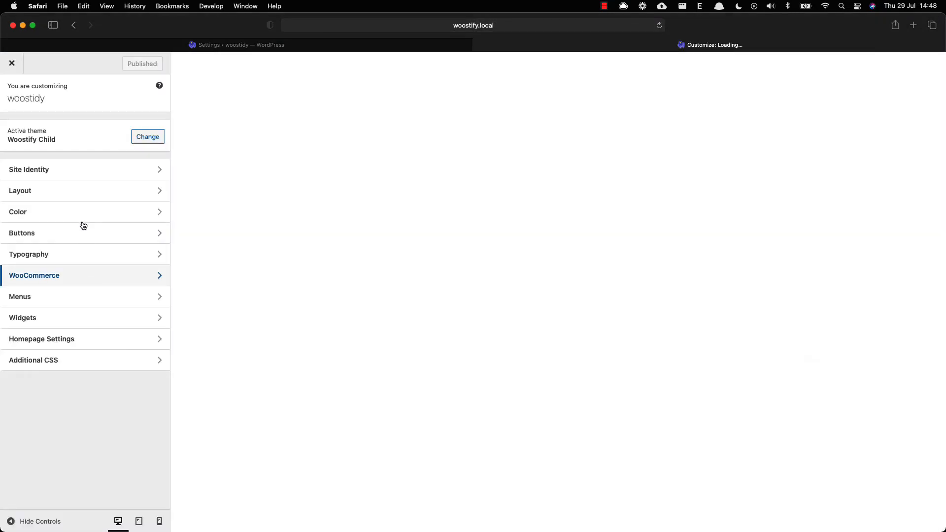
pyautogui.click(19, 190)
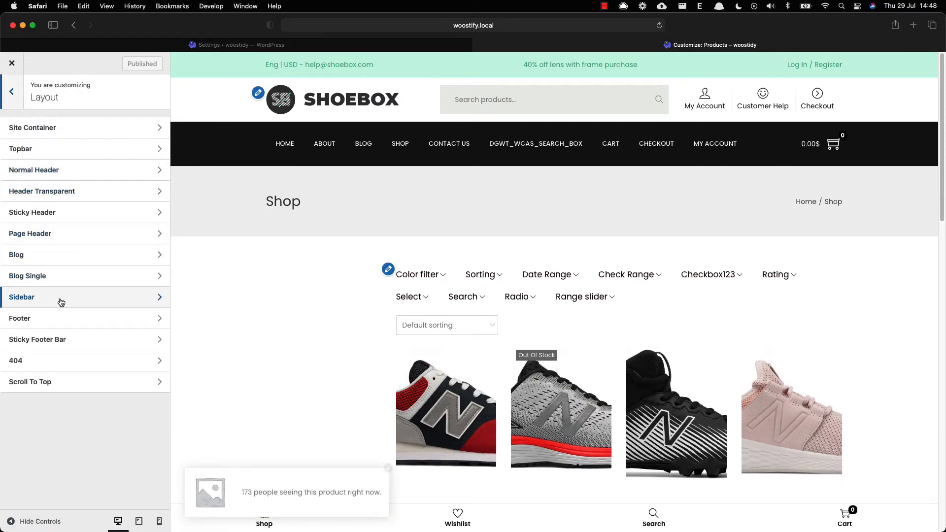
pyautogui.click(60, 297)
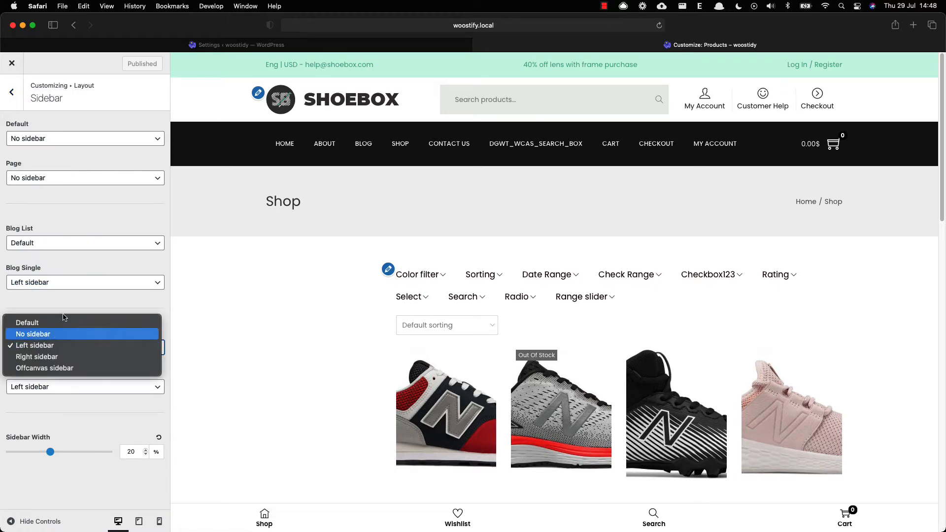
pyautogui.click(34, 334)
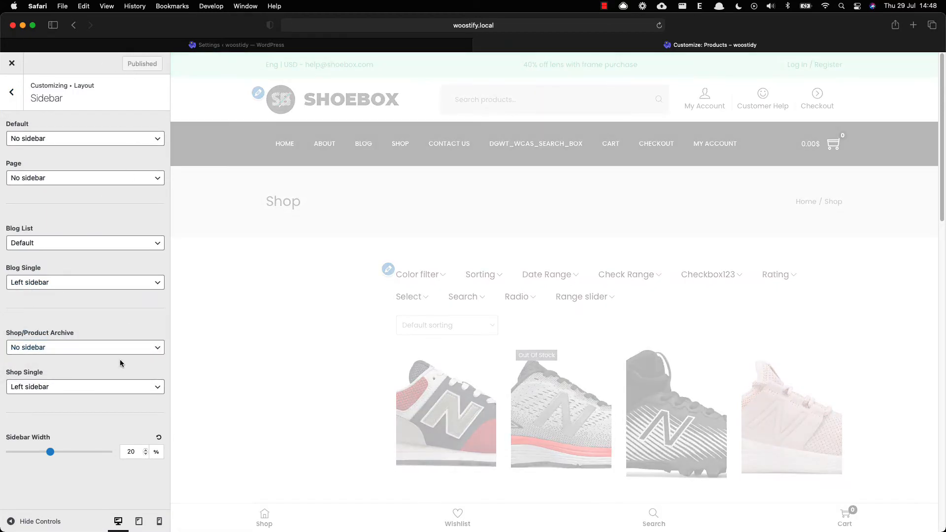
pyautogui.click(11, 63)
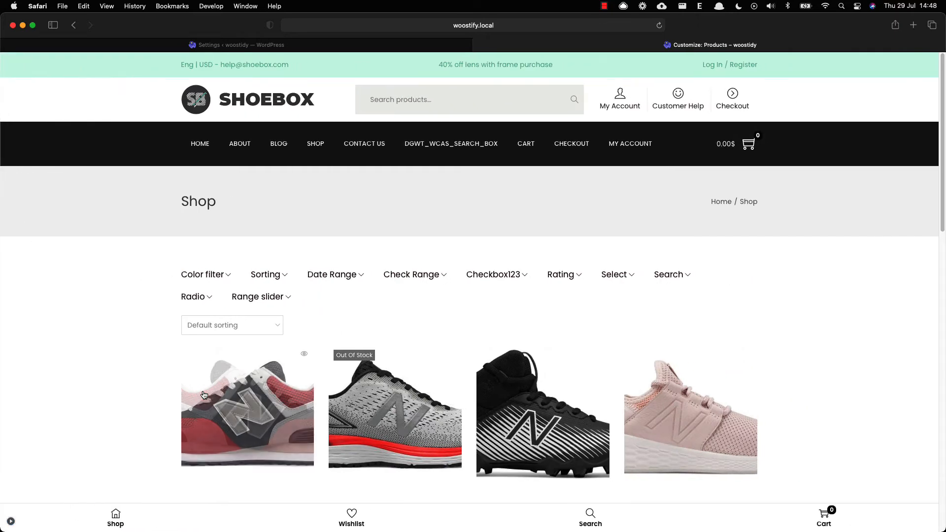
pyautogui.click(202, 274)
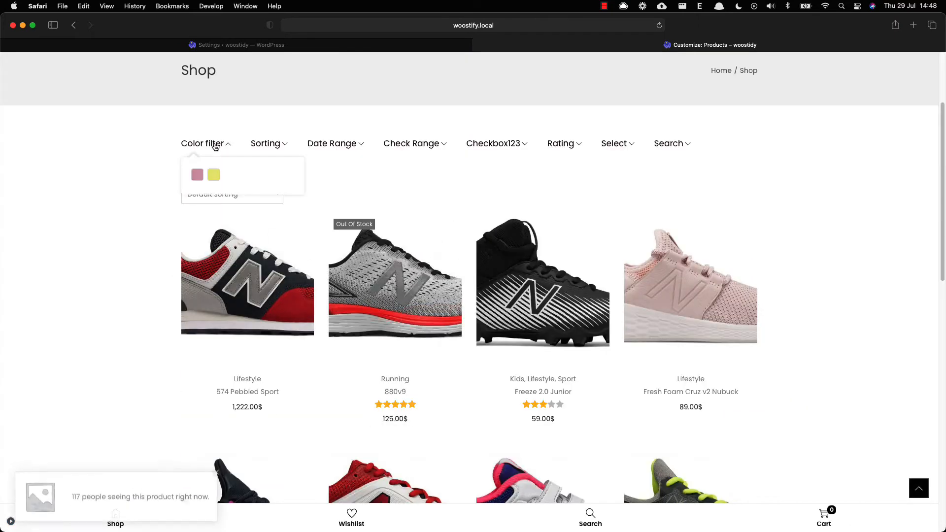
pyautogui.click(197, 176)
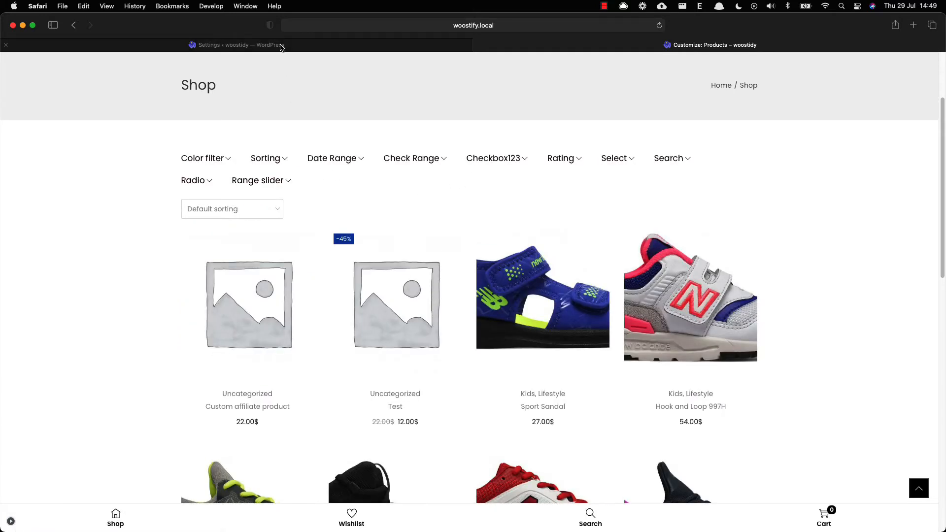
# - In WooBuilder, create a Shop Page template named 'Custom Shop page'
pyautogui.click(236, 44)
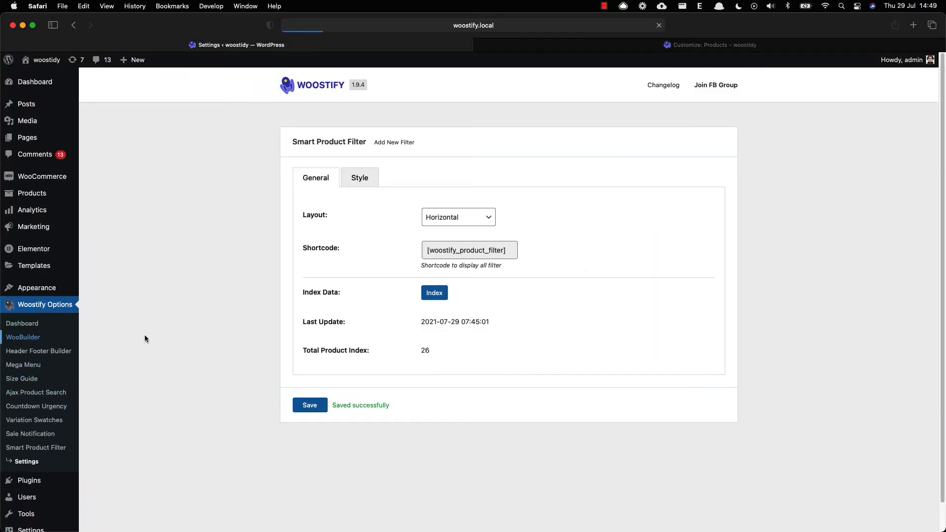
pyautogui.click(24, 338)
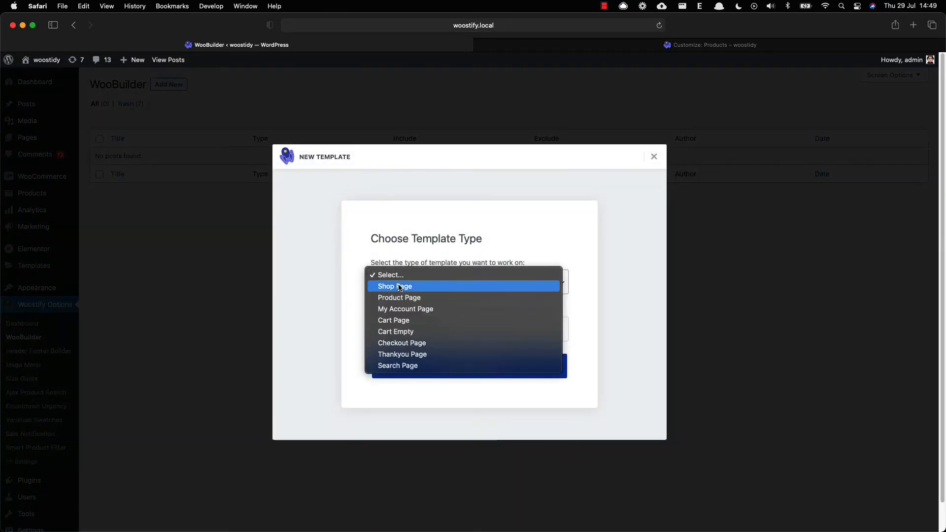
pyautogui.click(393, 285)
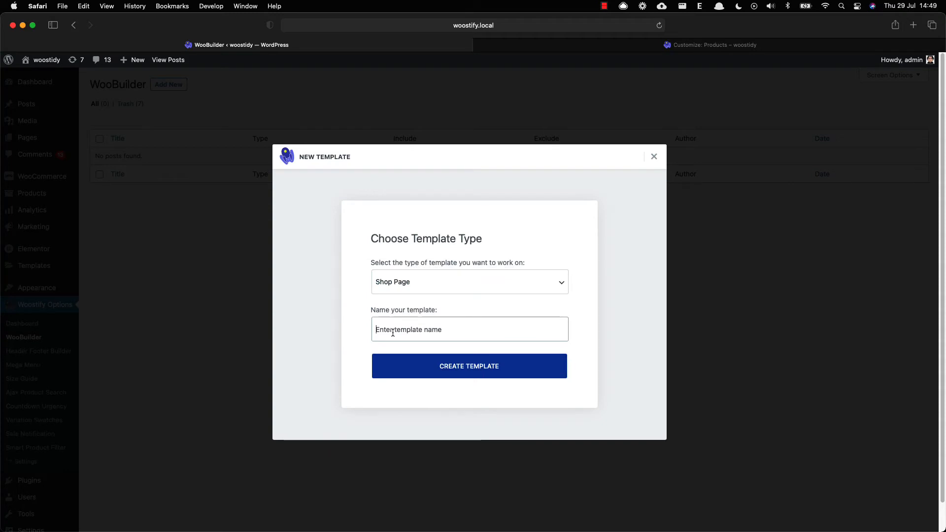
pyautogui.write('Custom S')
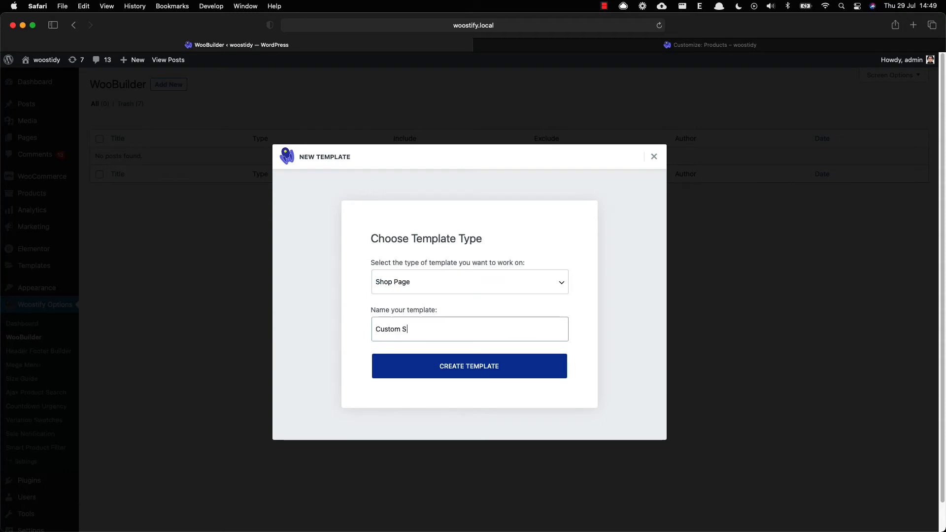
pyautogui.write('hop page')
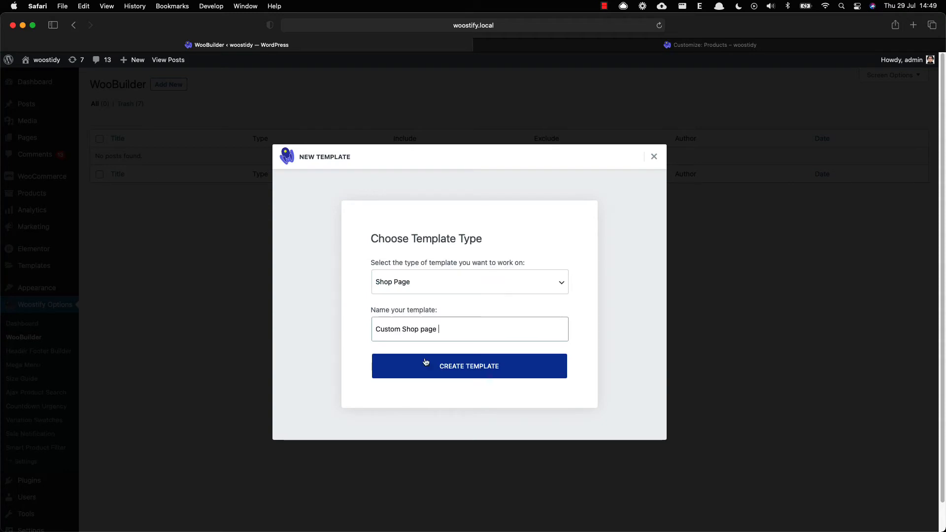
pyautogui.click(469, 365)
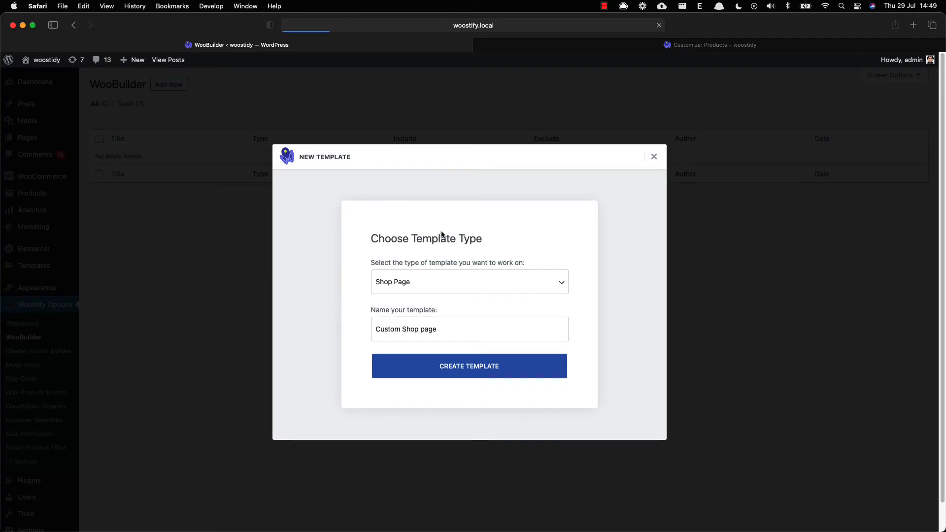
pyautogui.click(469, 366)
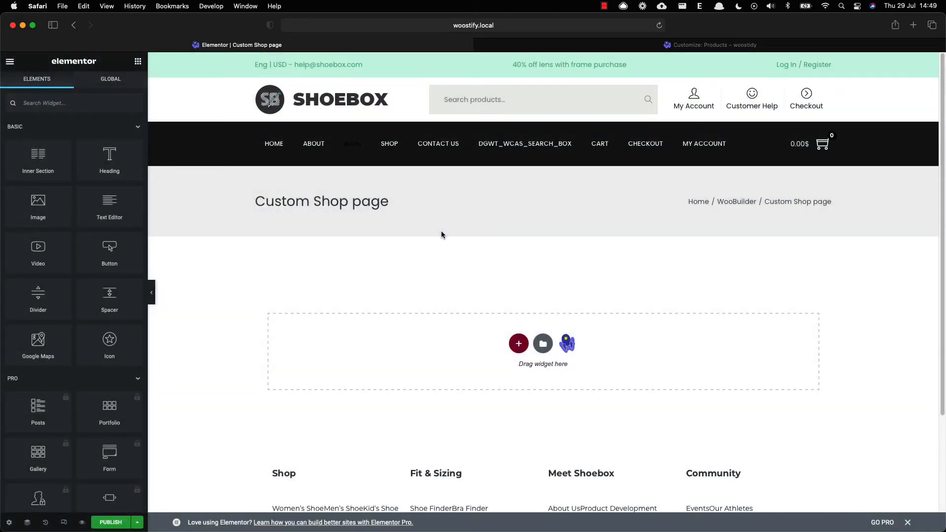
# - Add the Woostify Products widget with Active Filter Button on Current Query and publish to All Product Archives
pyautogui.write('woostify -')
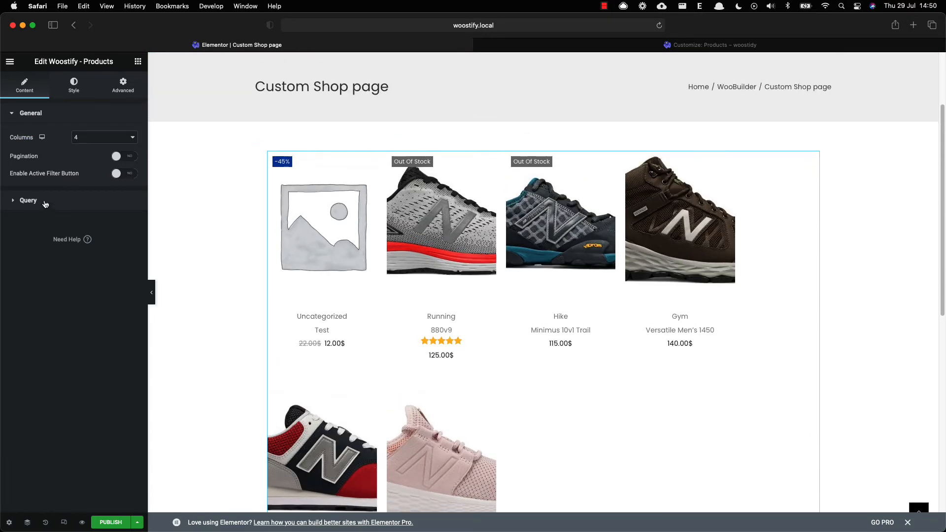
pyautogui.click(125, 174)
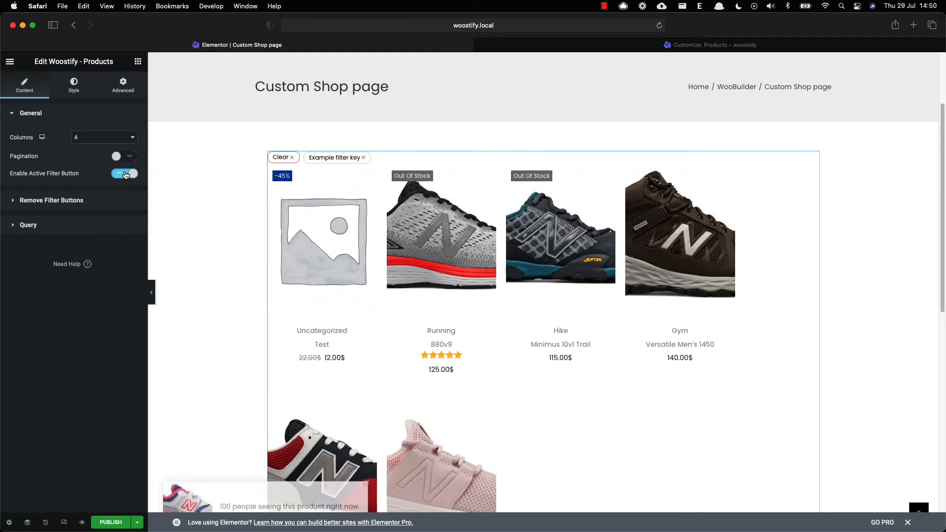
pyautogui.click(29, 224)
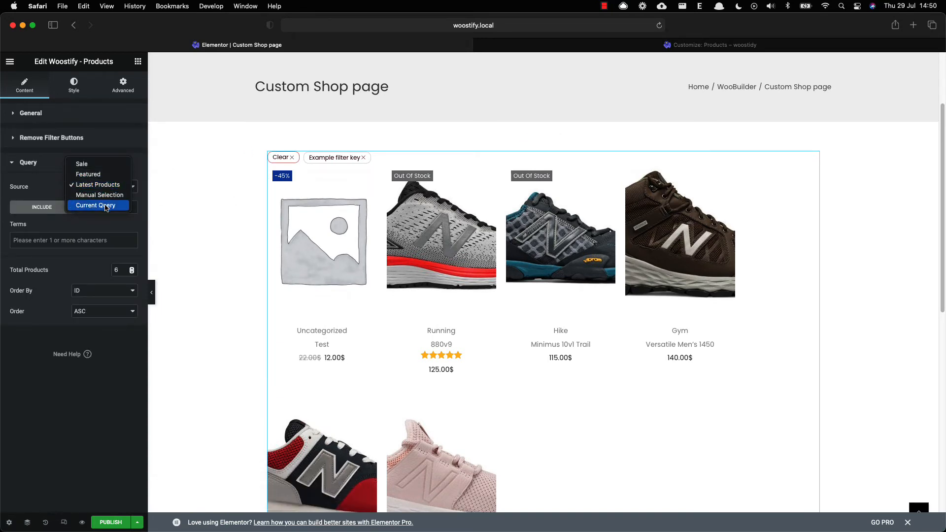
pyautogui.click(95, 205)
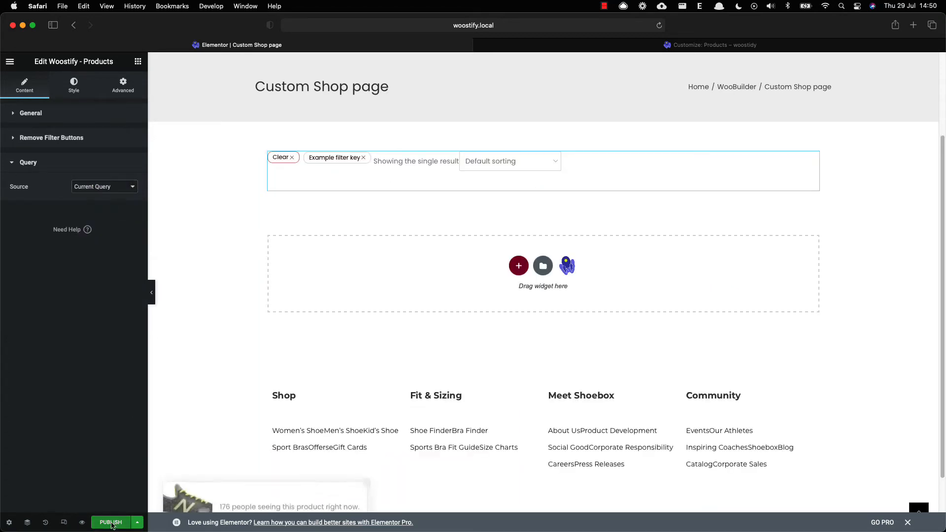
pyautogui.click(110, 522)
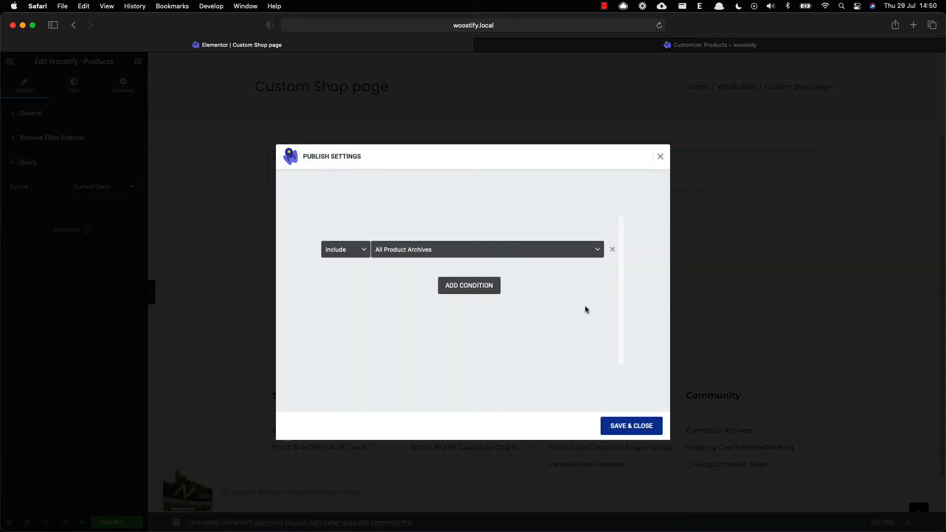
pyautogui.moveTo(631, 425)
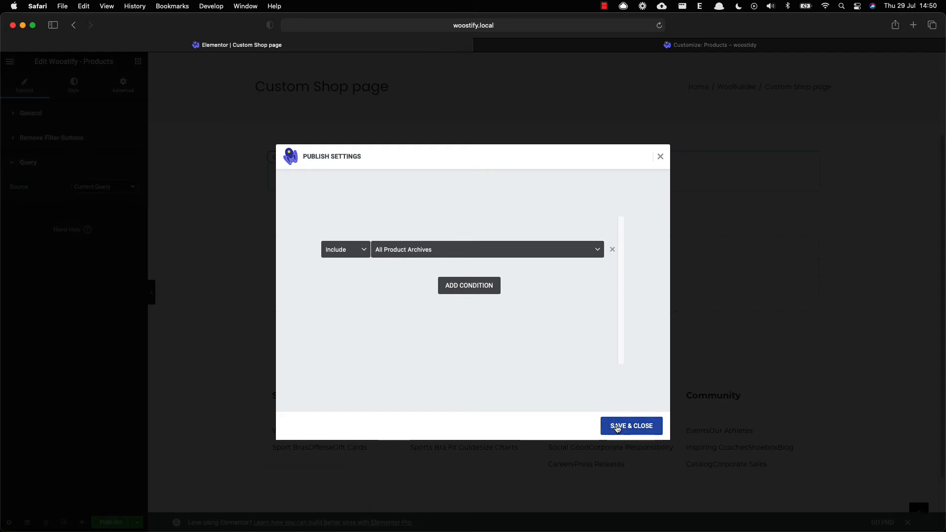
pyautogui.click(631, 425)
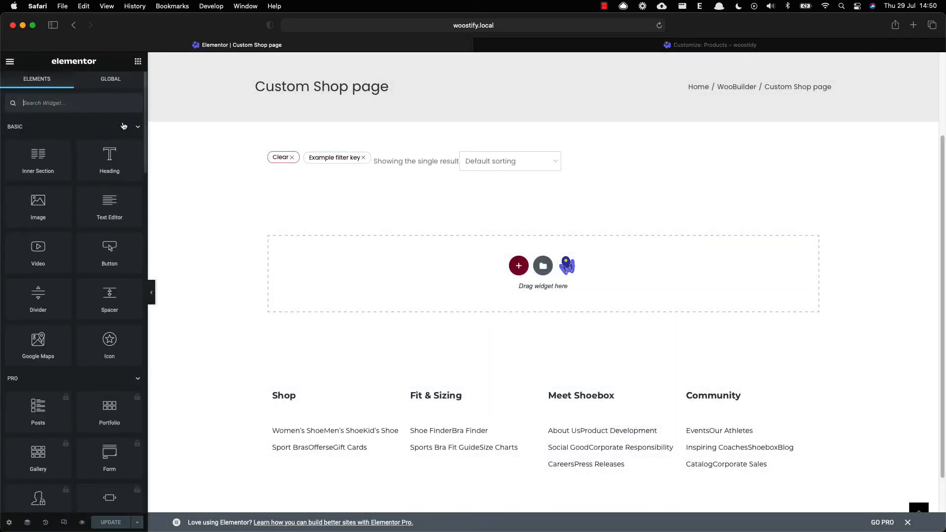
# - Add a 'Custom Shop page' heading above the products and a Shortcode widget beneath it
pyautogui.moveTo(110, 154); pyautogui.dragTo(335, 175)
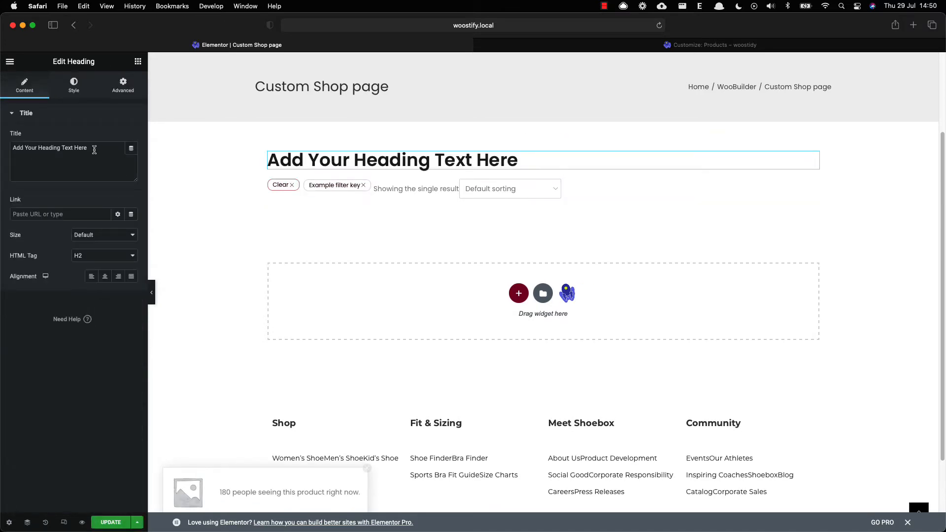
pyautogui.write('Custom Shop page')
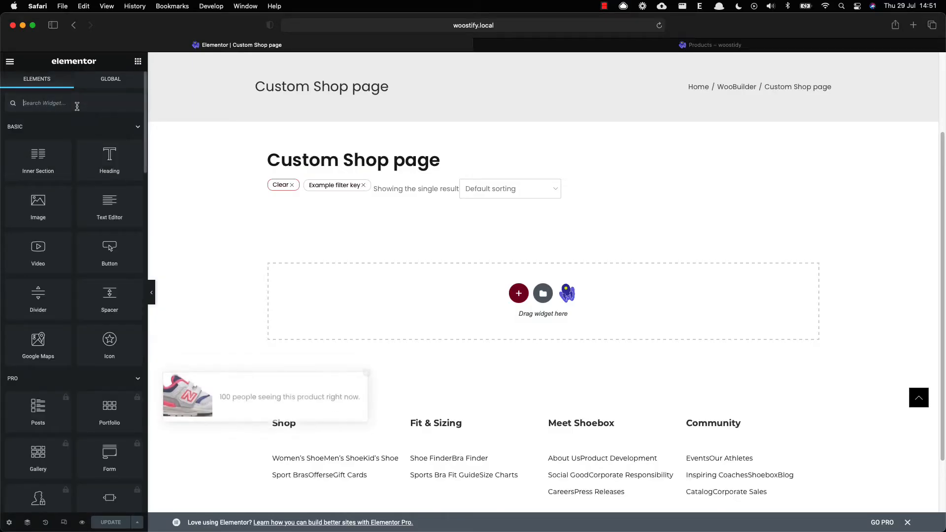
pyautogui.write('shortcode')
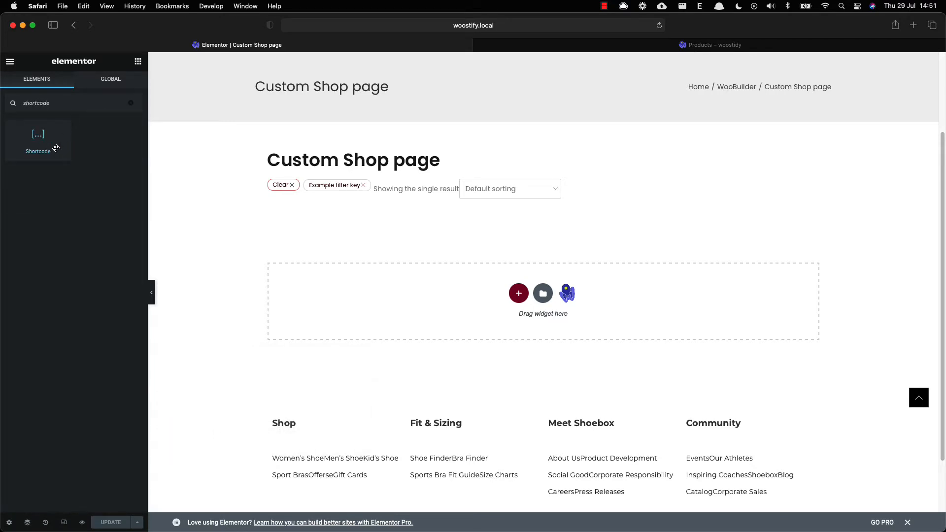
pyautogui.moveTo(38, 139); pyautogui.dragTo(360, 154)
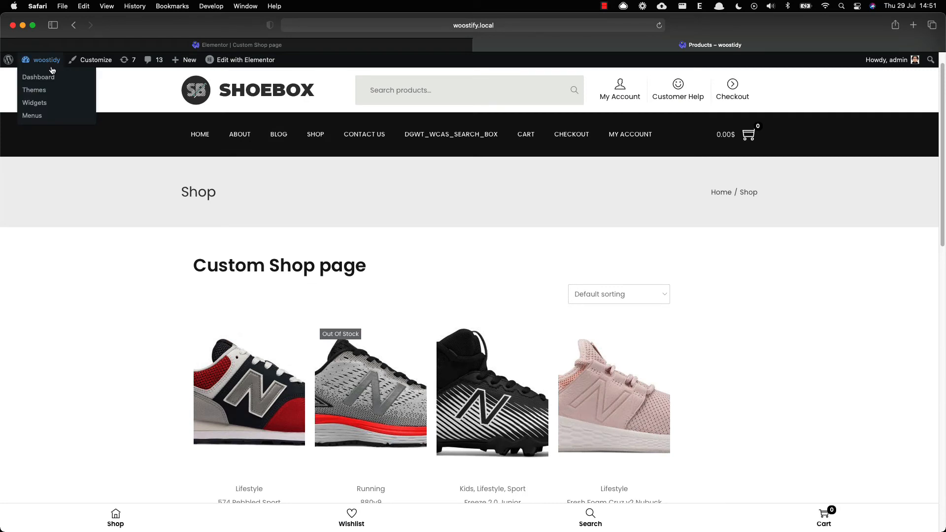
# - Copy [woostify_product_filter] from the filter settings into the Shortcode widget and update the template
pyautogui.click(39, 77)
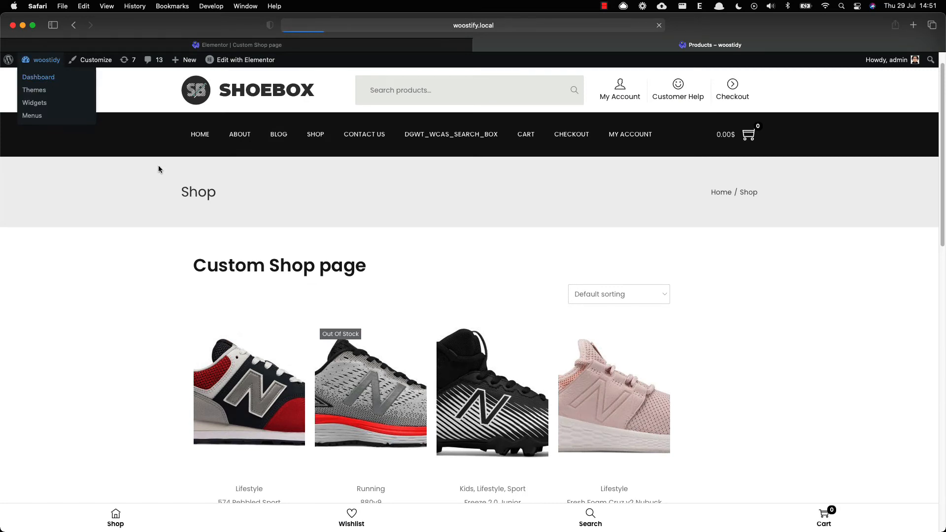
pyautogui.click(39, 77)
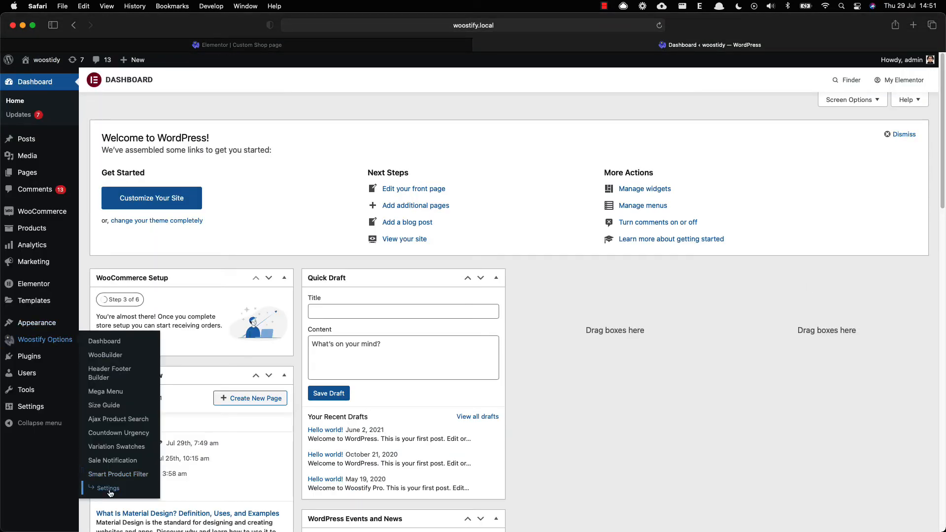
pyautogui.click(107, 488)
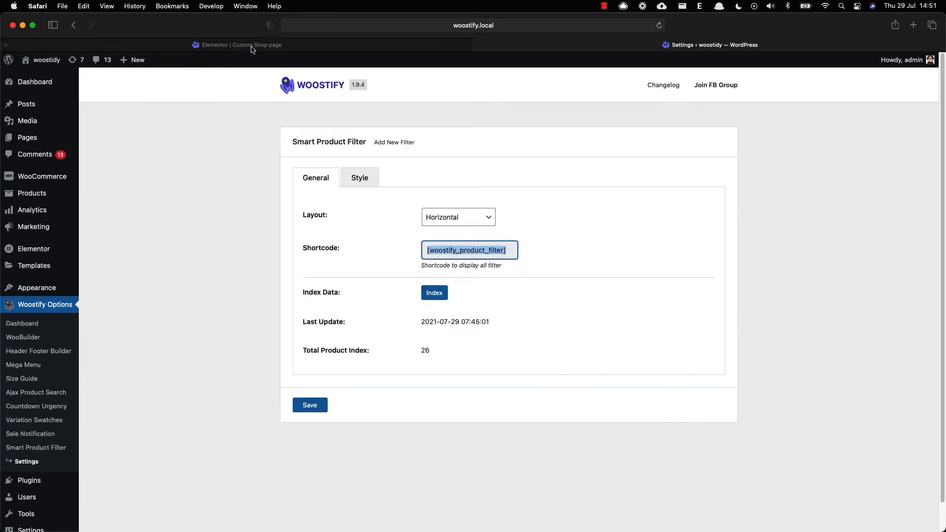
pyautogui.rightClick(74, 169)
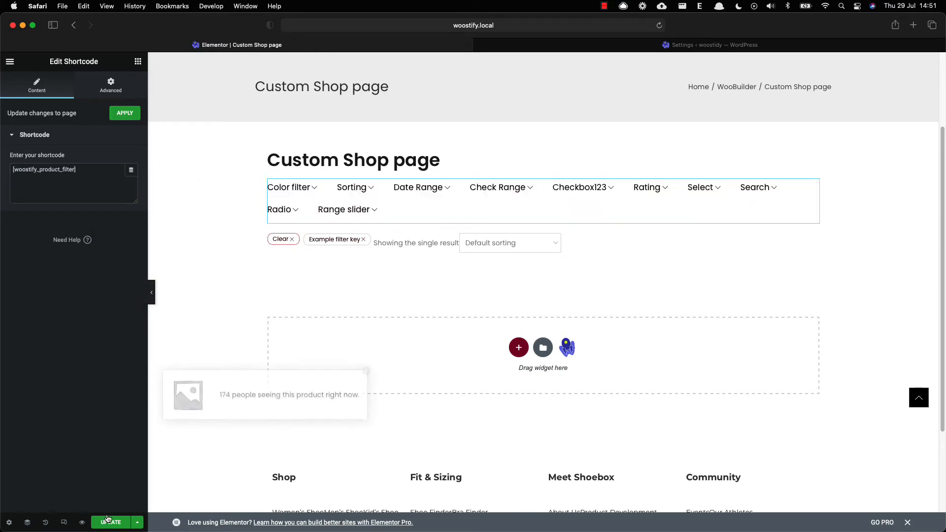
pyautogui.click(110, 522)
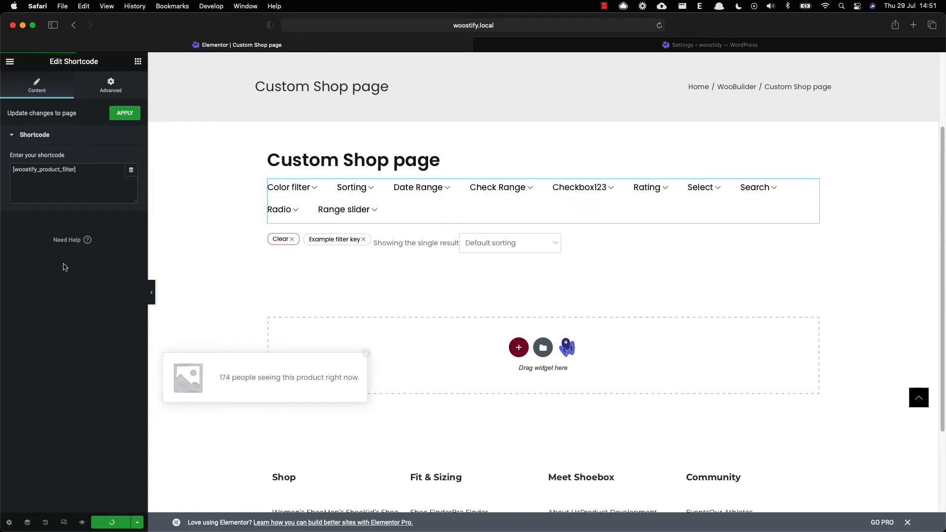
pyautogui.click(709, 44)
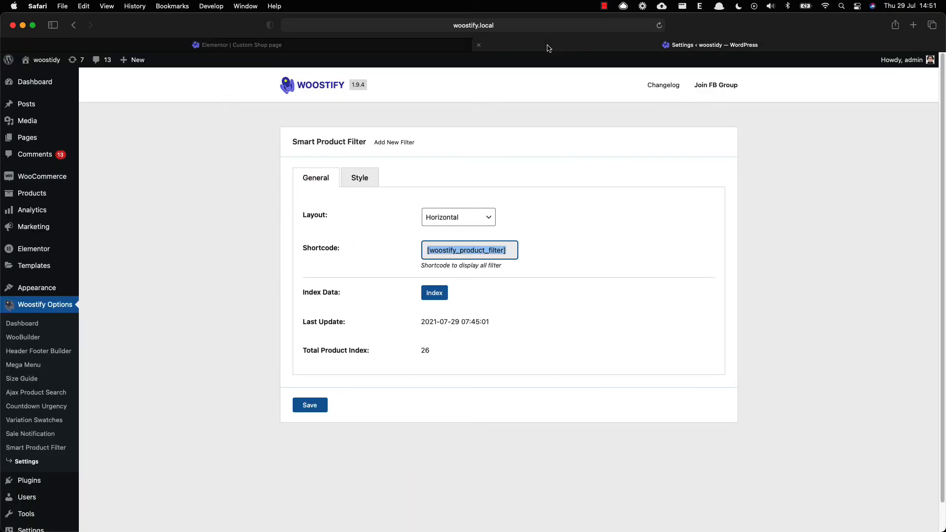
pyautogui.moveTo(41, 60)
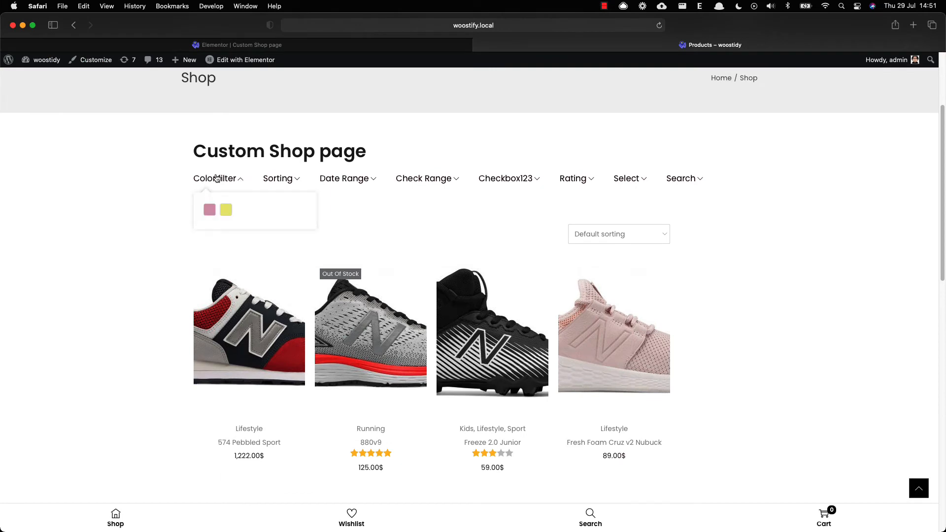
# - Try the Date Range and Color dropdowns on the live shop, then return to the Elementor editor
pyautogui.click(344, 178)
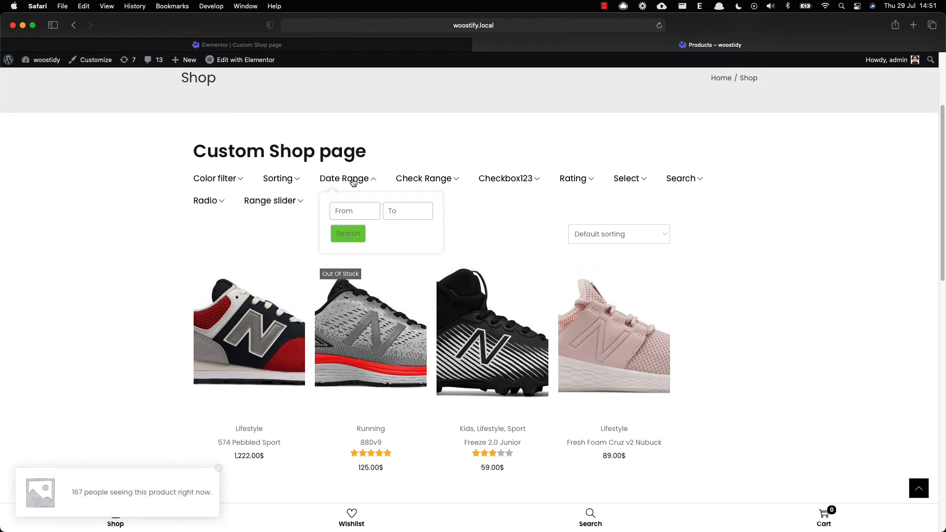
pyautogui.click(216, 178)
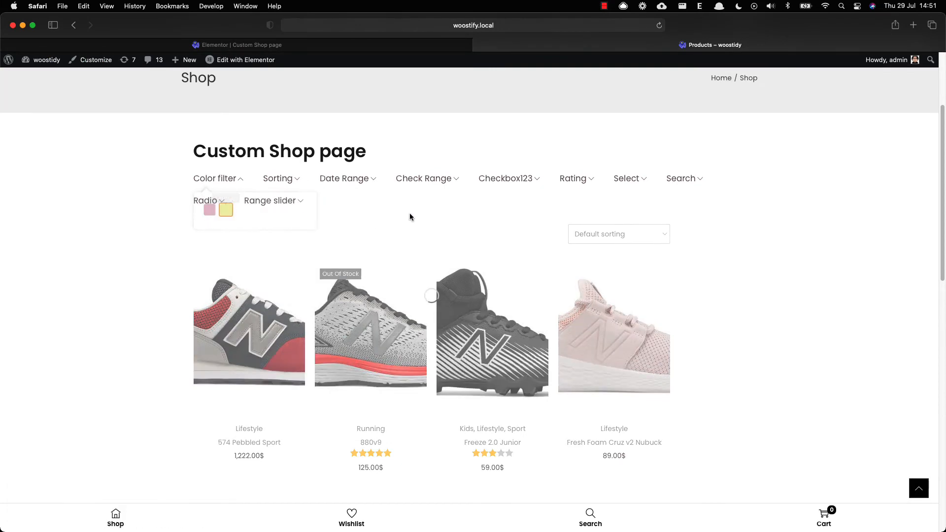
pyautogui.click(244, 59)
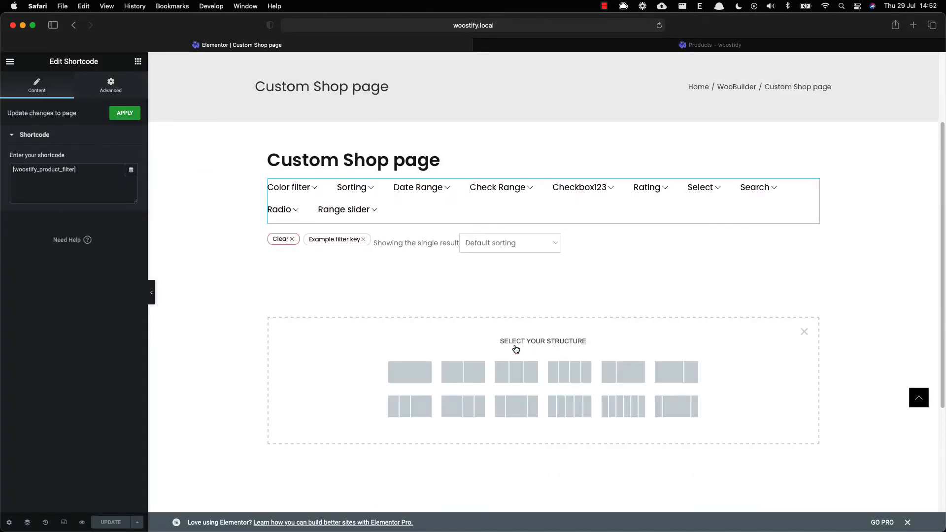
pyautogui.moveTo(463, 372)
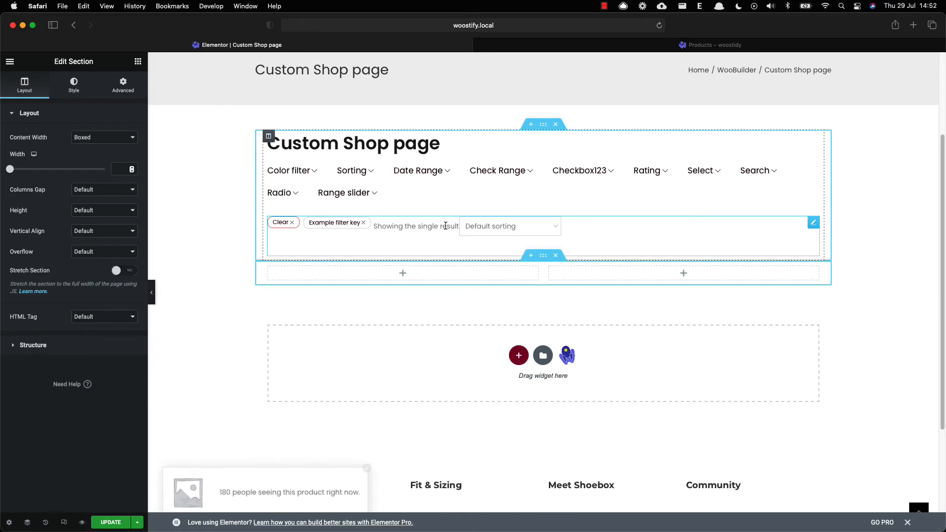
# - Replace the old section with a two-column one holding Woostify Products and a Shortcode widget with the filter shortcode
pyautogui.click(555, 124)
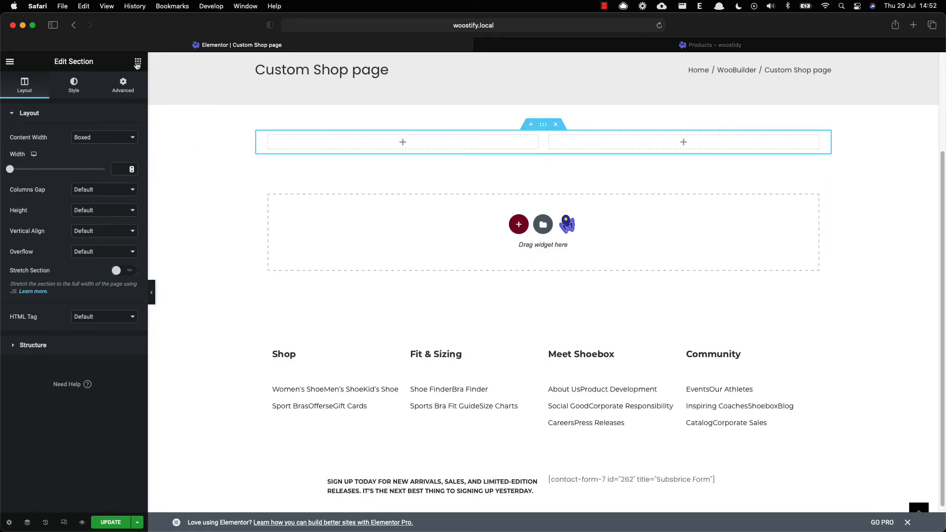
pyautogui.click(138, 61)
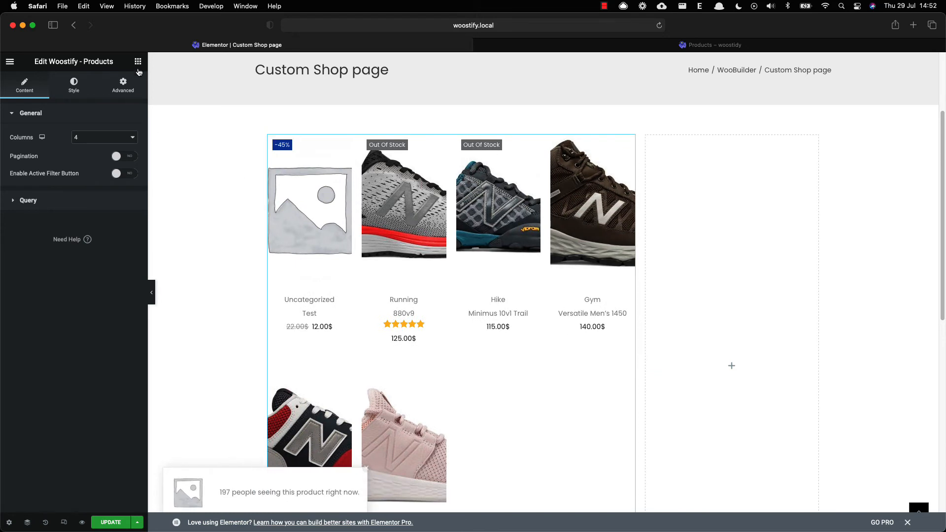
pyautogui.click(138, 61)
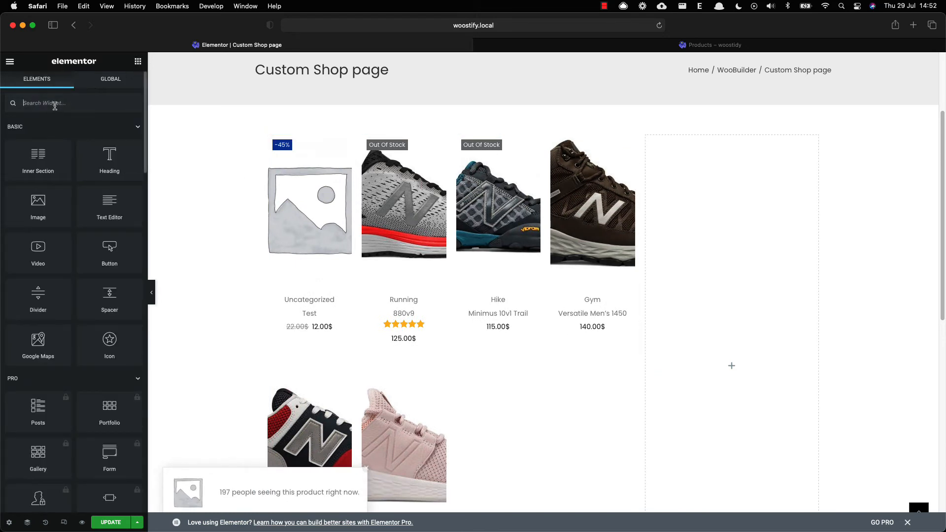
pyautogui.write('shortcode')
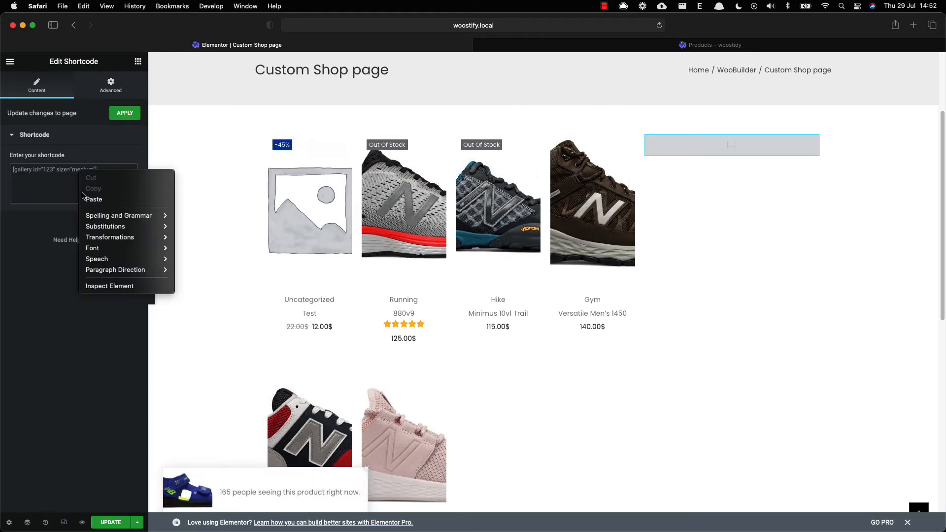
pyautogui.click(94, 199)
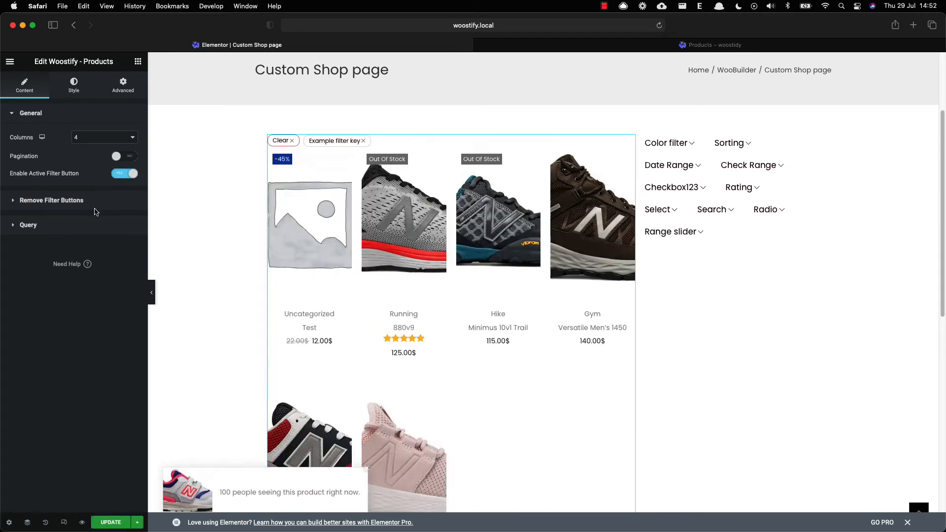
# - Set the products grid's Query Source to Current Query
pyautogui.click(28, 225)
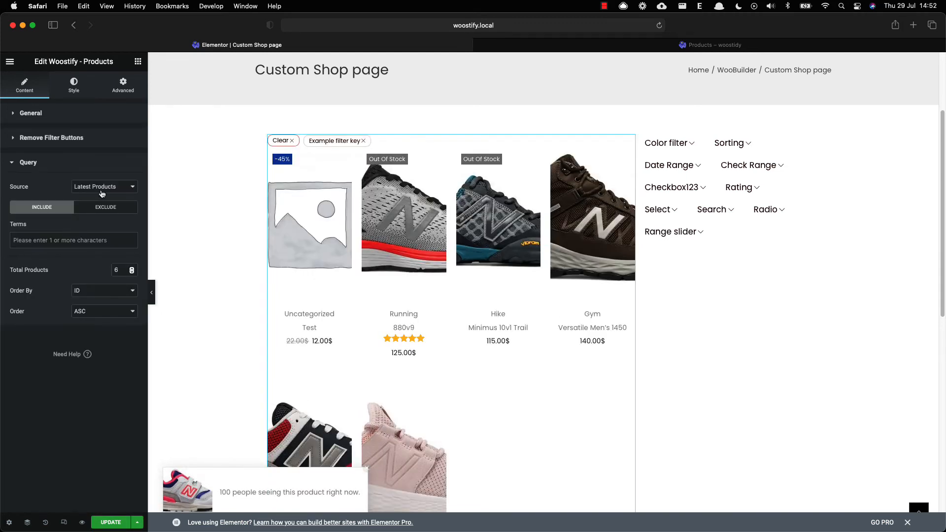
pyautogui.click(104, 186)
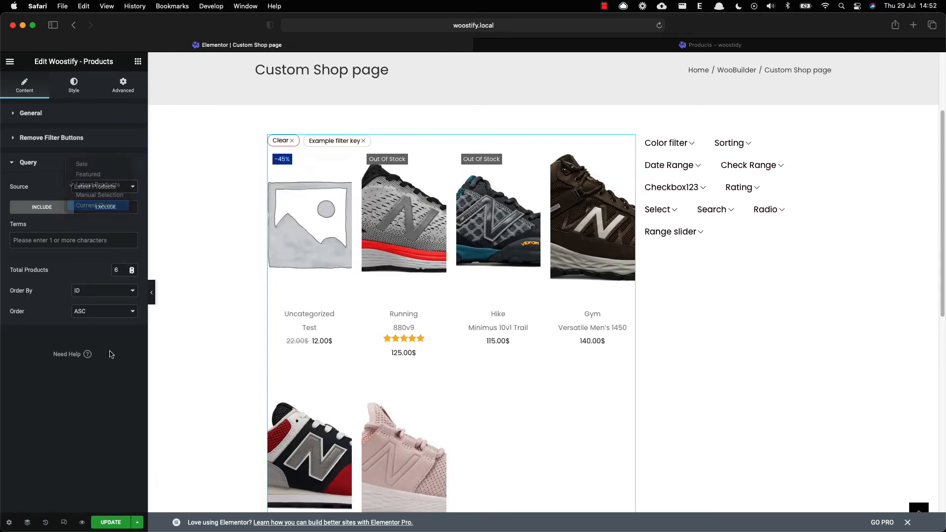
pyautogui.click(100, 206)
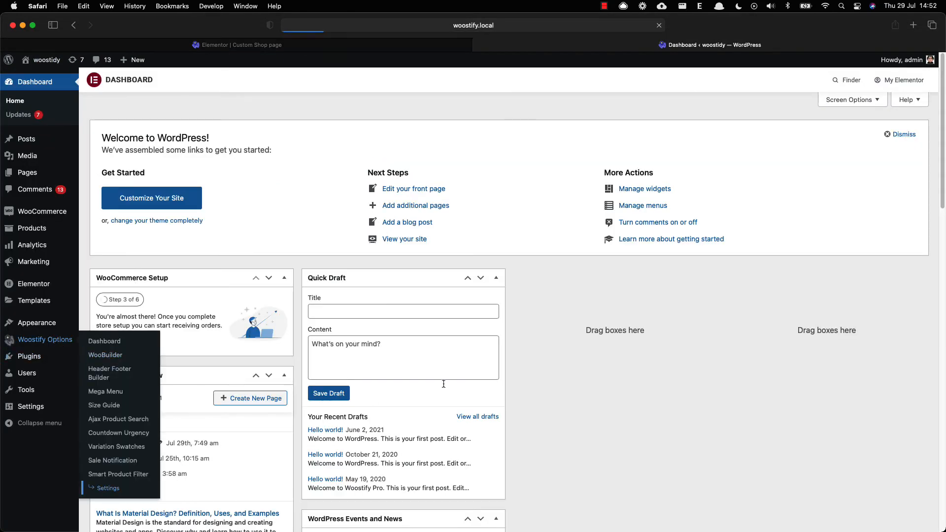
# - Save the Smart Product Filter layout as Vertical and view the shop's new filter sidebar
pyautogui.click(109, 489)
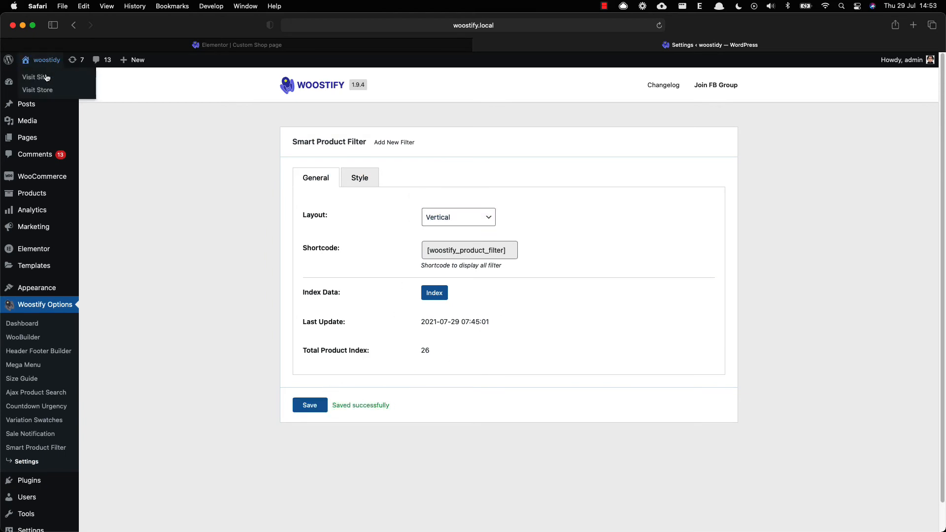
pyautogui.click(36, 90)
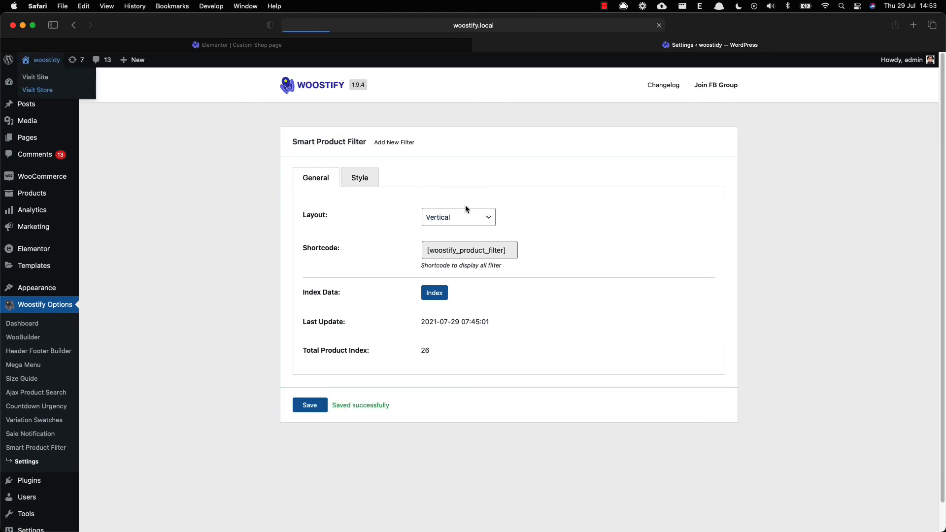
pyautogui.click(38, 90)
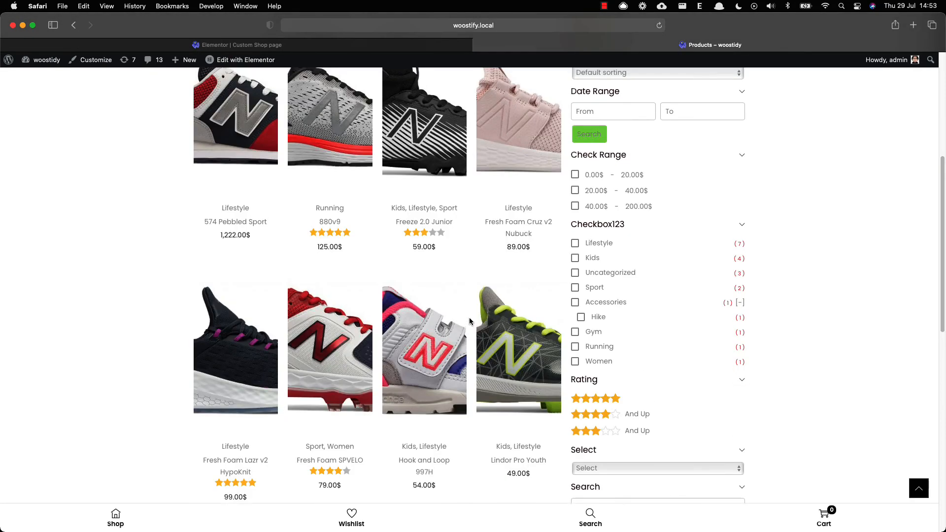
pyautogui.scroll(3)
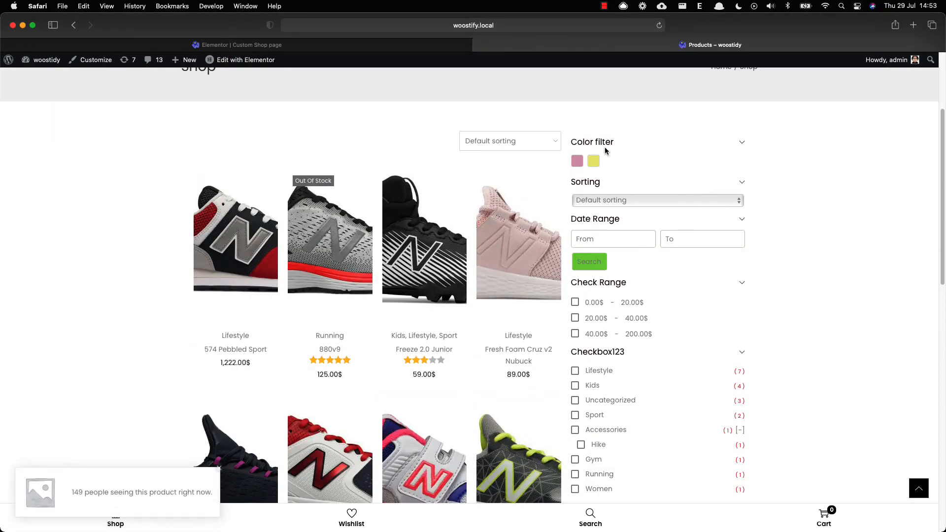
# - Narrow the shop products by colour swatch, first Pink then Orange
pyautogui.click(593, 160)
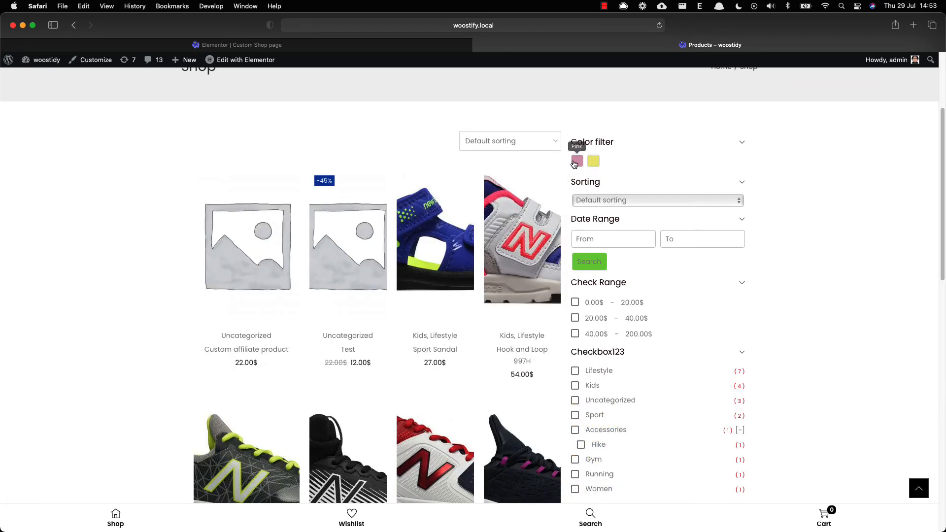
pyautogui.click(576, 161)
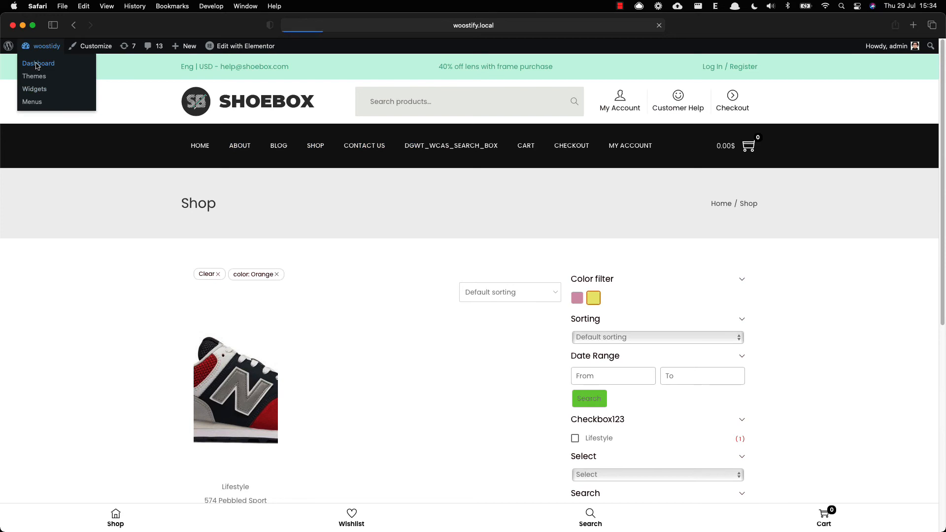
# - Edit the Custom Shop page with Elementor from WooBuilder and preview it at mobile width
pyautogui.click(38, 63)
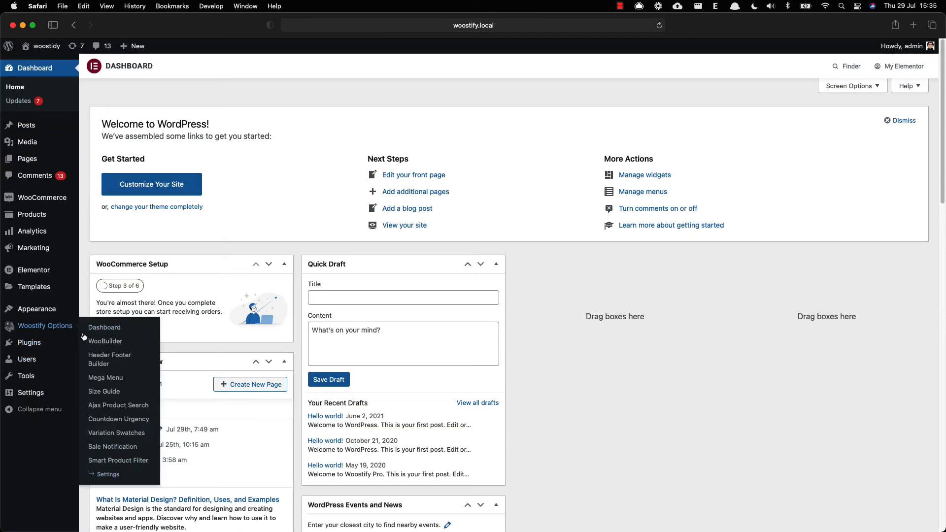
pyautogui.click(106, 341)
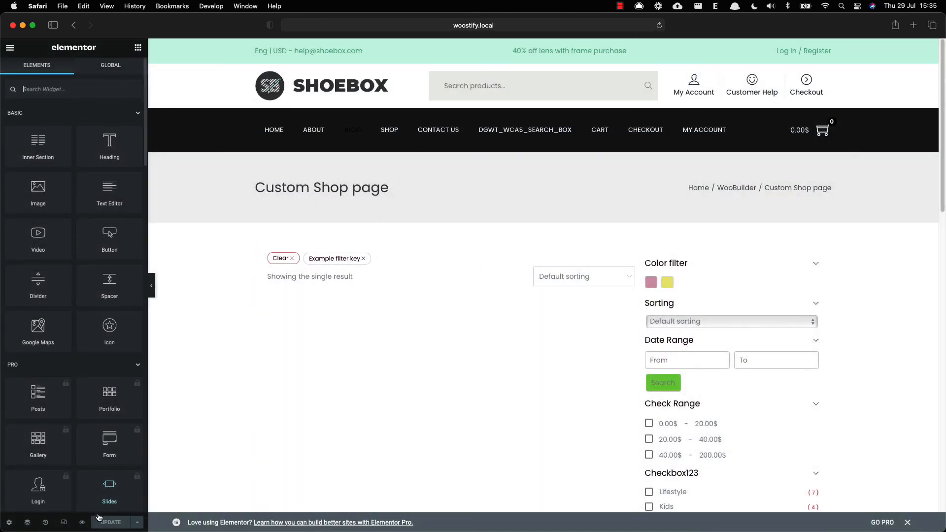
pyautogui.click(531, 47)
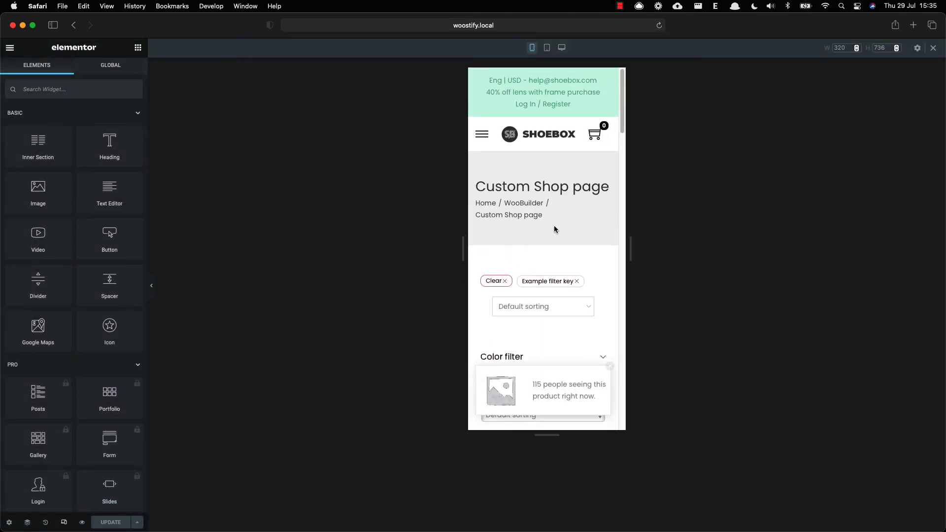
# - Scroll through the stacked vertical filter list on mobile, then return to desktop layout
pyautogui.scroll(-3)
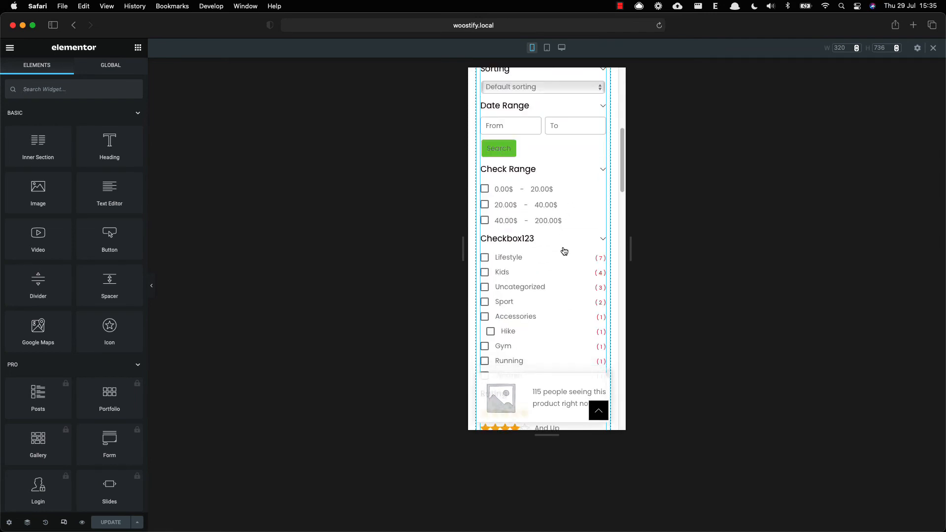
pyautogui.scroll(-3)
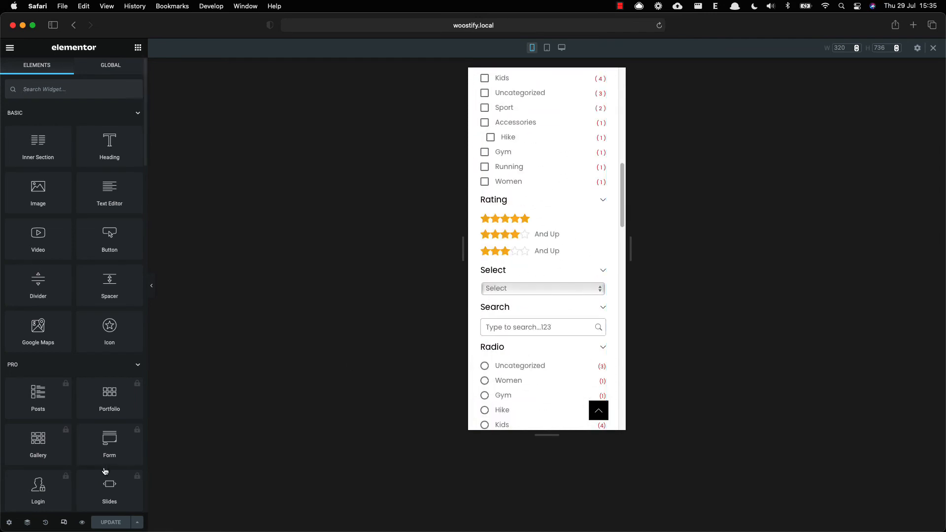
pyautogui.click(560, 47)
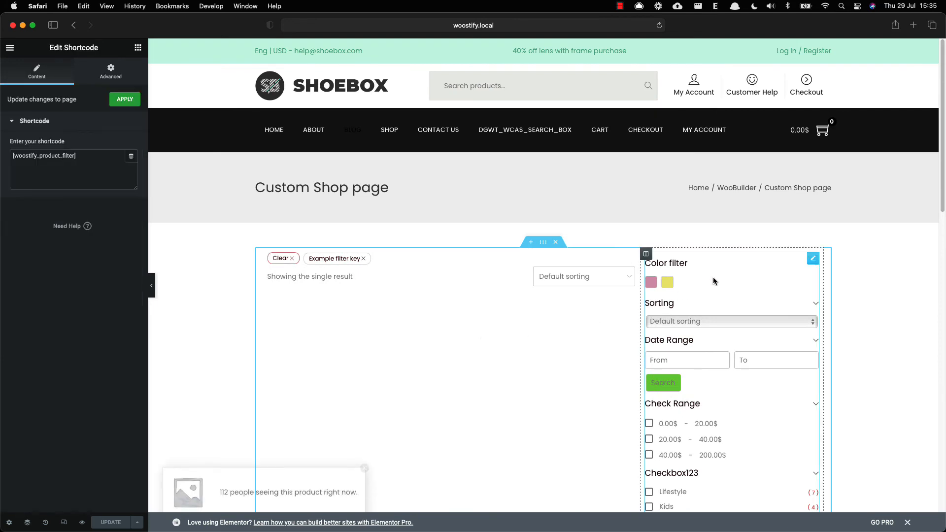
# - Hide the filter shortcode widget on mobile and tablet and check the mobile preview
pyautogui.click(110, 72)
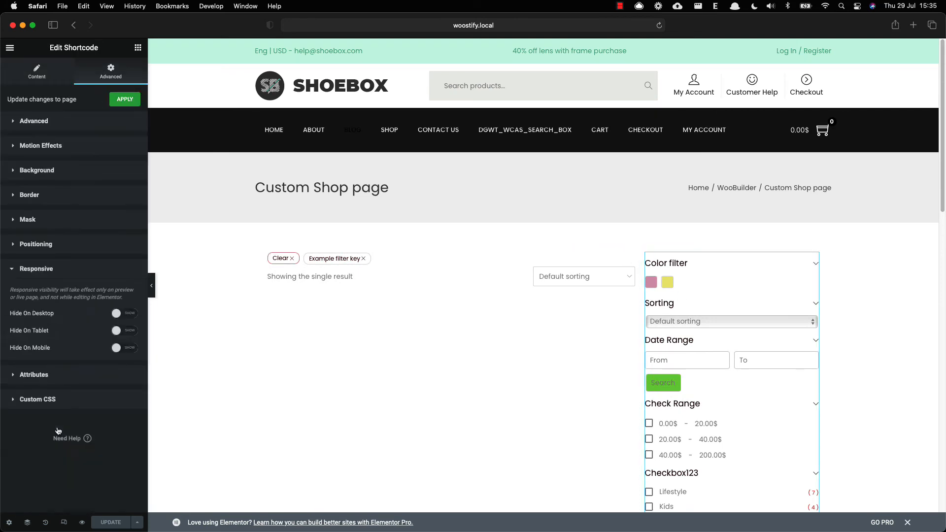
pyautogui.click(124, 348)
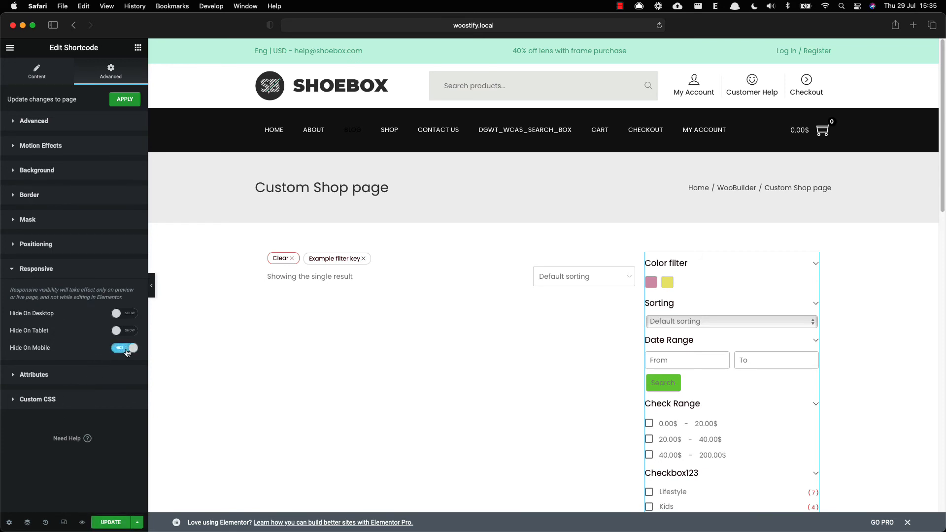
pyautogui.click(125, 330)
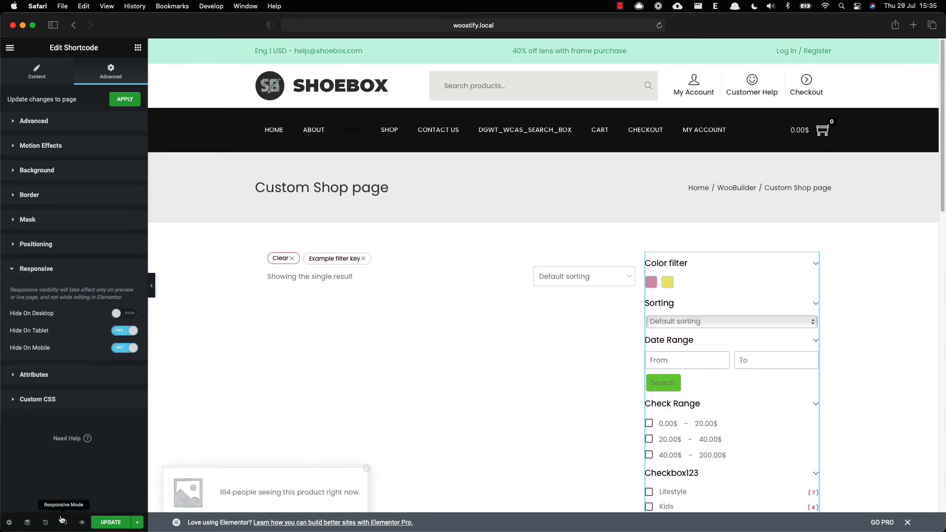
pyautogui.click(63, 519)
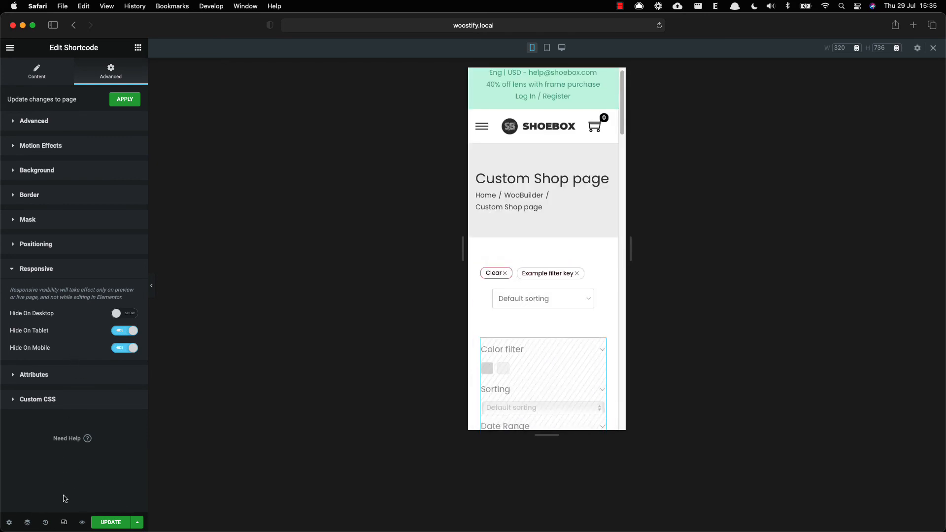
pyautogui.click(560, 47)
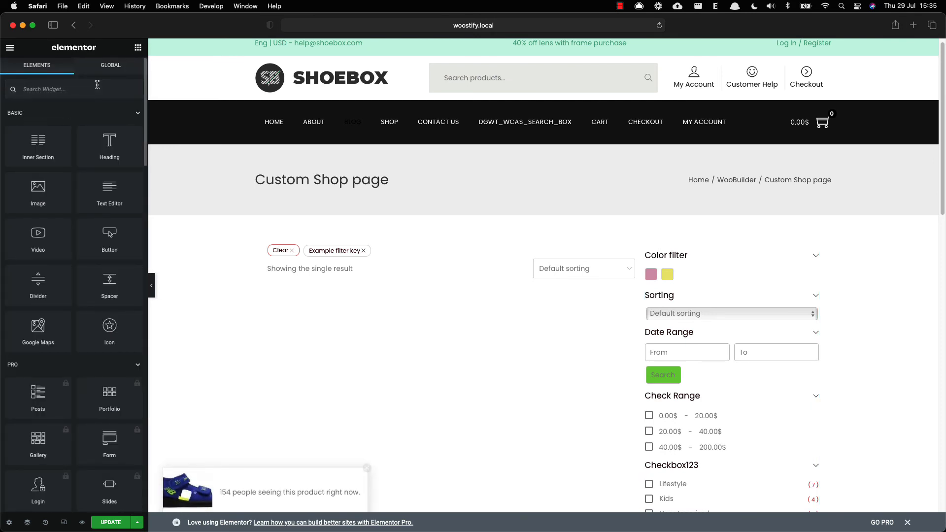
# - Find the Woostify Toggle Sidebar widget and place it above the product list
pyautogui.write('toggle')
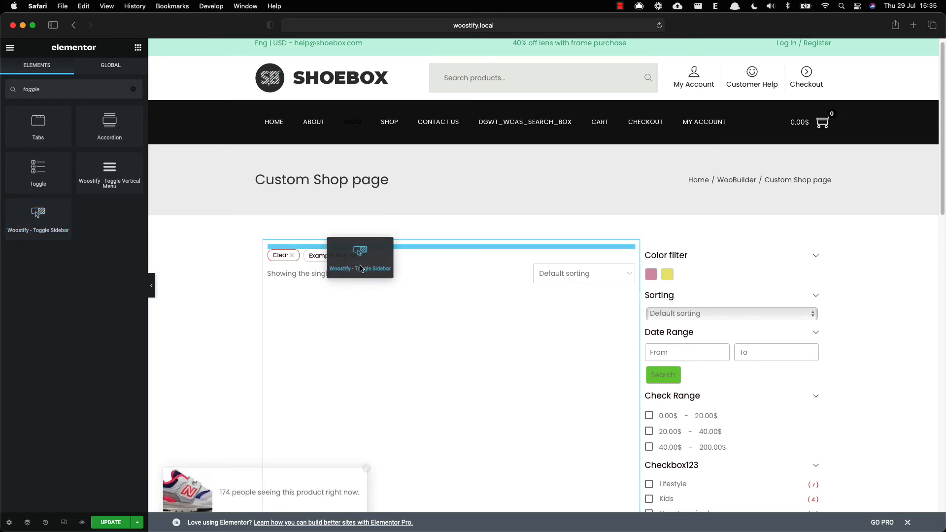
pyautogui.click(361, 256)
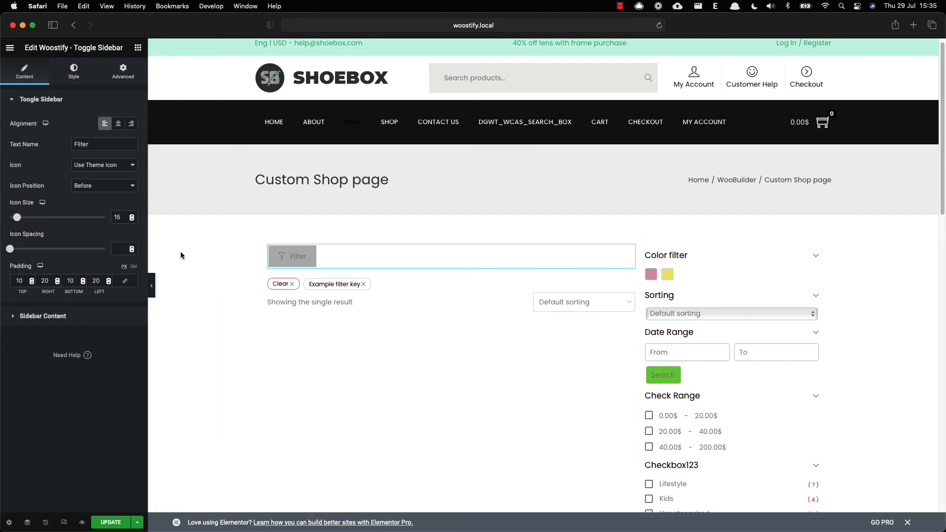
pyautogui.moveTo(54, 322)
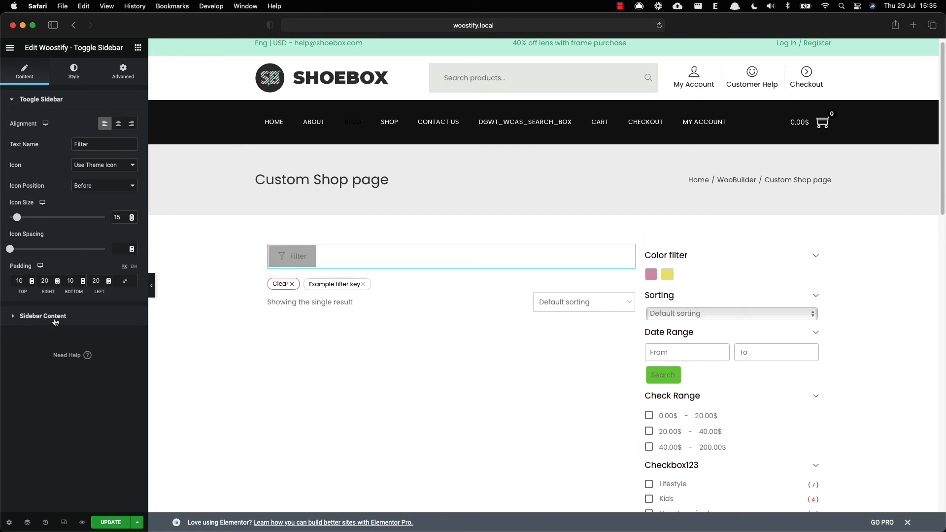
# - Review the Sidebar Content and Filter label settings, then its styling options
pyautogui.click(42, 315)
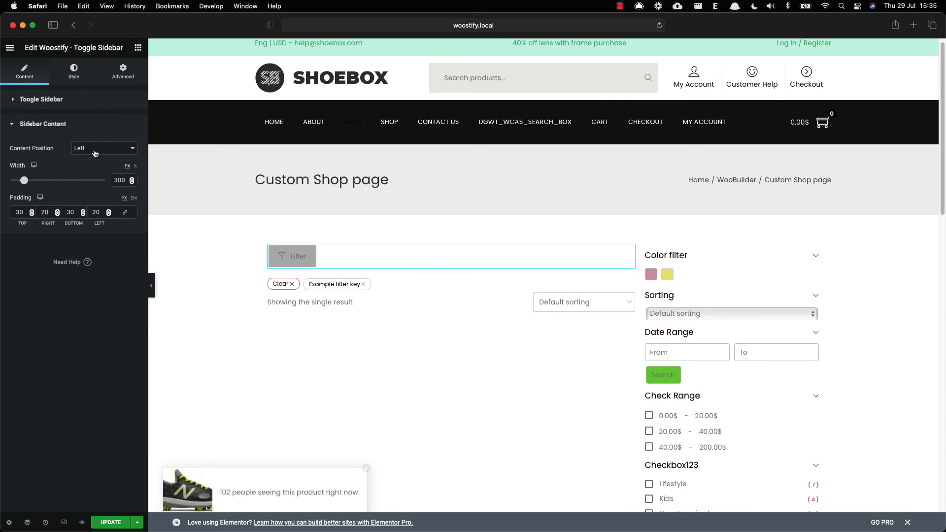
pyautogui.click(42, 99)
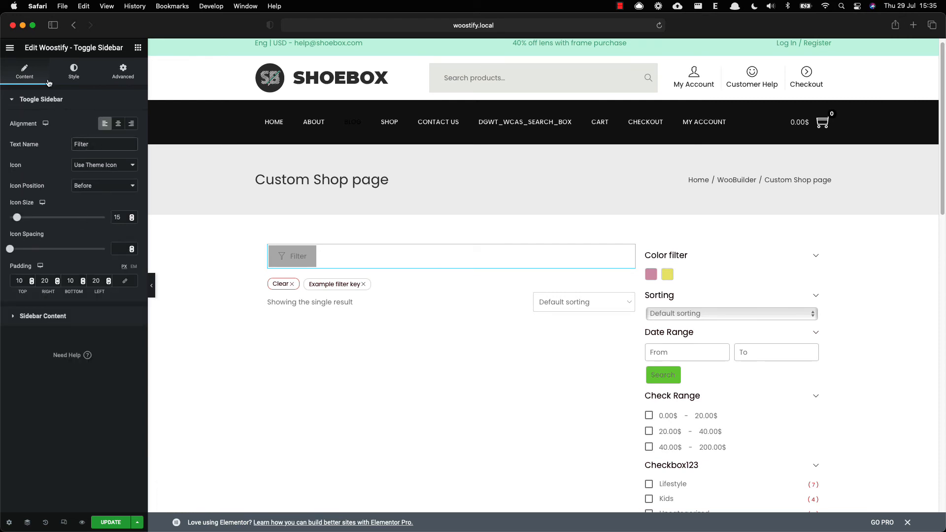
pyautogui.click(74, 72)
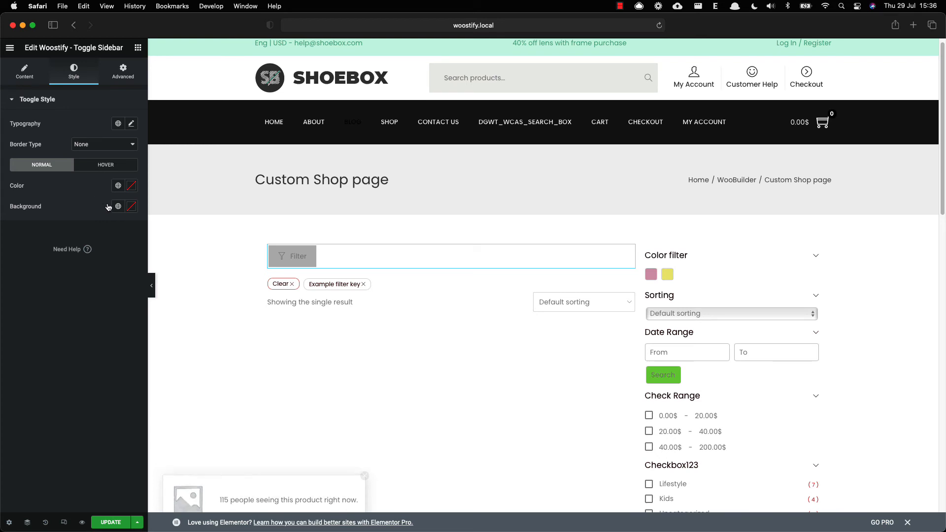
pyautogui.moveTo(128, 215)
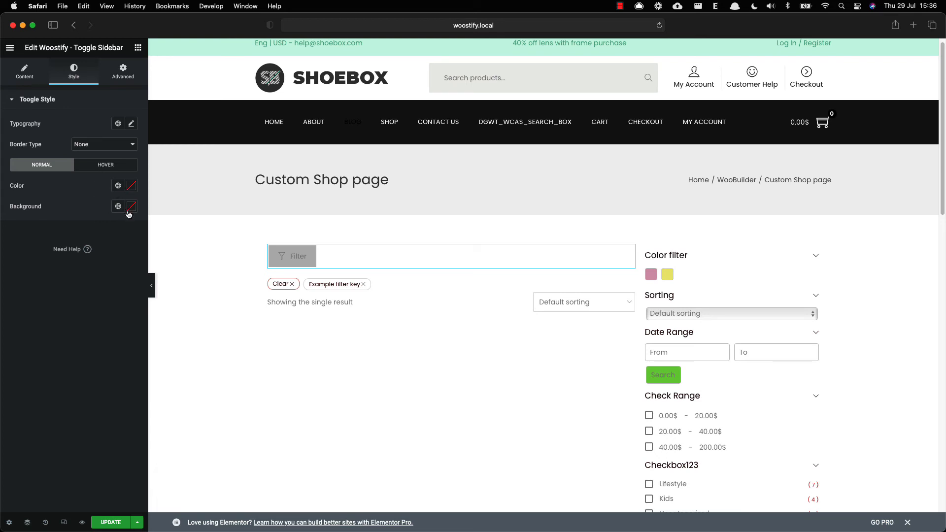
# - Give the Filter button a #030303 black background with white text and preview at phone size
pyautogui.click(131, 206)
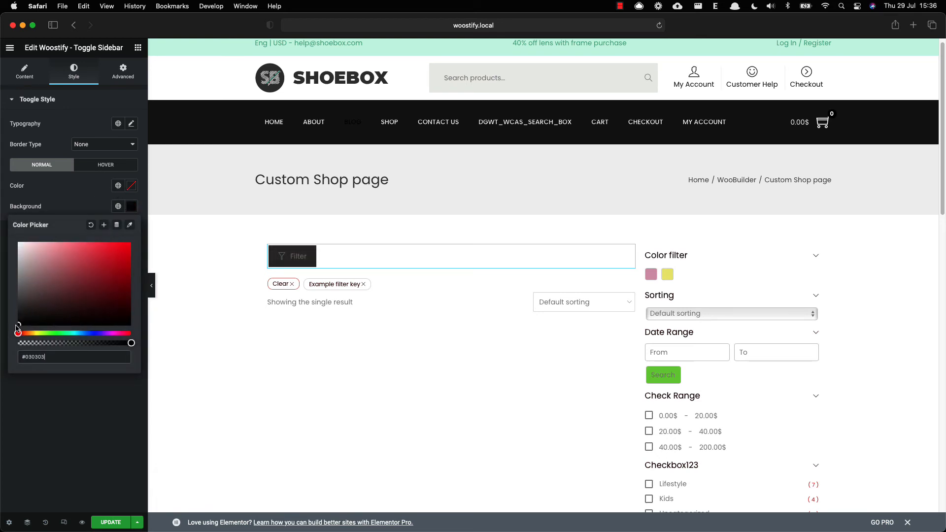
pyautogui.click(132, 185)
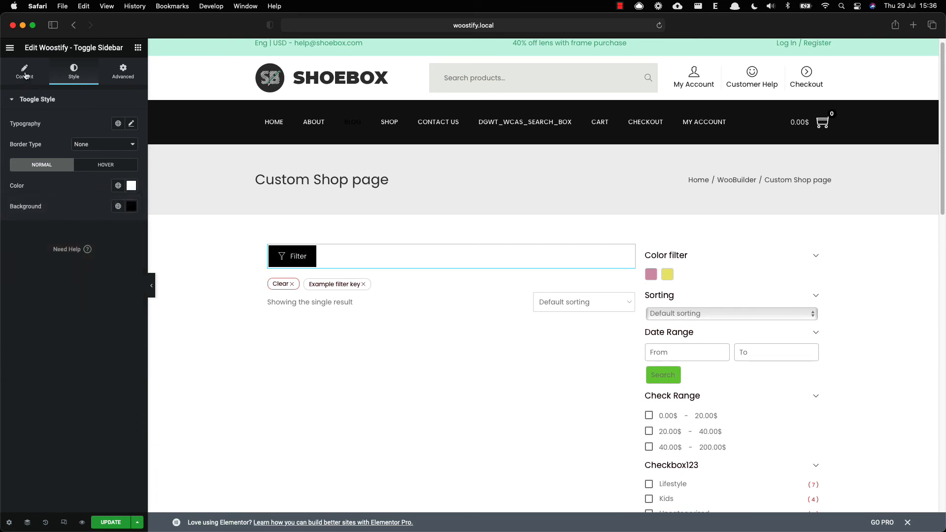
pyautogui.click(25, 71)
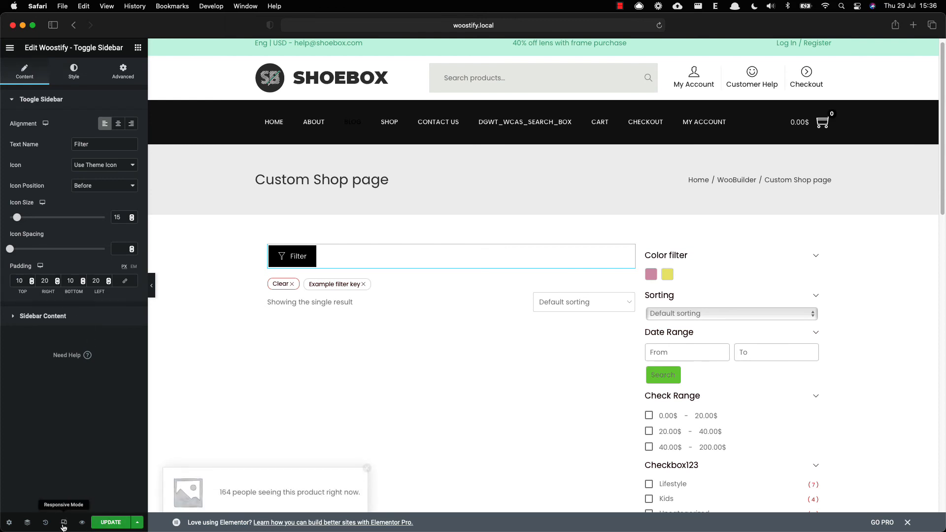
pyautogui.click(63, 522)
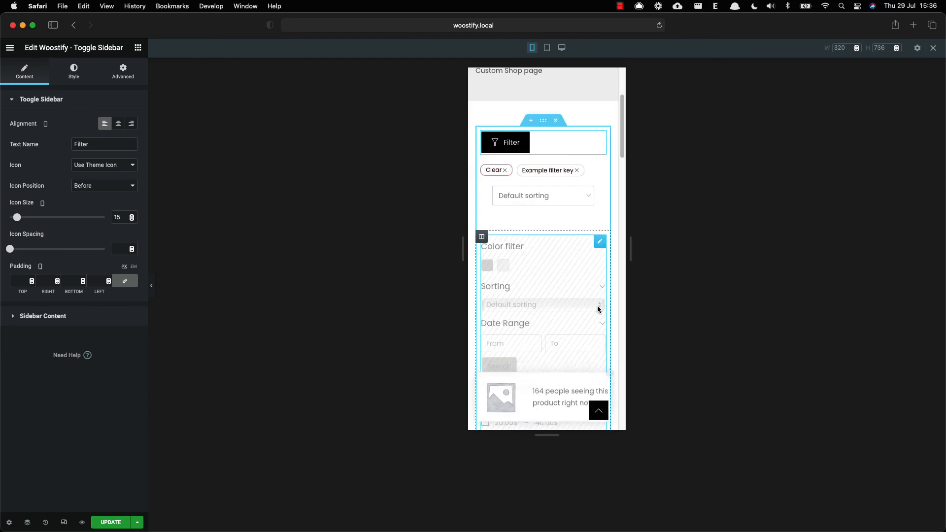
pyautogui.click(111, 522)
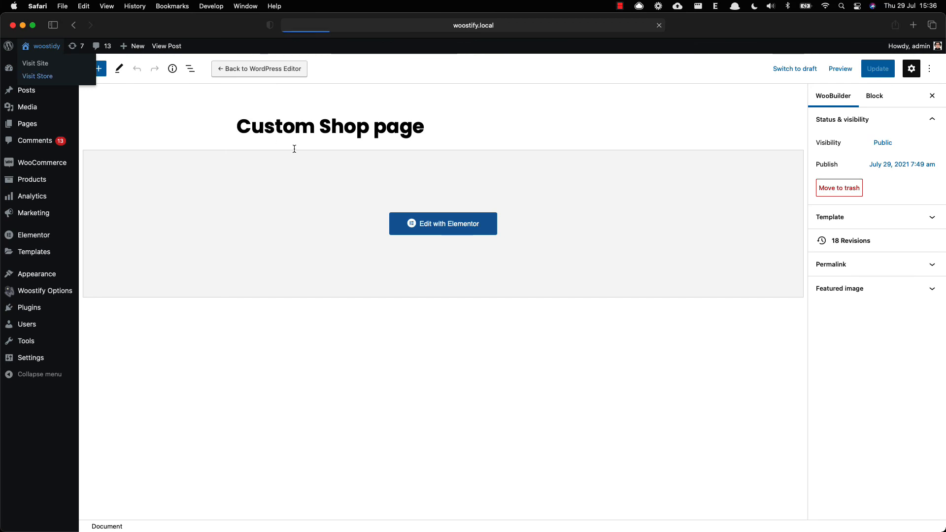
# - Visit the live store showing the black Filter button above the products
pyautogui.click(34, 63)
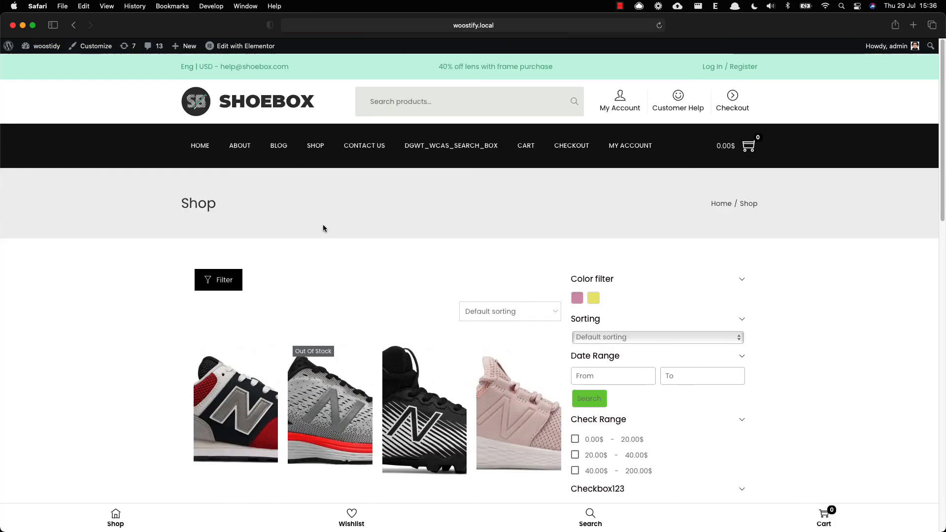
pyautogui.scroll(-3)
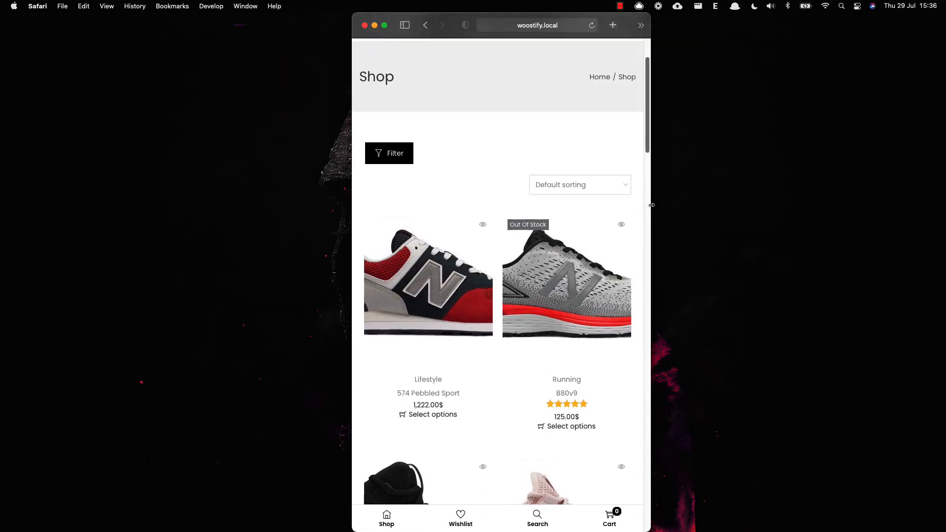
# - At phone width, reveal the hidden filter panel via the Filter button
pyautogui.scroll(-3)
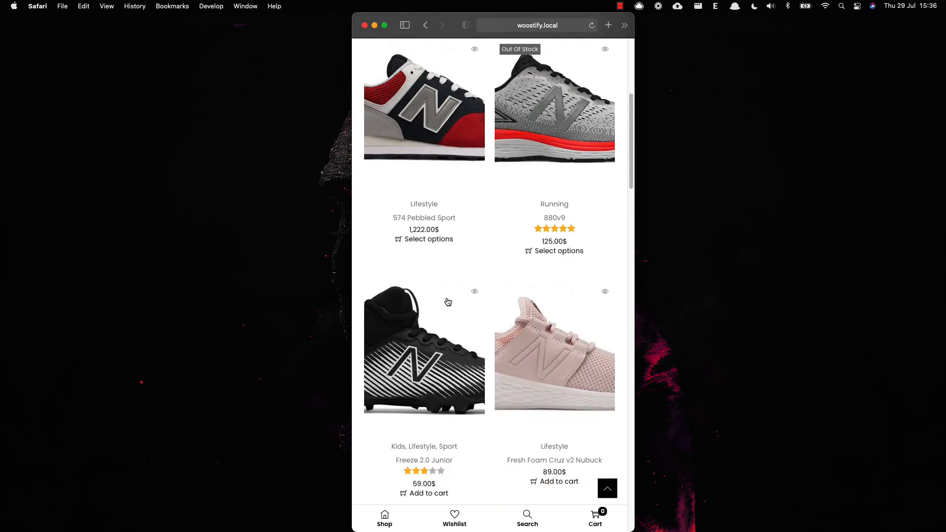
pyautogui.scroll(-3)
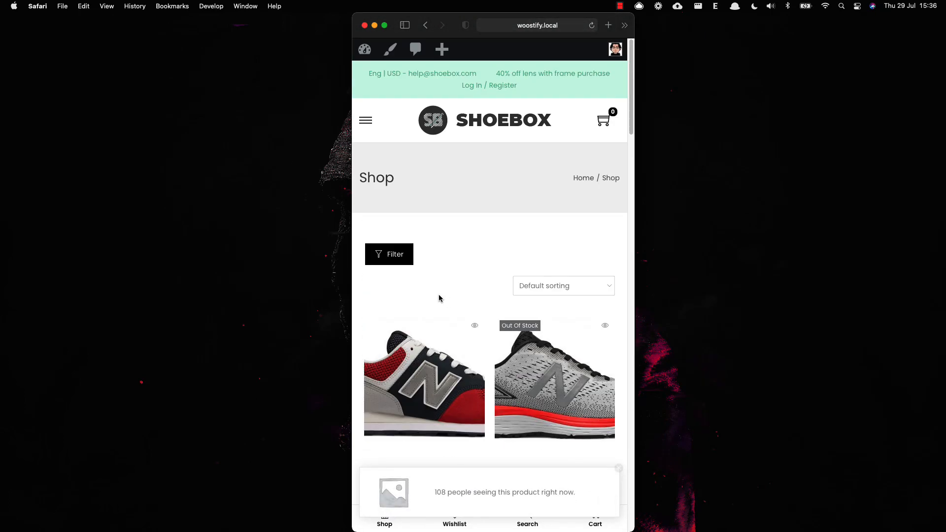
pyautogui.click(388, 254)
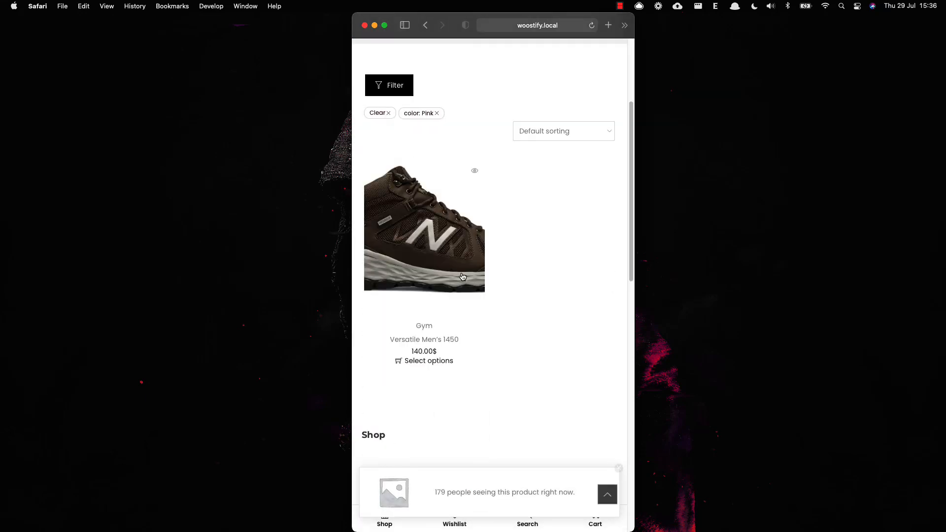
# - Filter by the Pink swatch and scroll through the single remaining product
pyautogui.scroll(3)
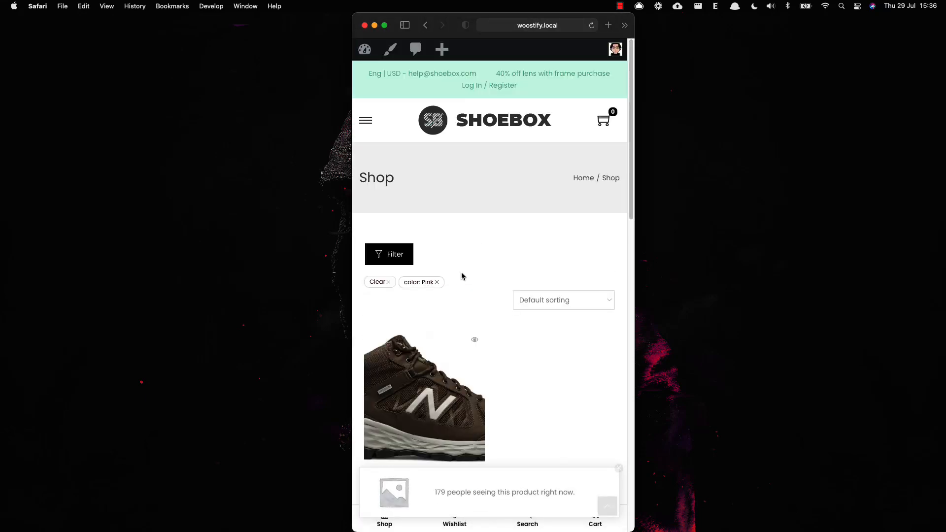
pyautogui.scroll(-3)
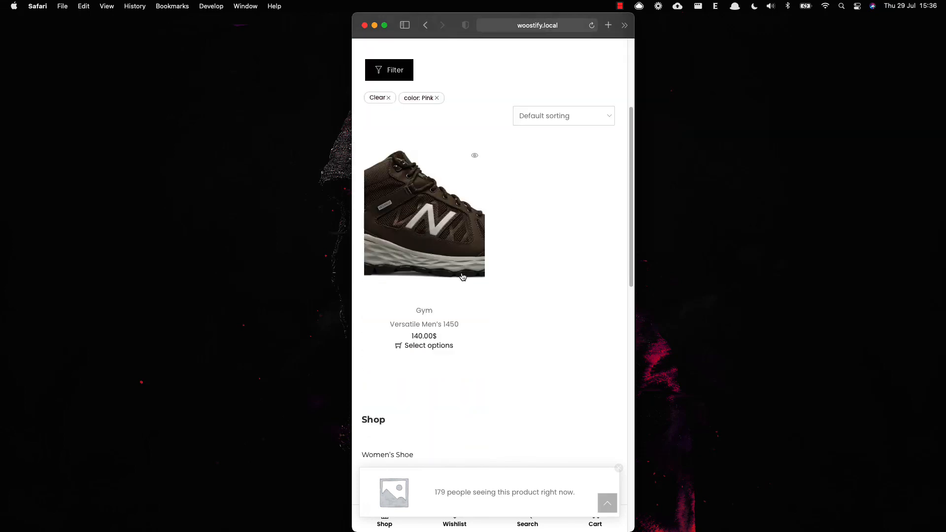
pyautogui.scroll(3)
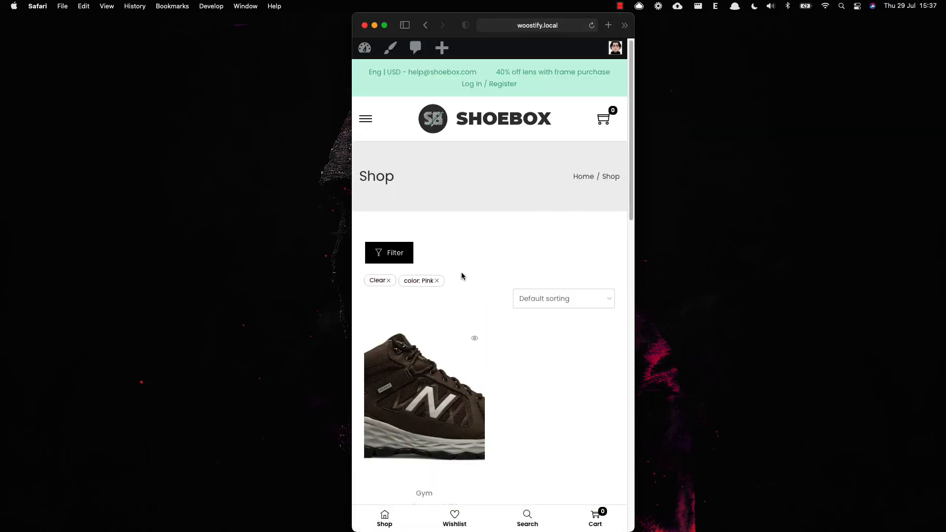
pyautogui.scroll(-3)
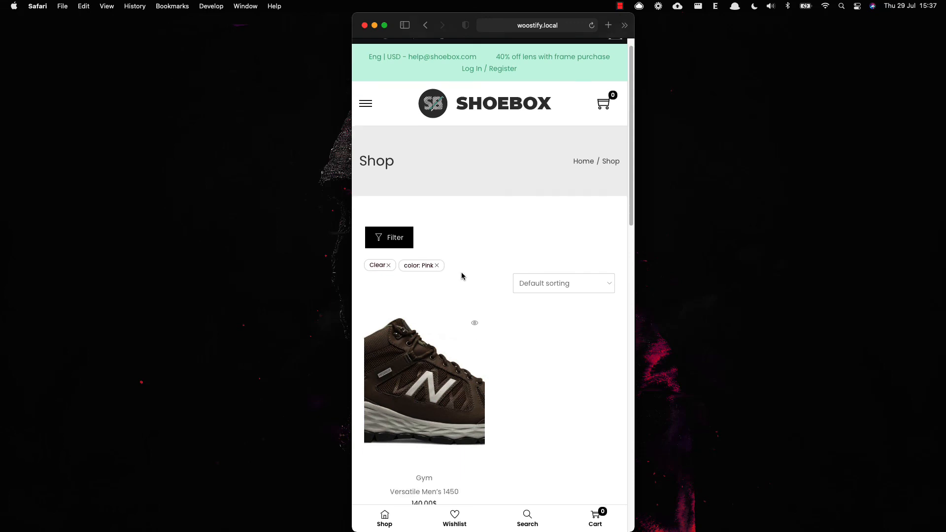
pyautogui.scroll(-3)
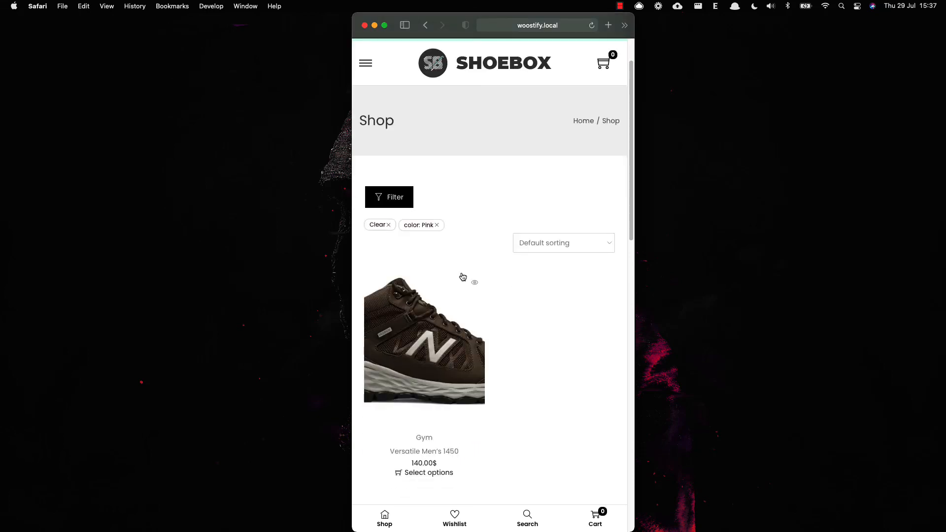
pyautogui.moveTo(480, 273)
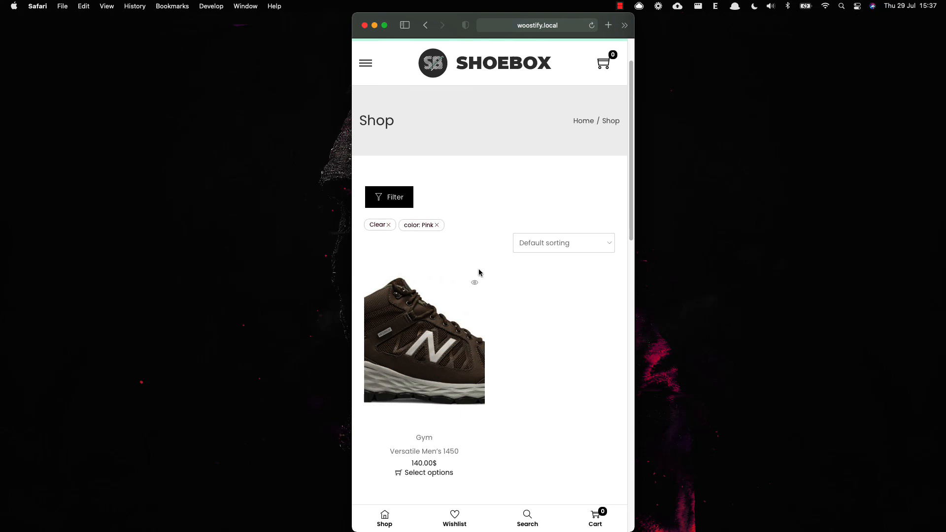
pyautogui.moveTo(668, 124)
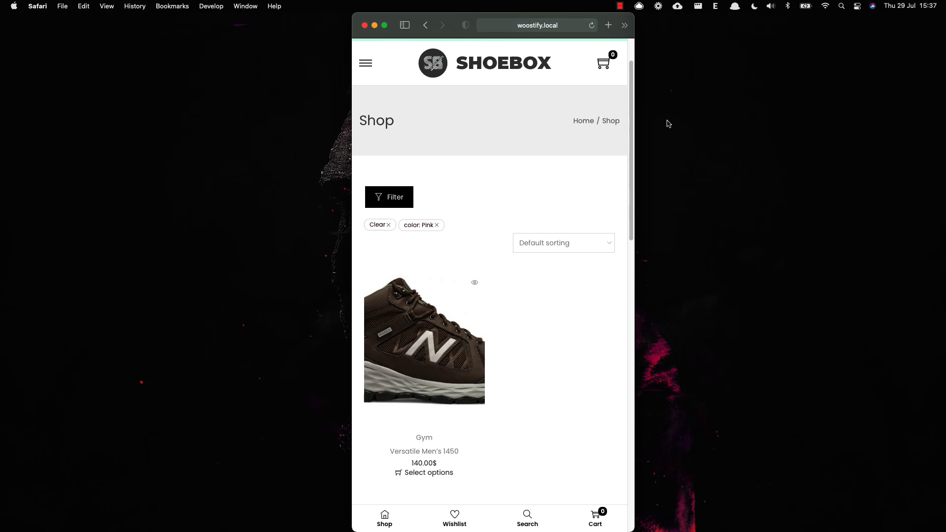